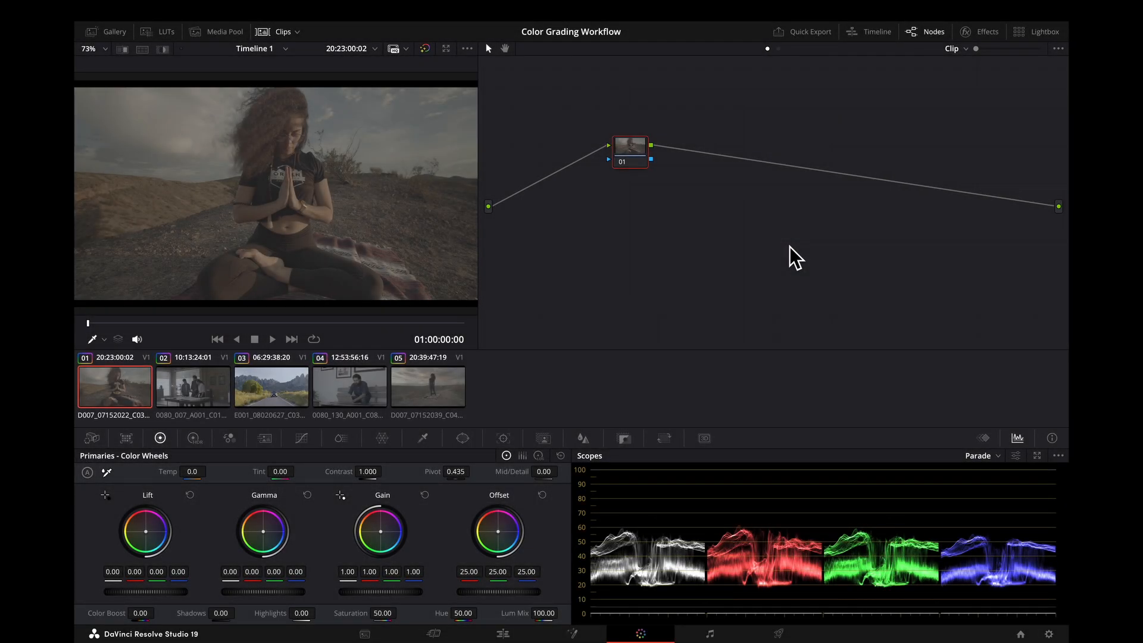
{"action": "mouse_move", "coordinate": [1040, 441]}
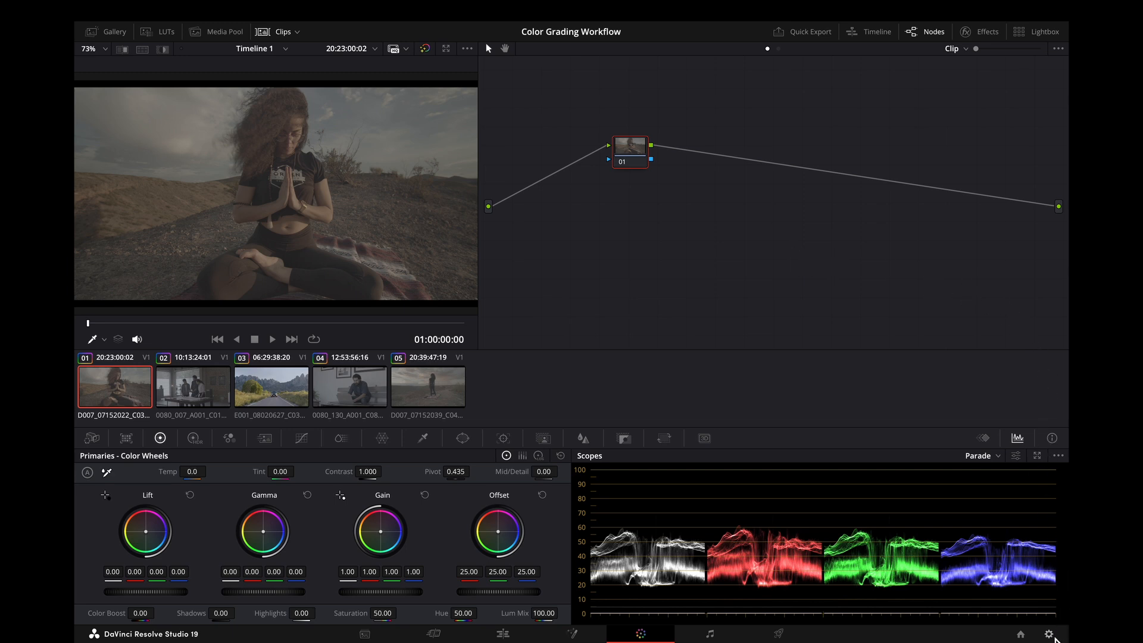
Bring up Project Settings for the Color Grading Workflow project from the gear icon.
{"action": "left_click", "coordinate": [1050, 633]}
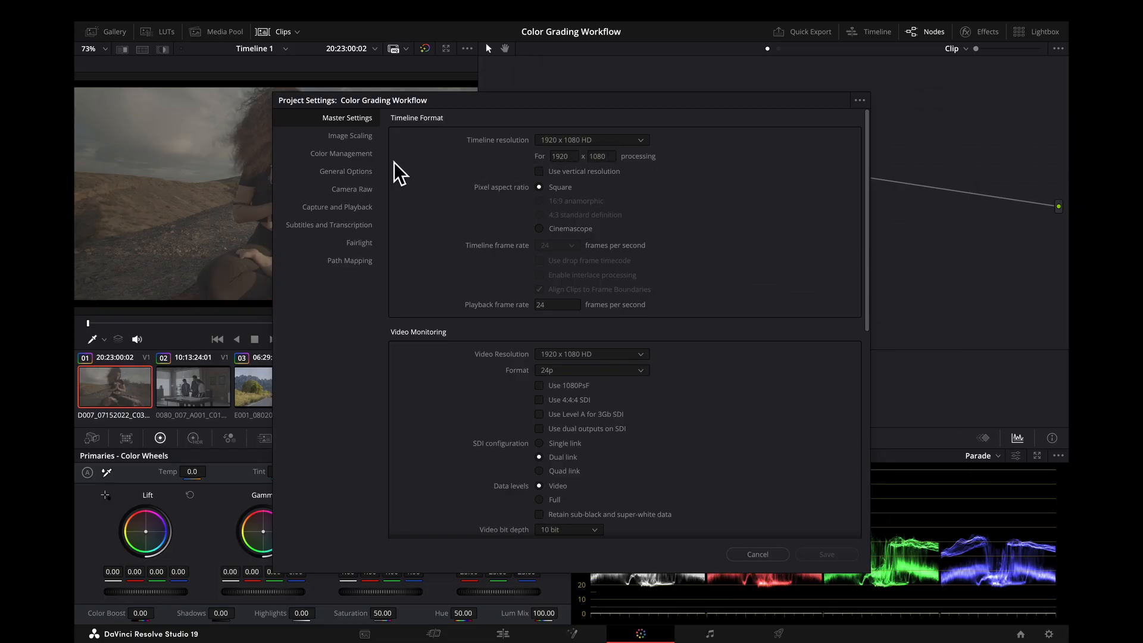
In Color Management, set the timeline color space to DaVinci WG/Intermediate.
{"action": "left_click", "coordinate": [341, 153]}
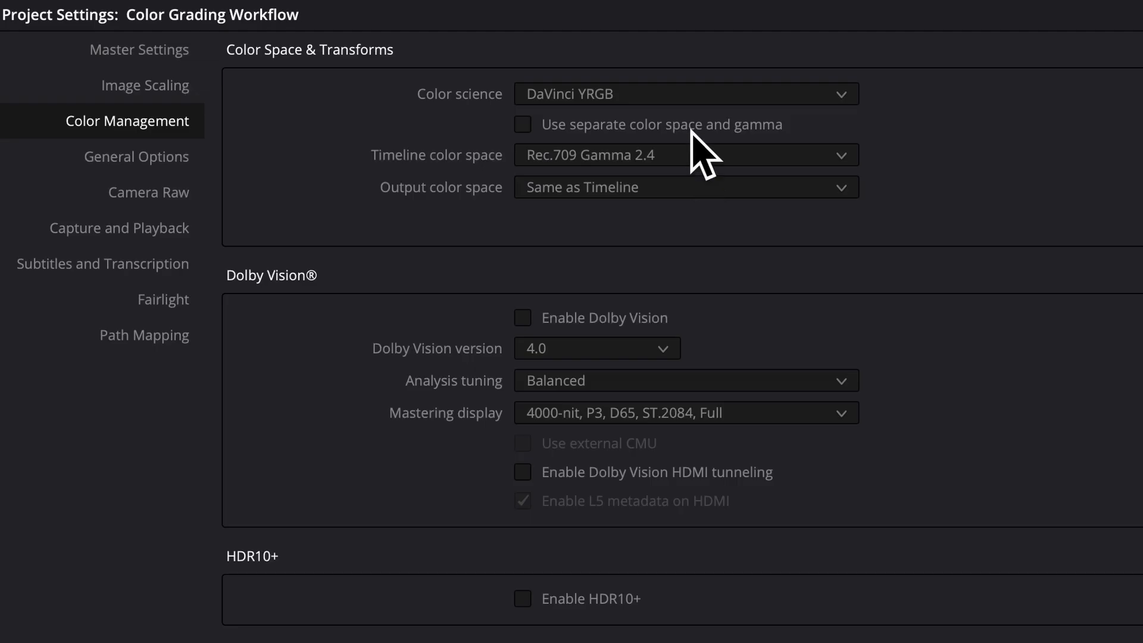
{"action": "mouse_move", "coordinate": [595, 117]}
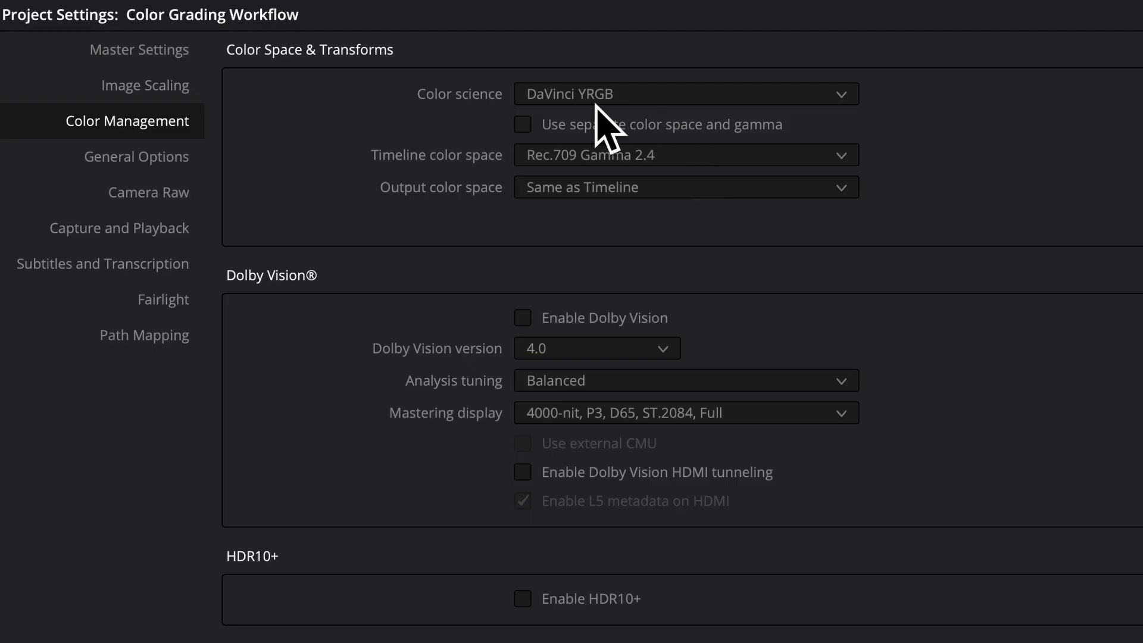
{"action": "mouse_move", "coordinate": [676, 115]}
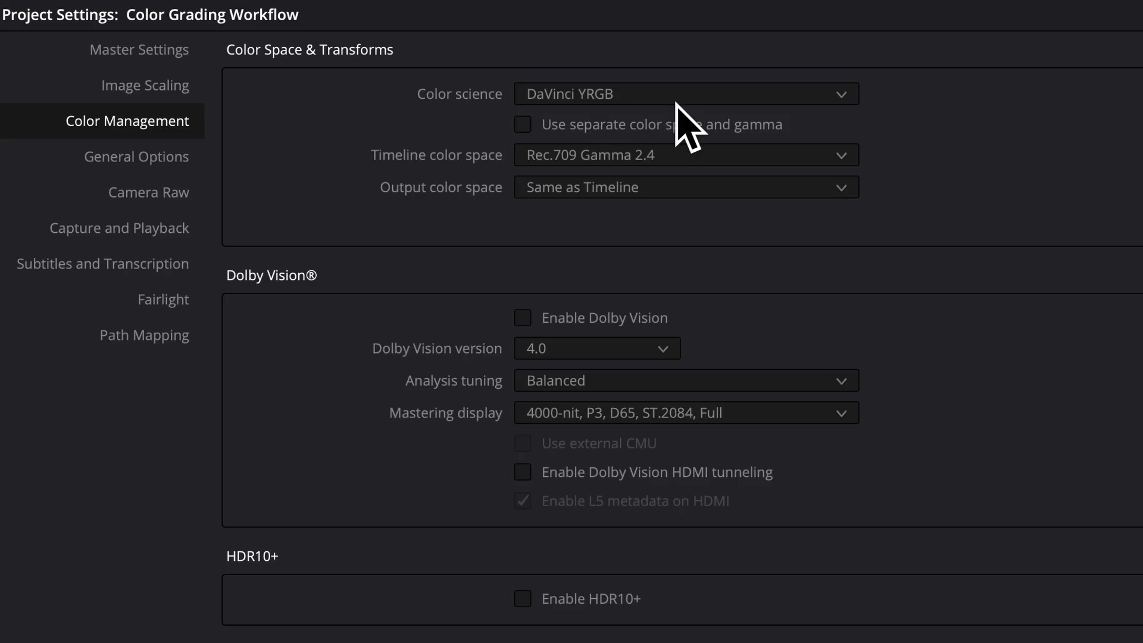
{"action": "mouse_move", "coordinate": [690, 179]}
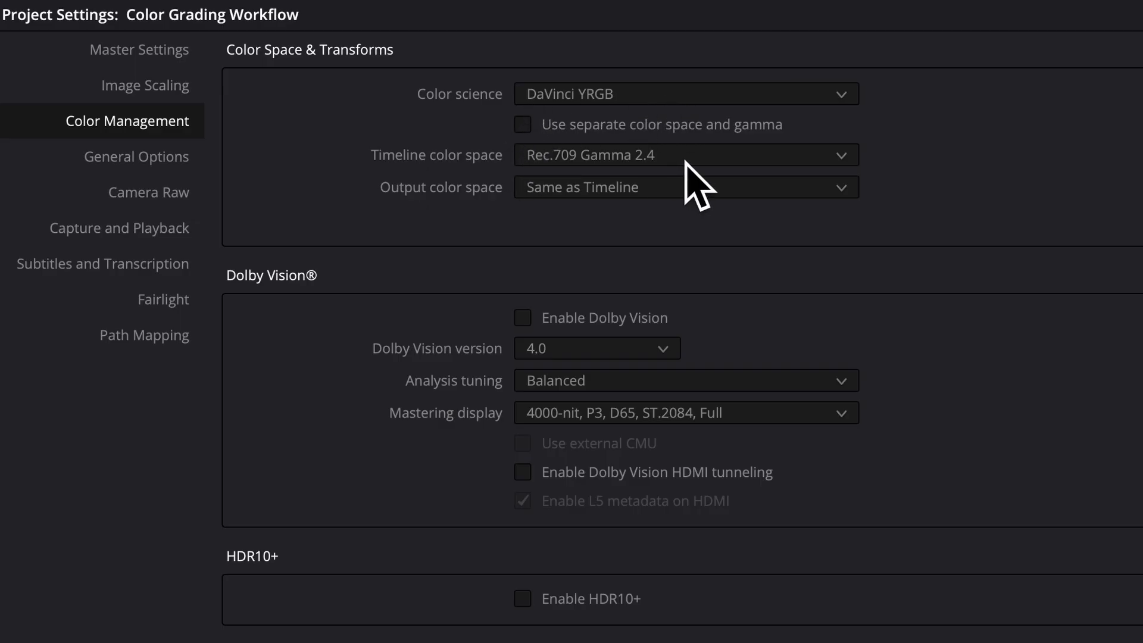
{"action": "left_click", "coordinate": [686, 155]}
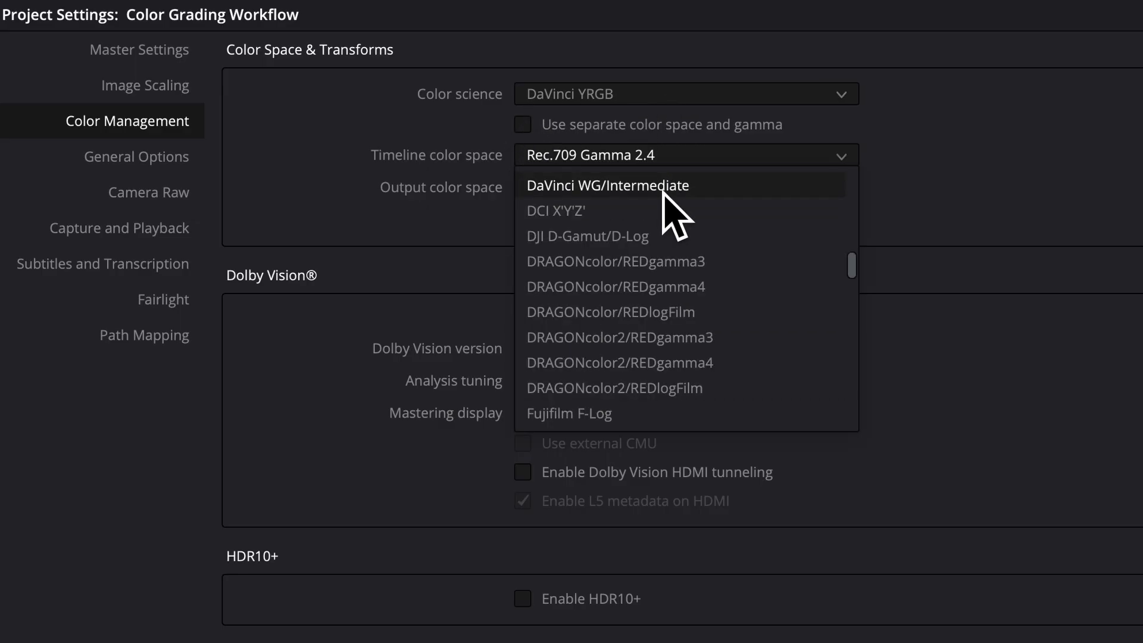
{"action": "left_click", "coordinate": [607, 184]}
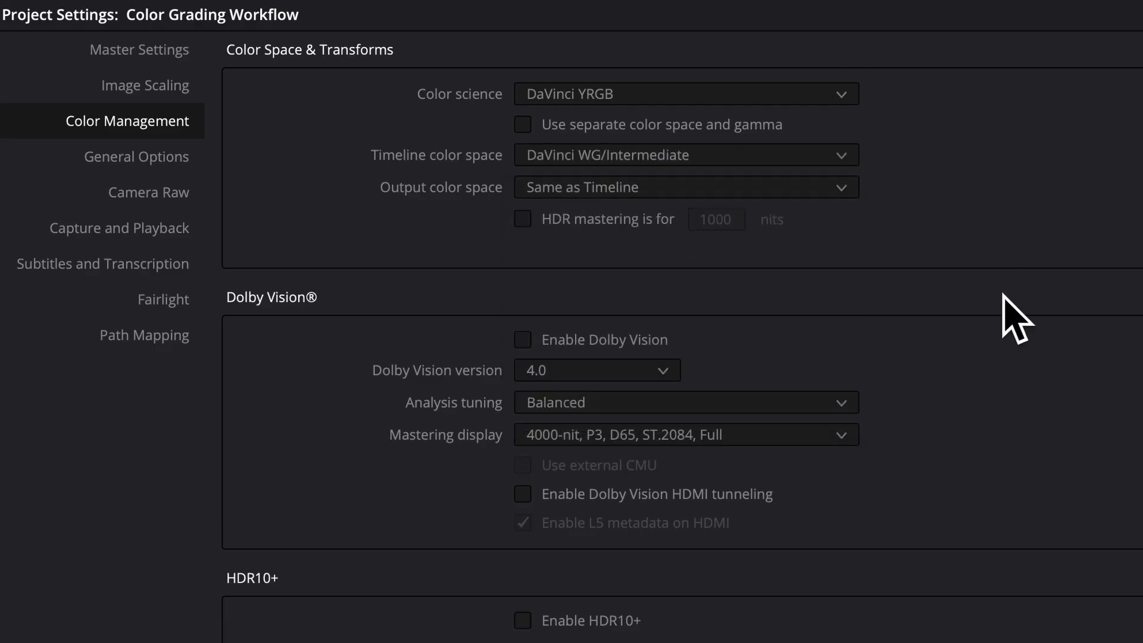
{"action": "mouse_move", "coordinate": [976, 154]}
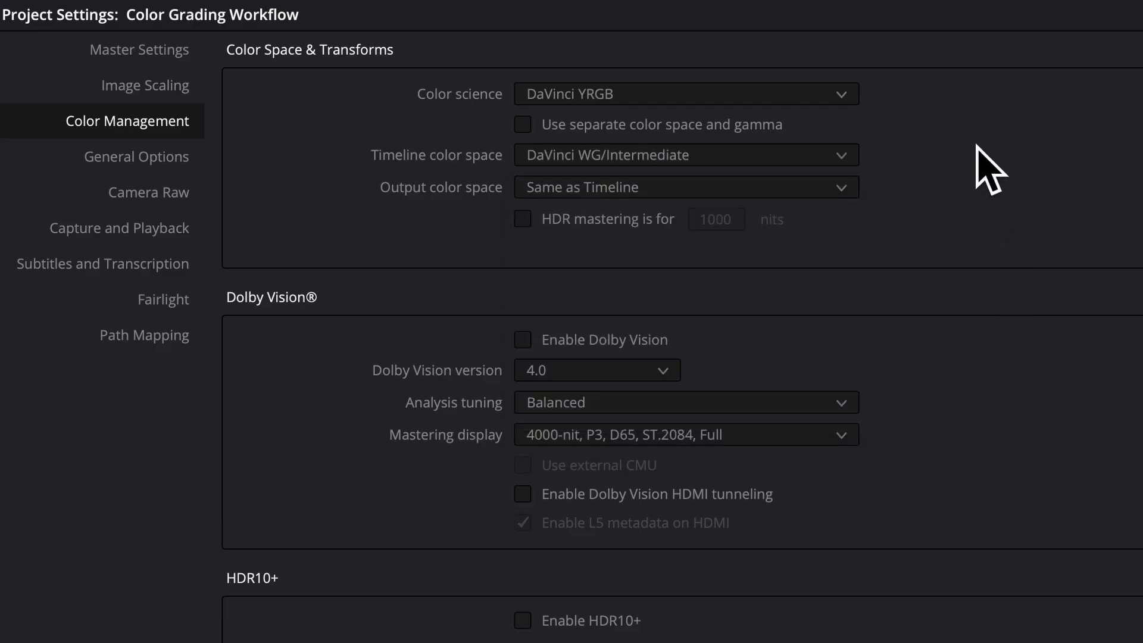
{"action": "mouse_move", "coordinate": [417, 184]}
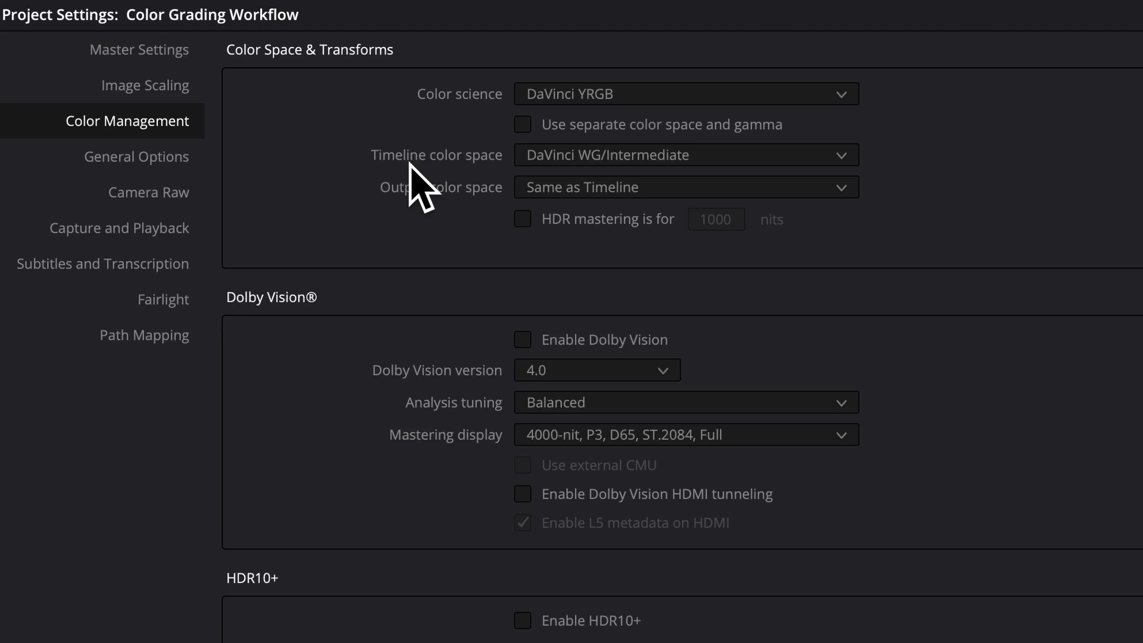
{"action": "mouse_move", "coordinate": [1002, 163]}
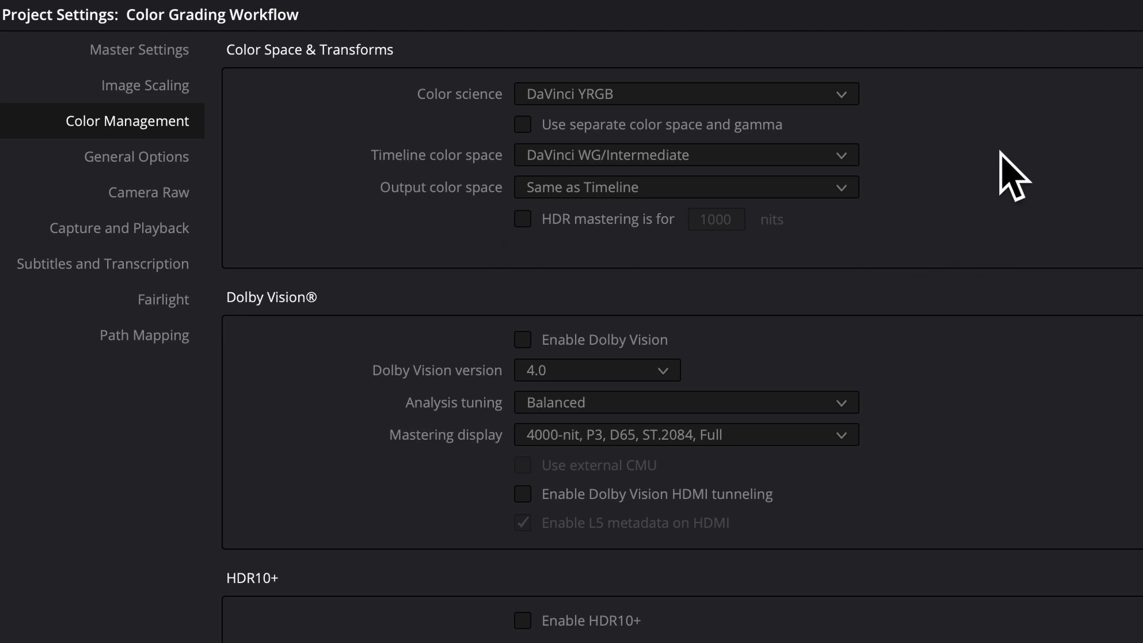
{"action": "mouse_move", "coordinate": [976, 226]}
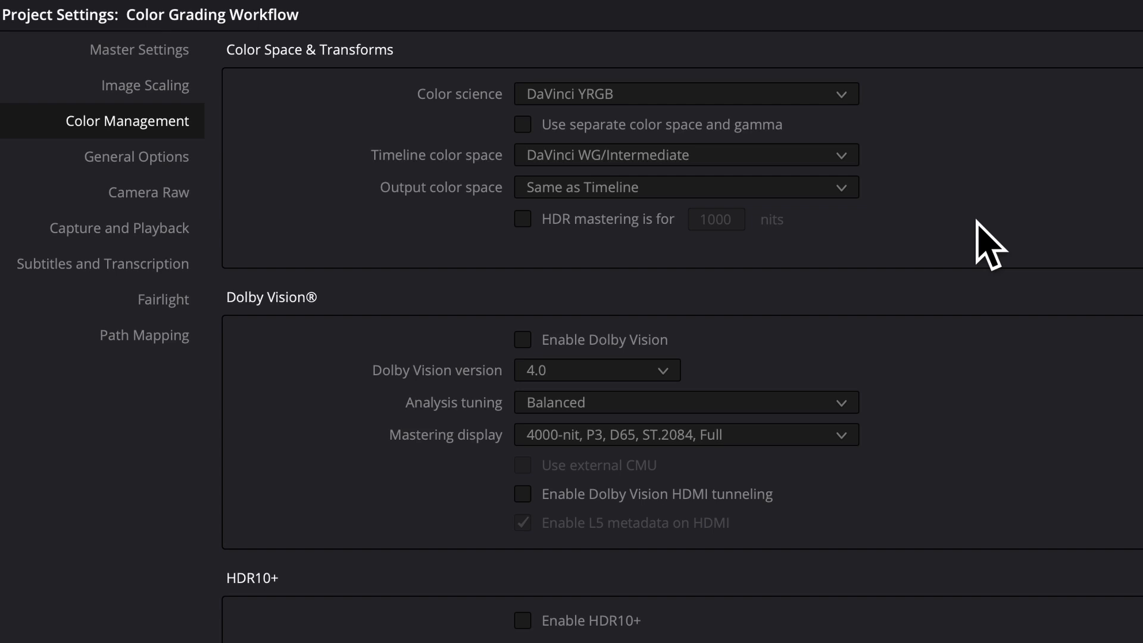
Set the output color space to Rec.709 Gamma 2.4 from the scrolled list.
{"action": "left_click", "coordinate": [689, 187]}
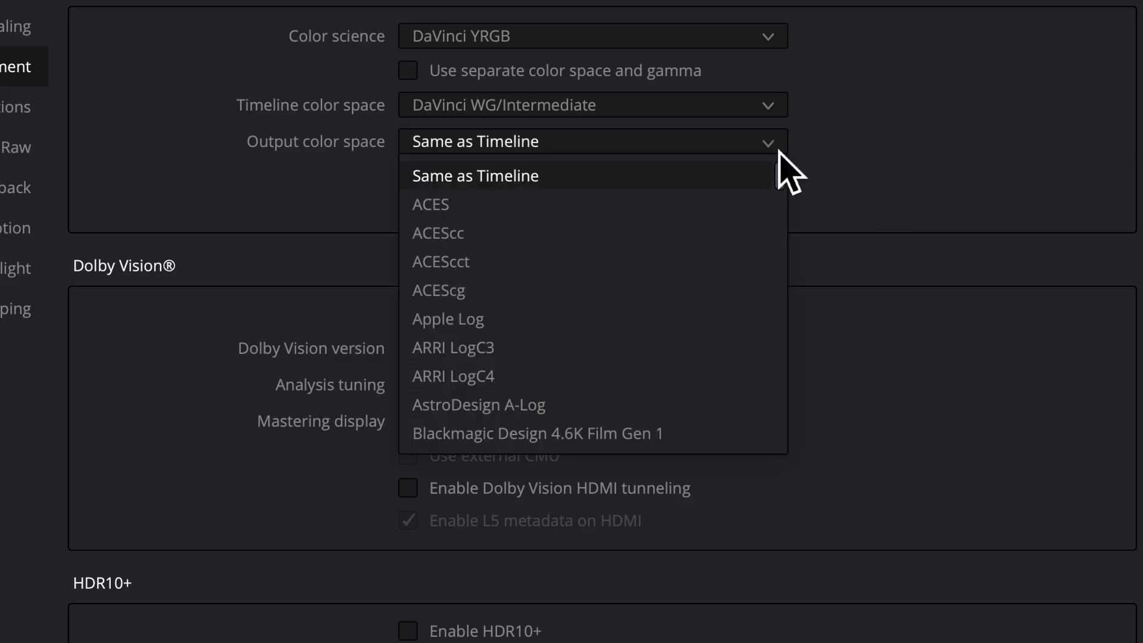
{"action": "scroll", "scroll_direction": "down", "scroll_amount": 3}
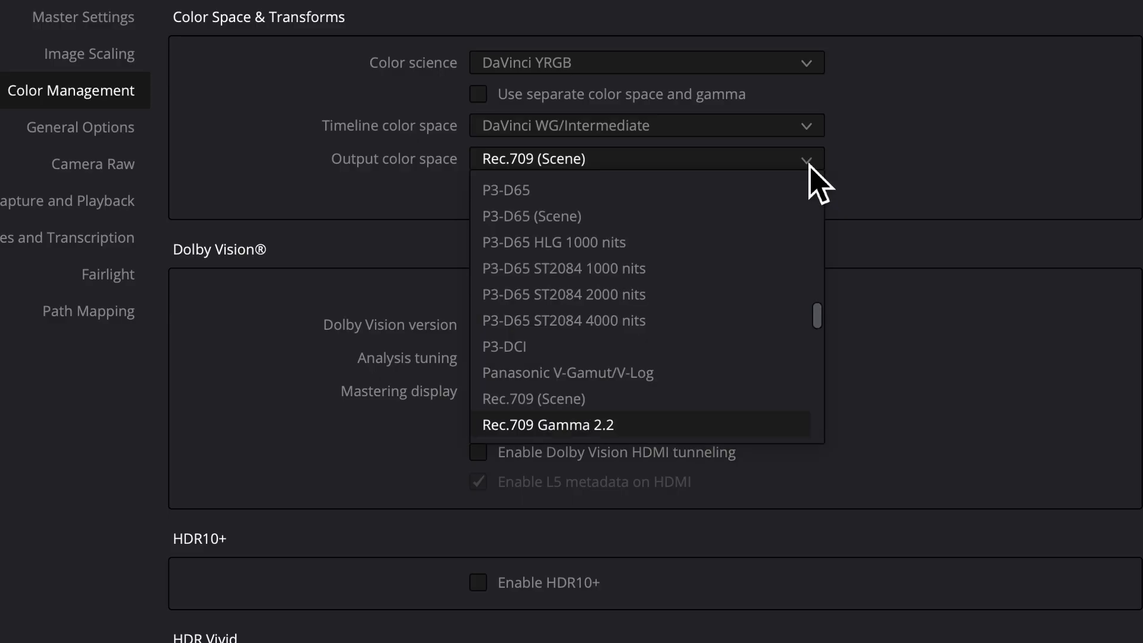
{"action": "scroll", "scroll_direction": "down", "scroll_amount": 3}
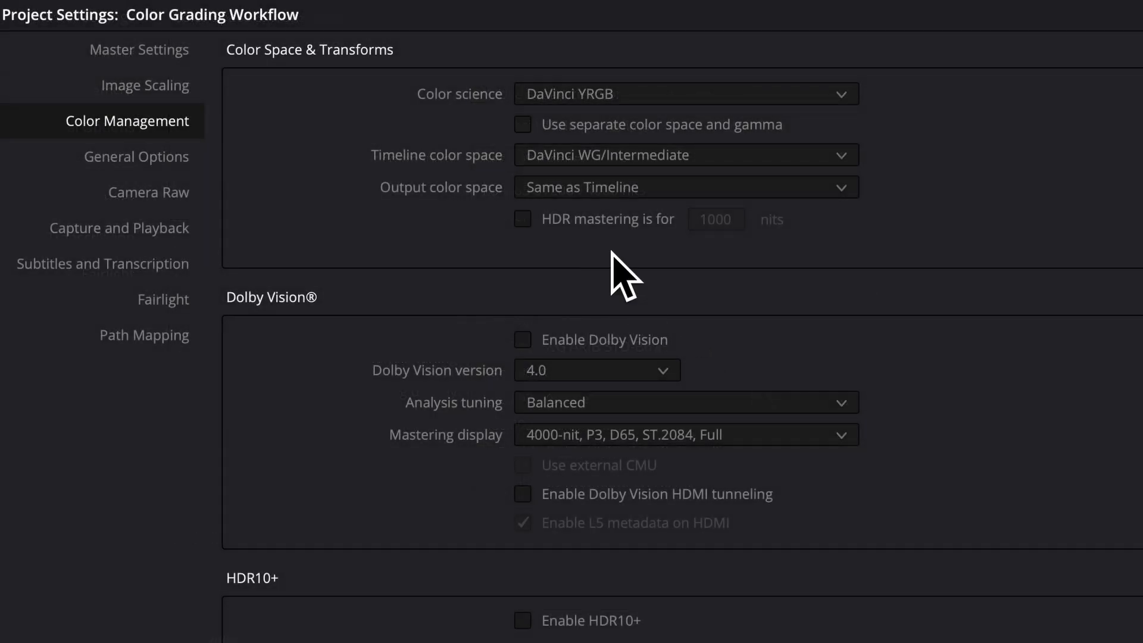
{"action": "mouse_move", "coordinate": [852, 216]}
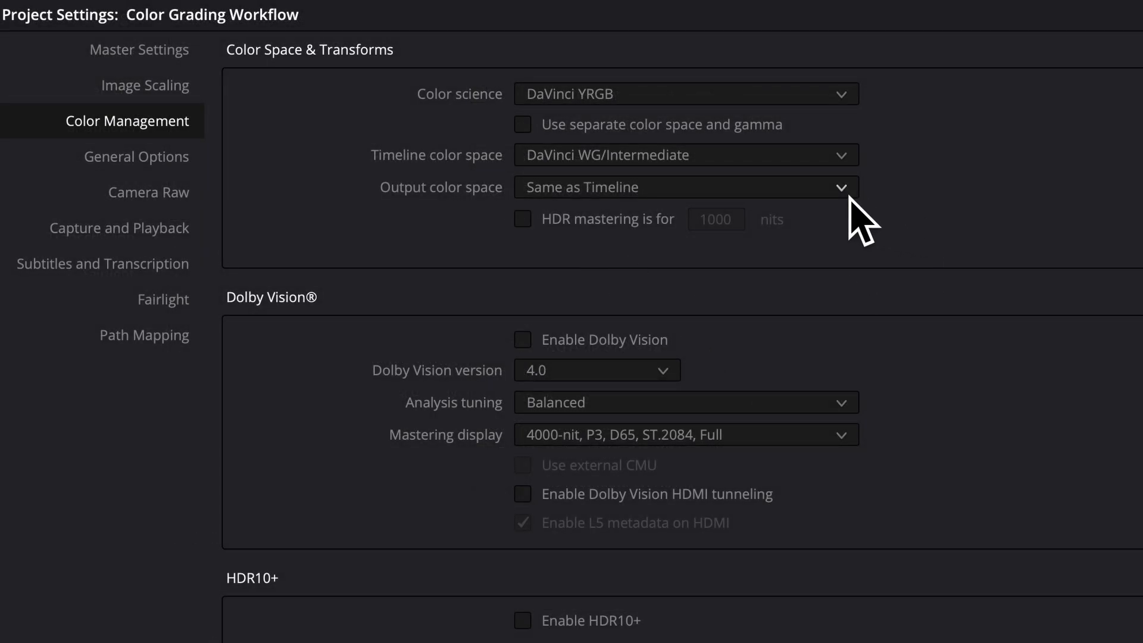
{"action": "left_click", "coordinate": [685, 187]}
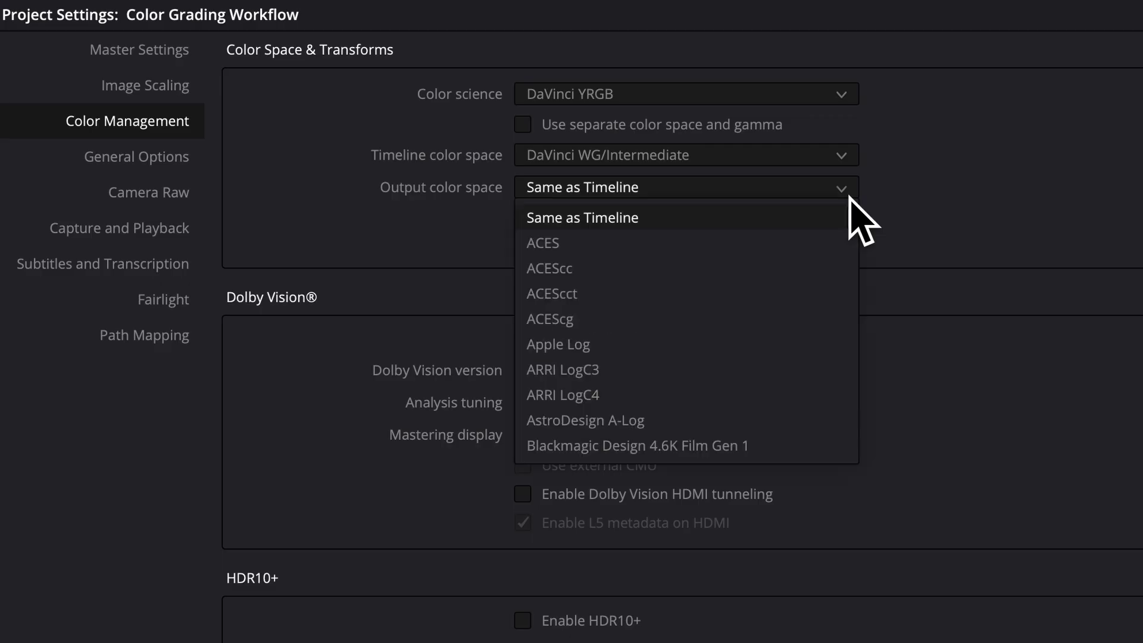
{"action": "scroll", "scroll_direction": "down", "scroll_amount": 3}
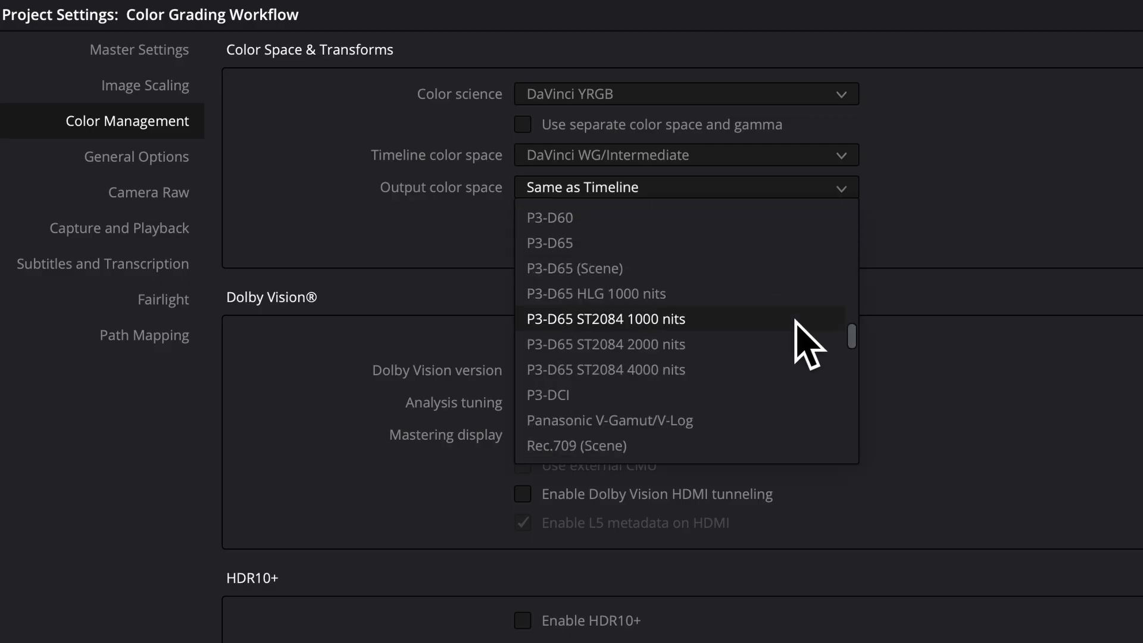
{"action": "scroll", "scroll_direction": "down", "scroll_amount": 3}
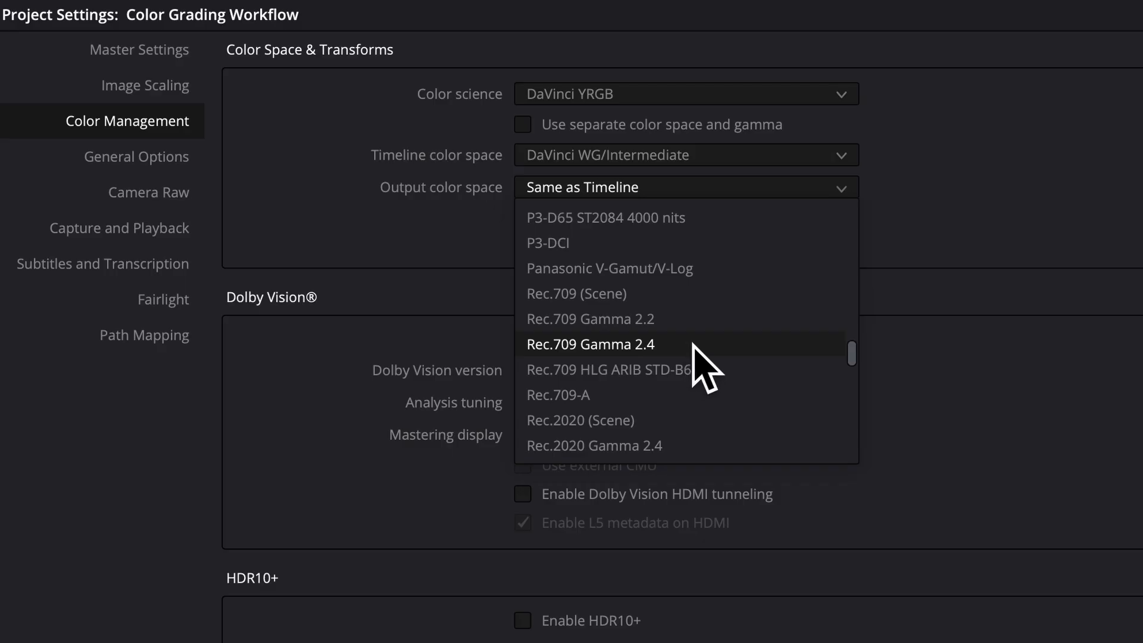
{"action": "left_click", "coordinate": [591, 344]}
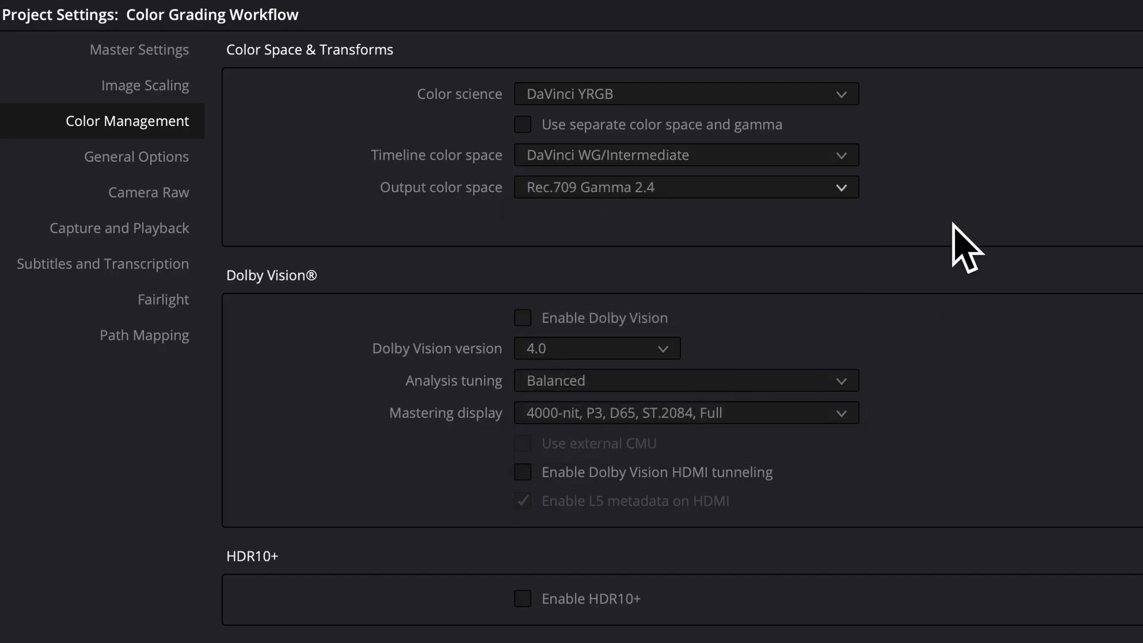
{"action": "mouse_move", "coordinate": [746, 231]}
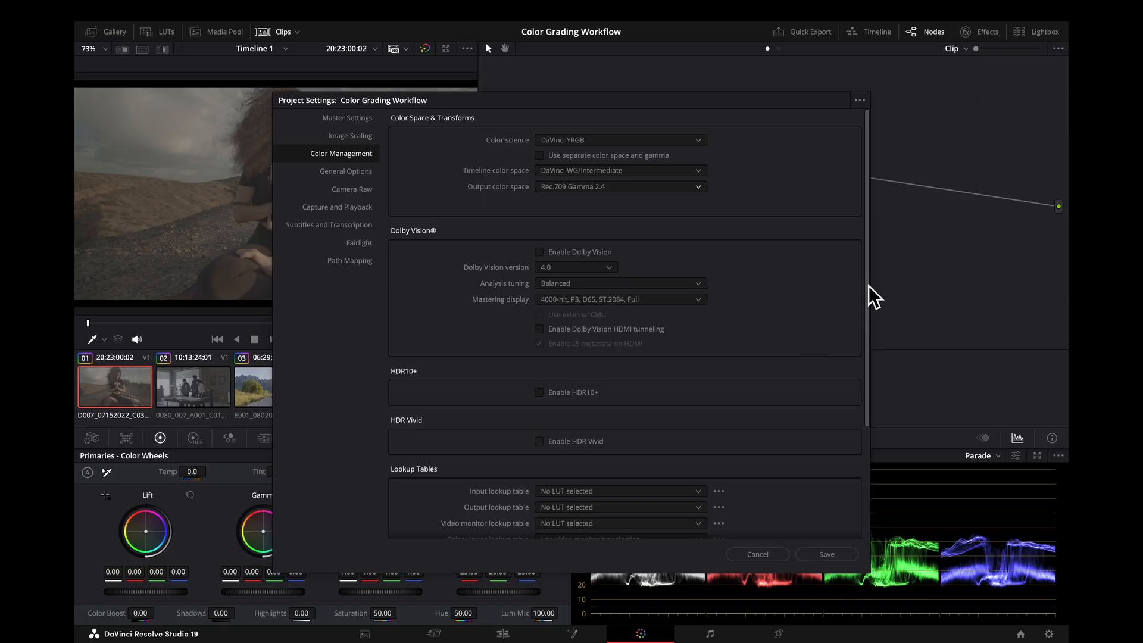
Set 3D lookup table interpolation to Tetrahedral and save the project settings.
{"action": "scroll", "scroll_direction": "down", "scroll_amount": 3}
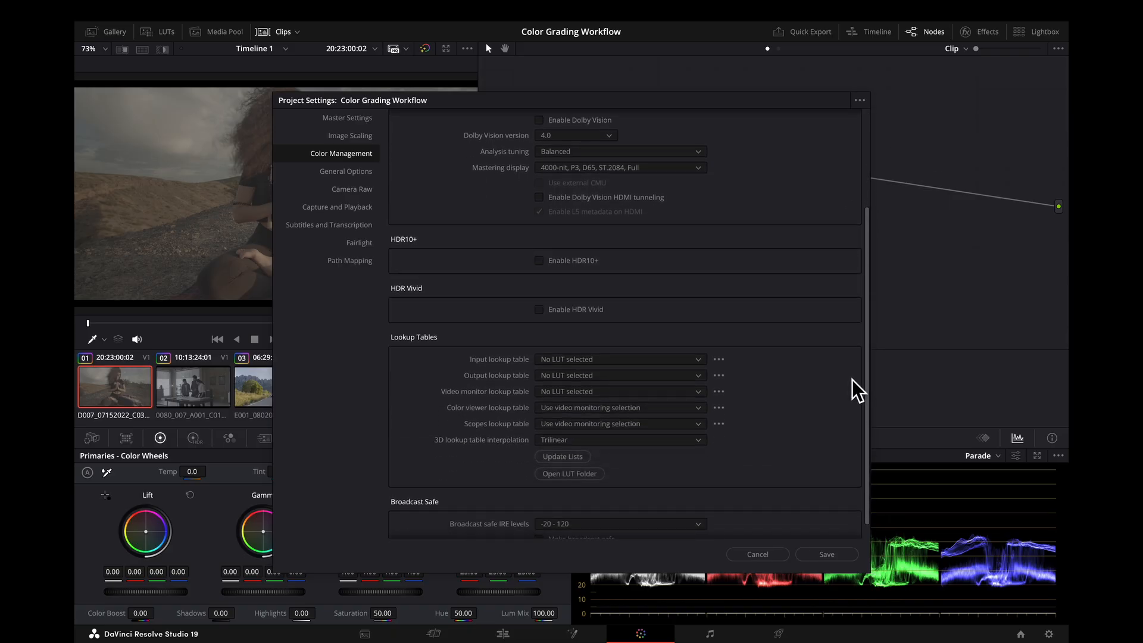
{"action": "scroll", "scroll_direction": "down", "scroll_amount": 3}
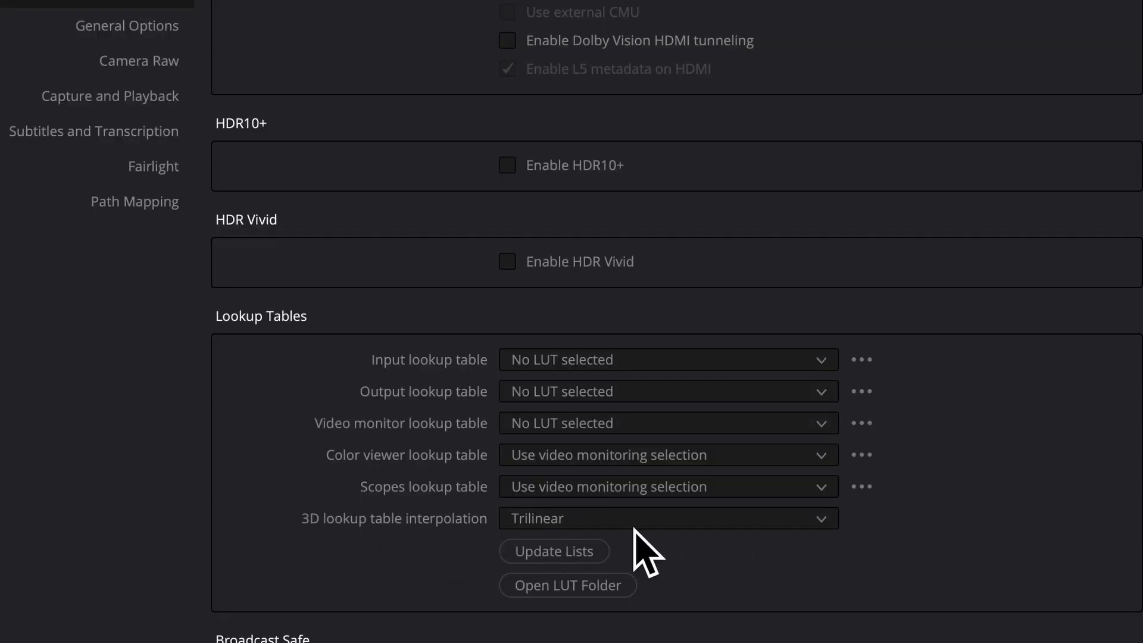
{"action": "left_click", "coordinate": [668, 519]}
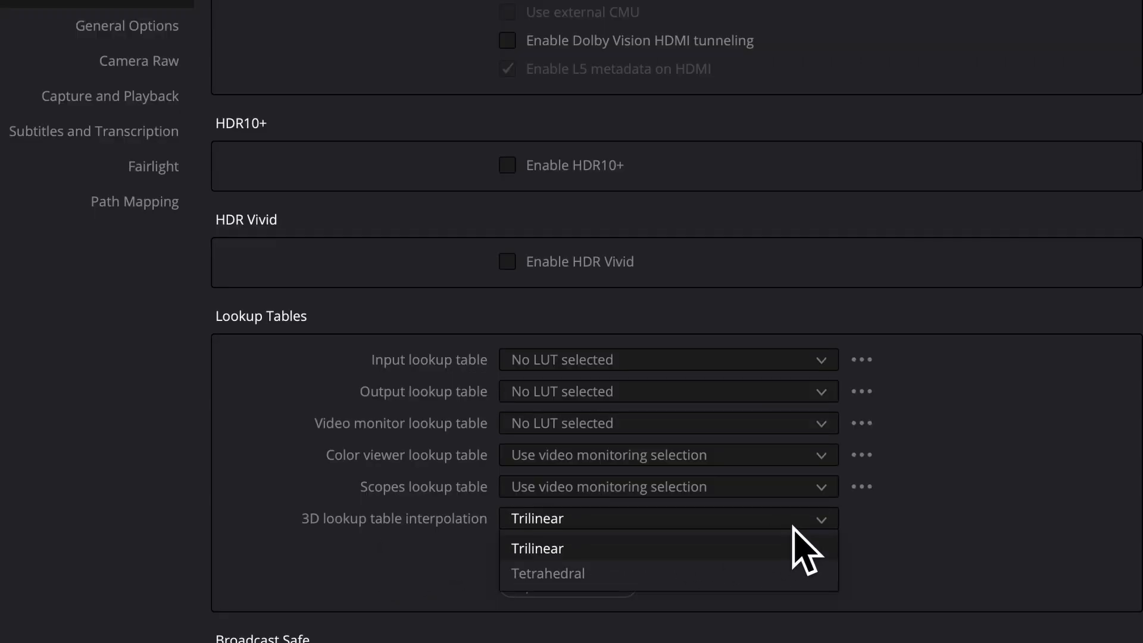
{"action": "left_click", "coordinate": [547, 573]}
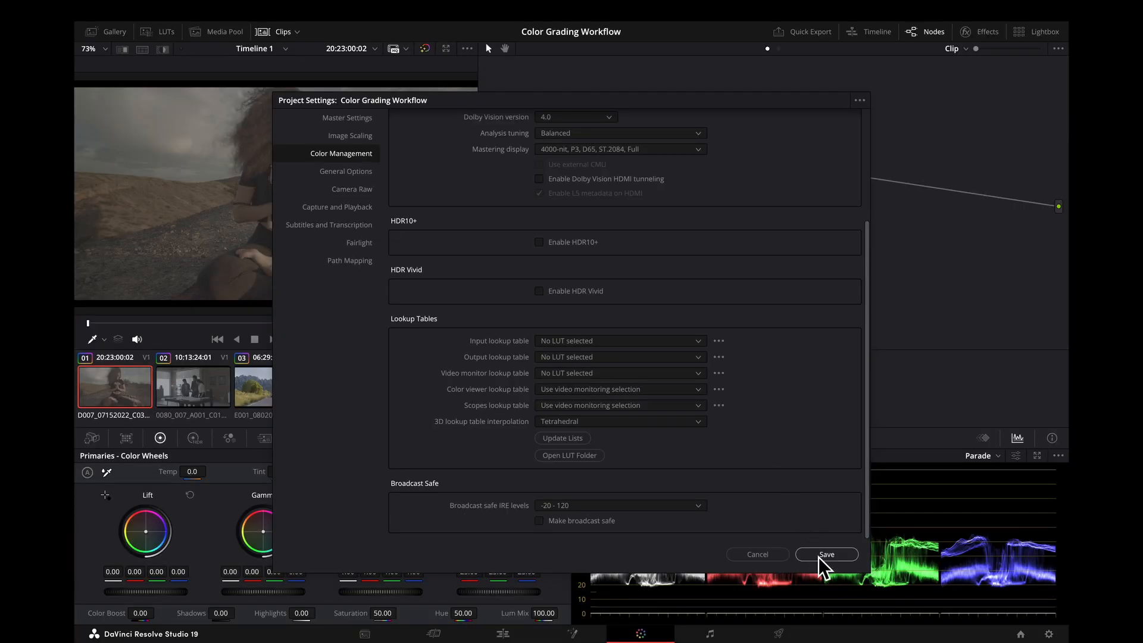
{"action": "left_click", "coordinate": [826, 554]}
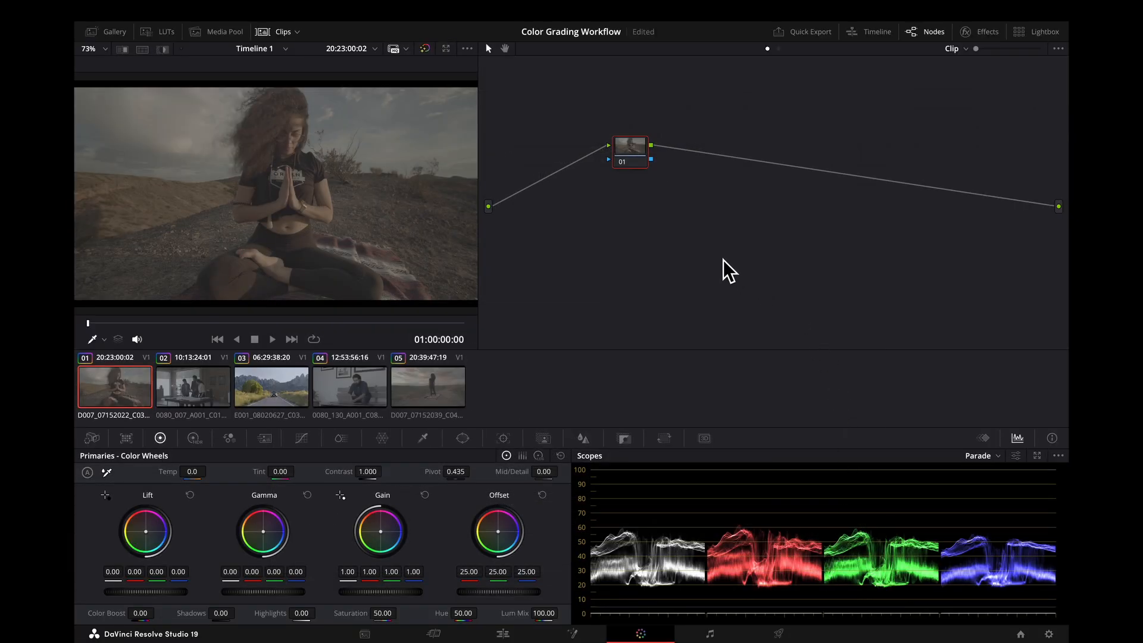
{"action": "mouse_move", "coordinate": [689, 253]}
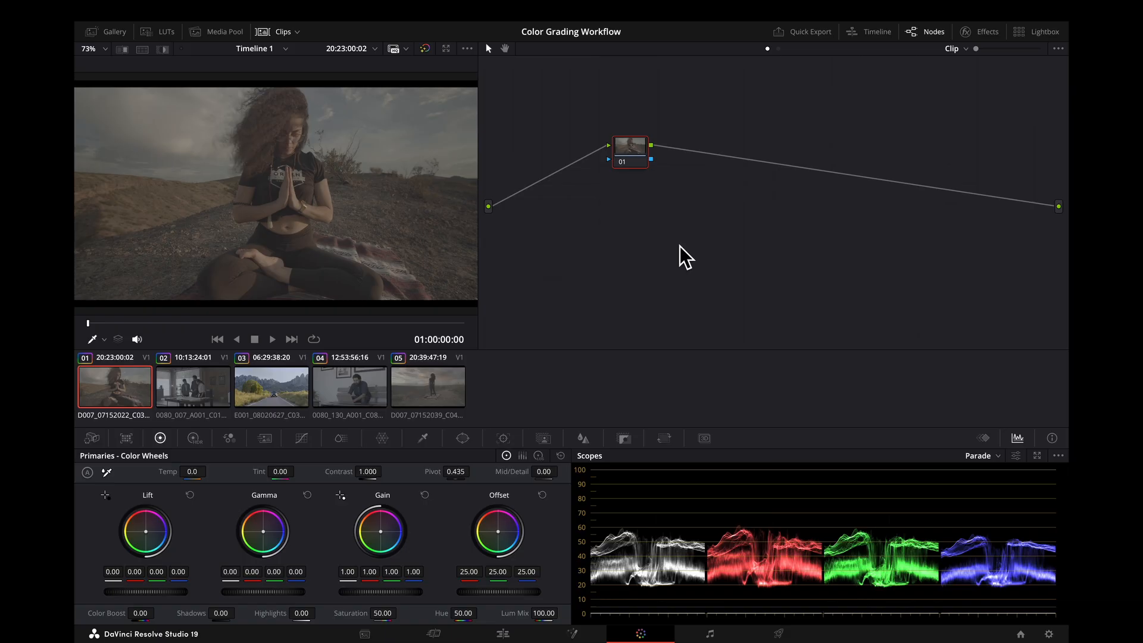
{"action": "mouse_move", "coordinate": [89, 400]}
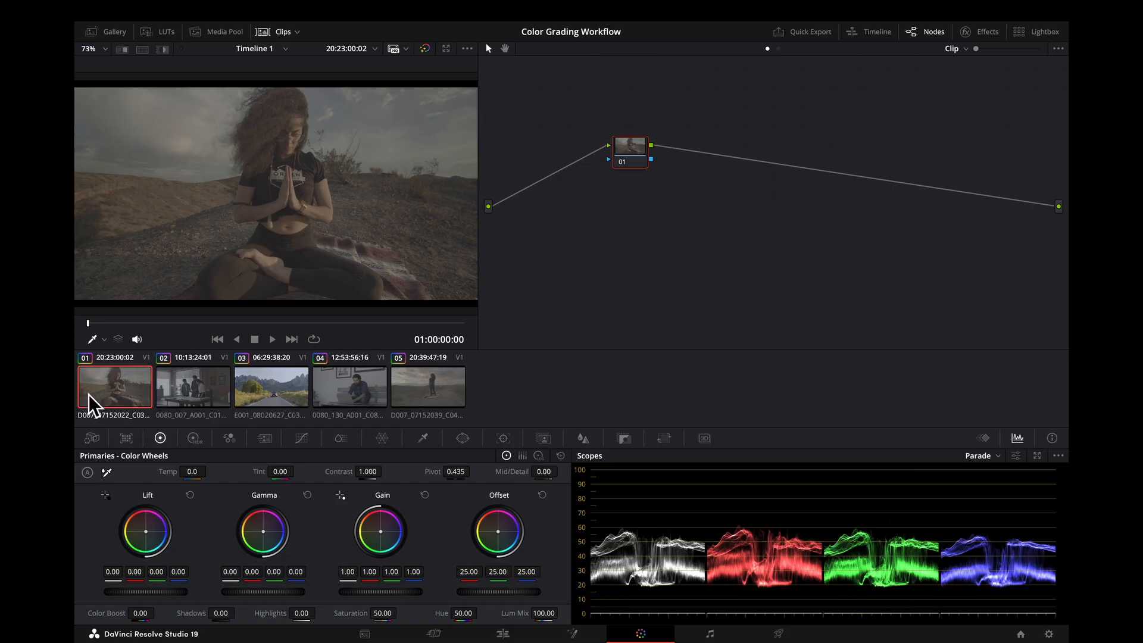
{"action": "mouse_move", "coordinate": [262, 382]}
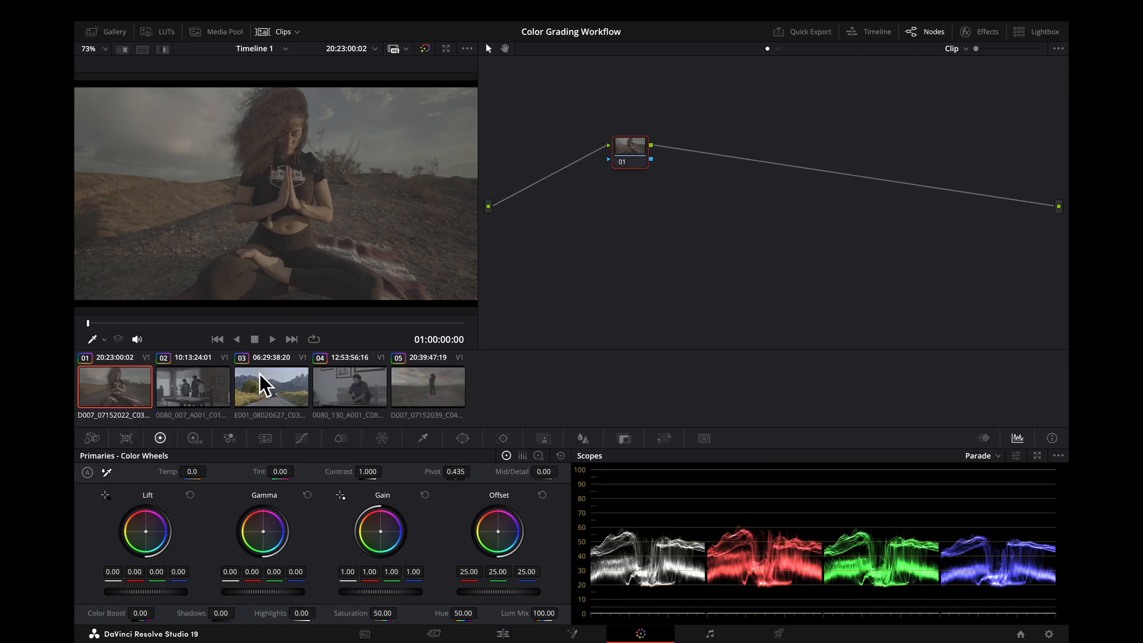
{"action": "mouse_move", "coordinate": [290, 457]}
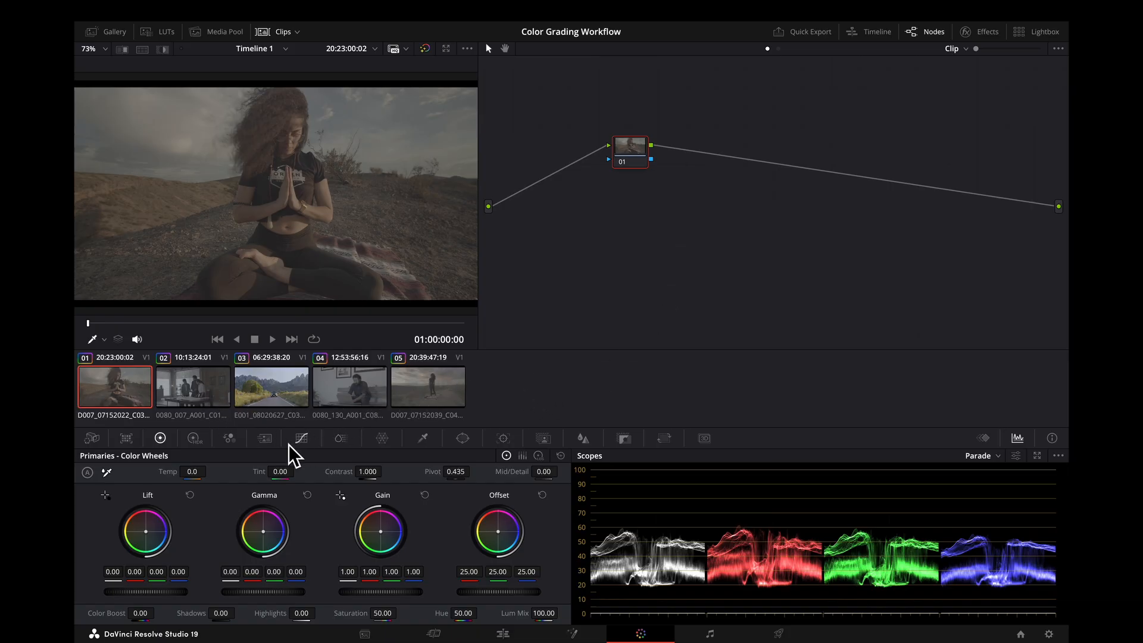
{"action": "mouse_move", "coordinate": [288, 403]}
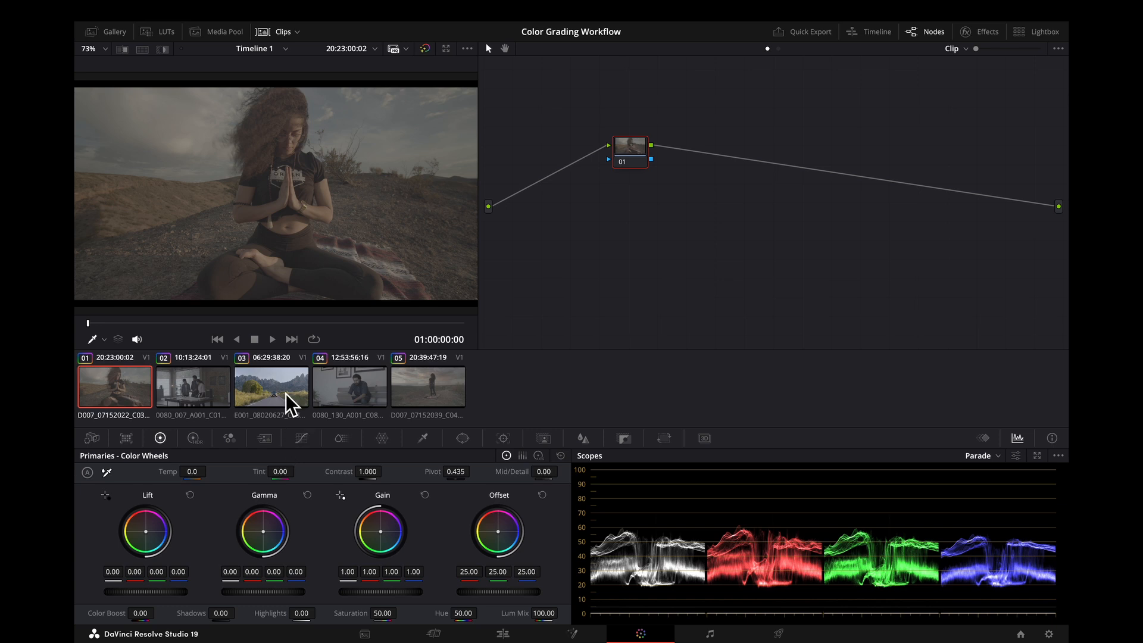
{"action": "mouse_move", "coordinate": [421, 402]}
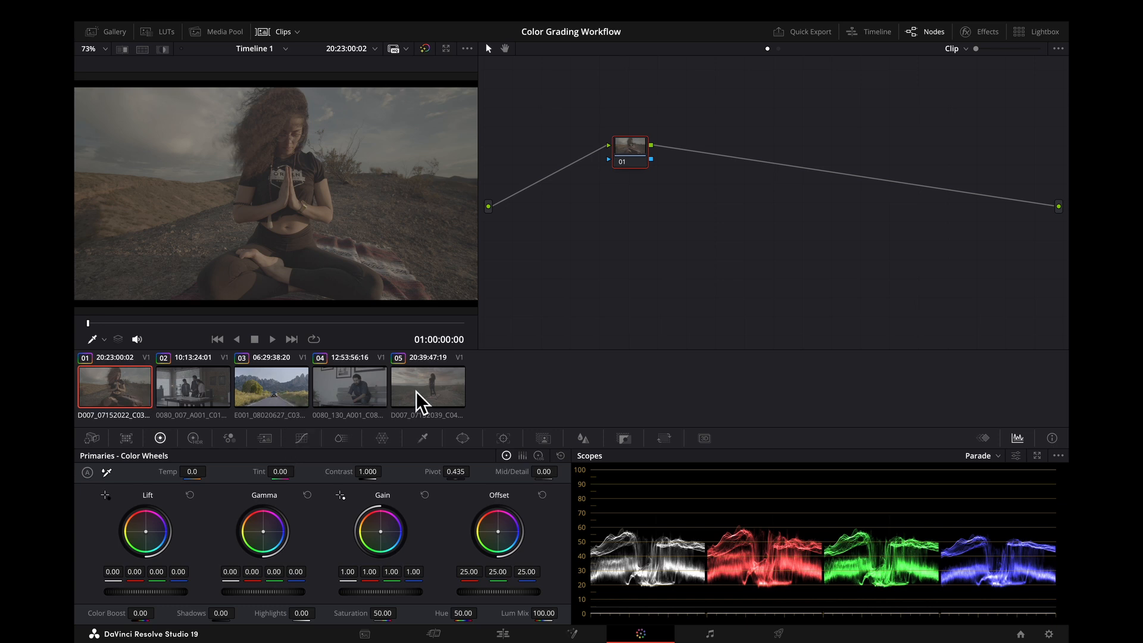
{"action": "mouse_move", "coordinate": [551, 300]}
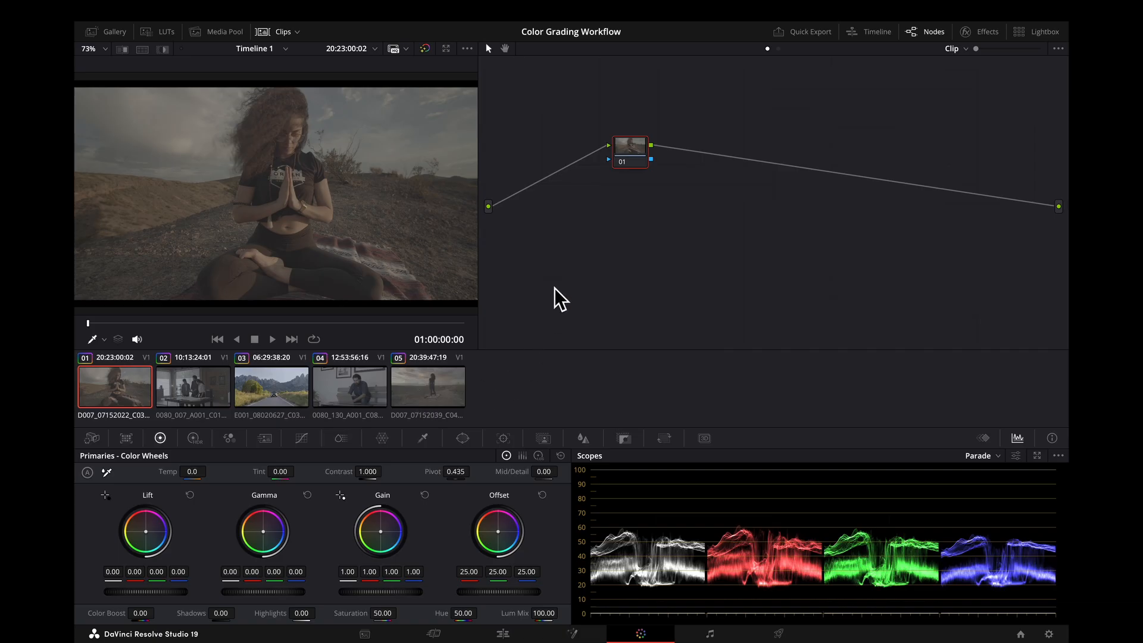
{"action": "mouse_move", "coordinate": [549, 271]}
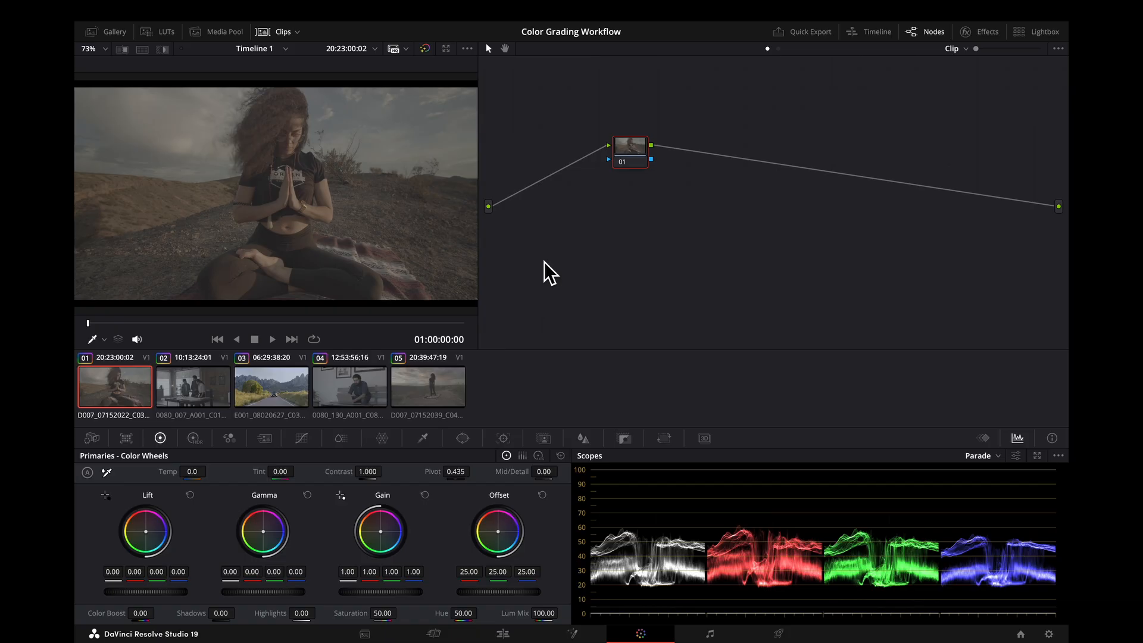
{"action": "mouse_move", "coordinate": [631, 309]}
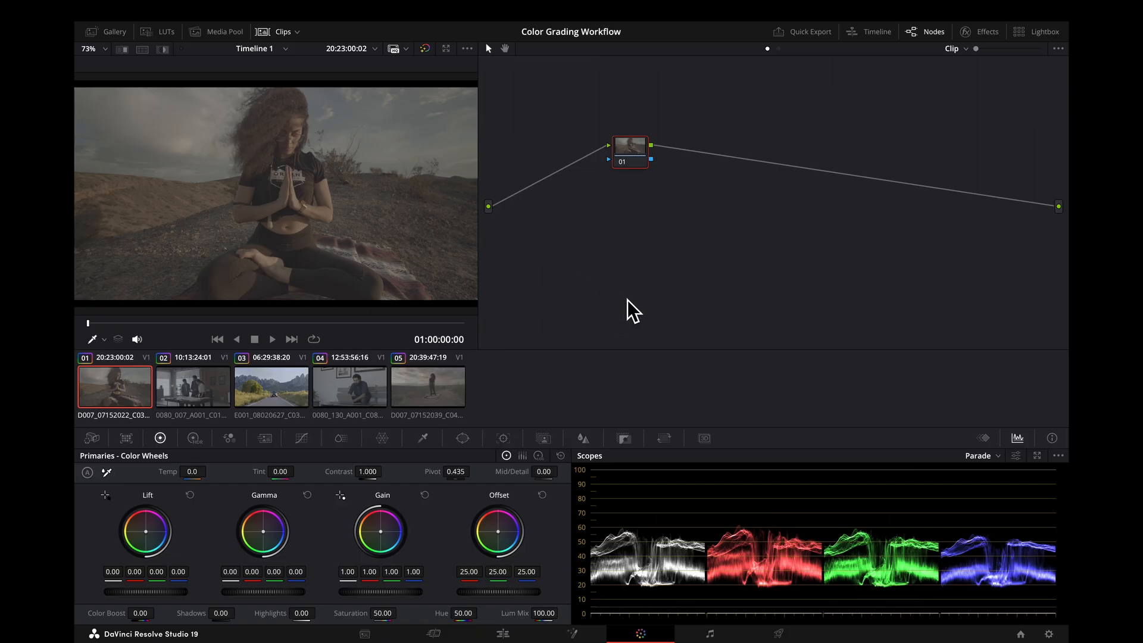
{"action": "mouse_move", "coordinate": [440, 405]}
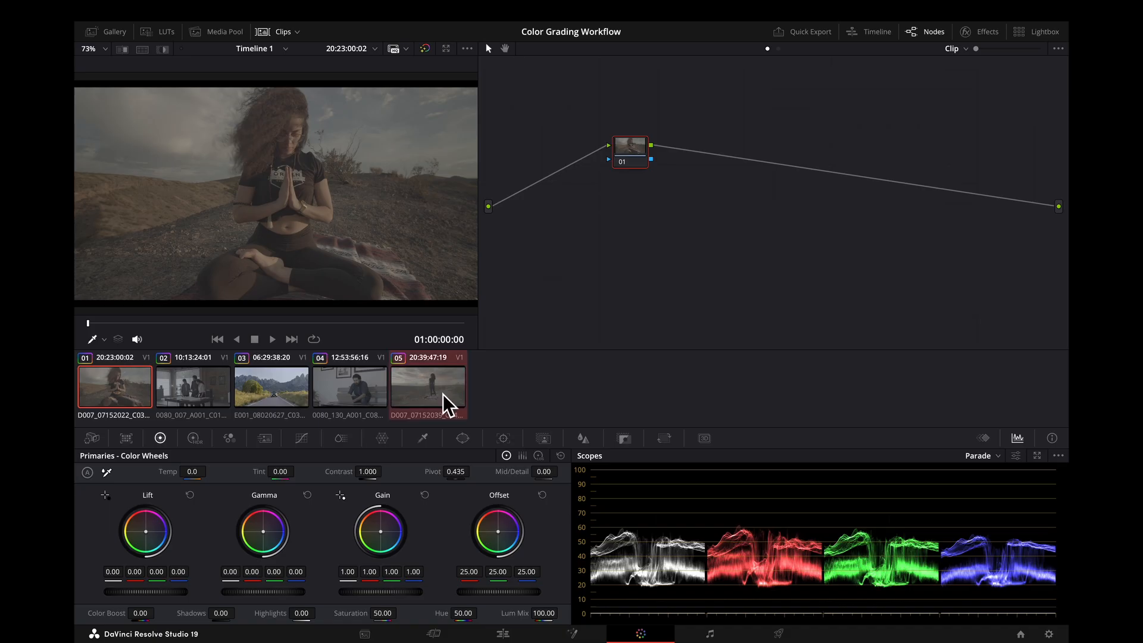
Add the selected D007 clips into a new group named Blackmagic.
{"action": "right_click", "coordinate": [429, 388]}
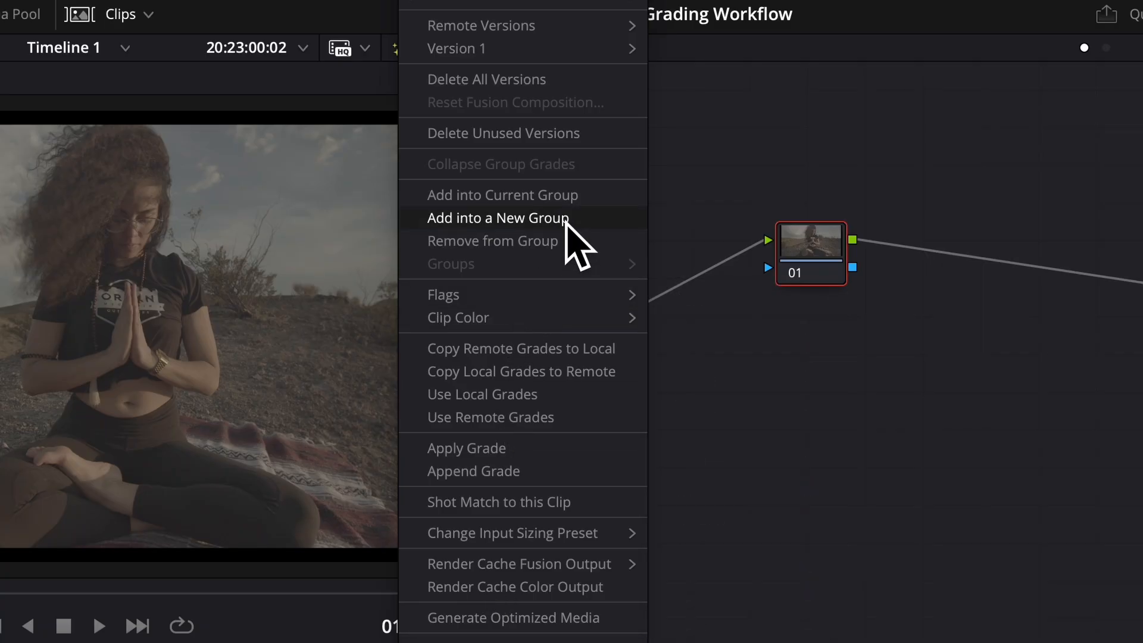
{"action": "left_click", "coordinate": [497, 218]}
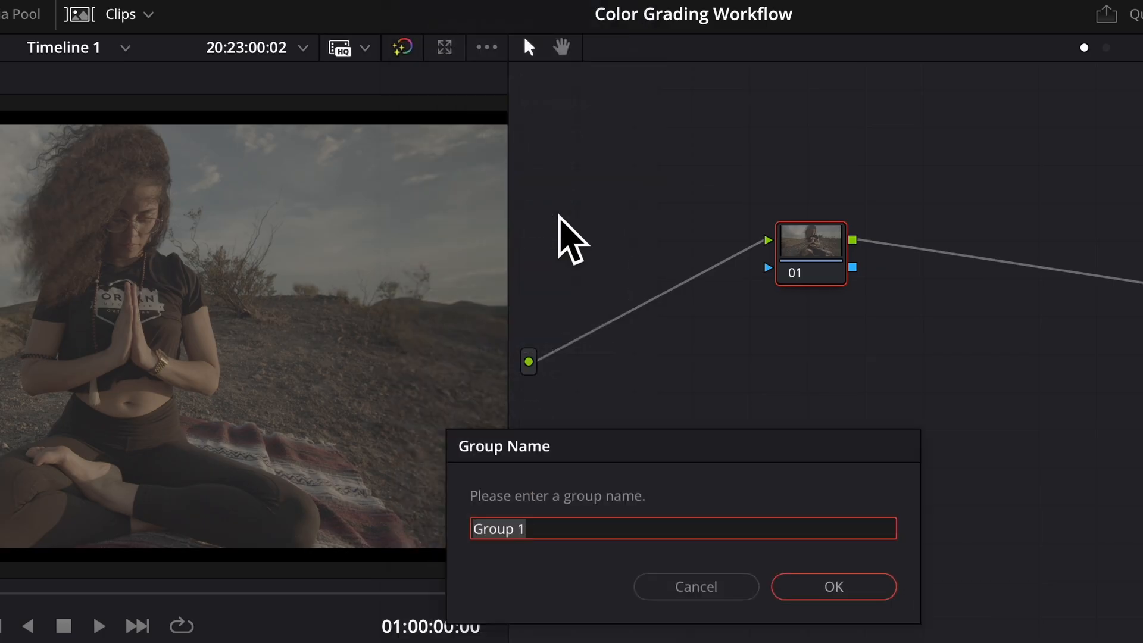
{"action": "mouse_move", "coordinate": [753, 481]}
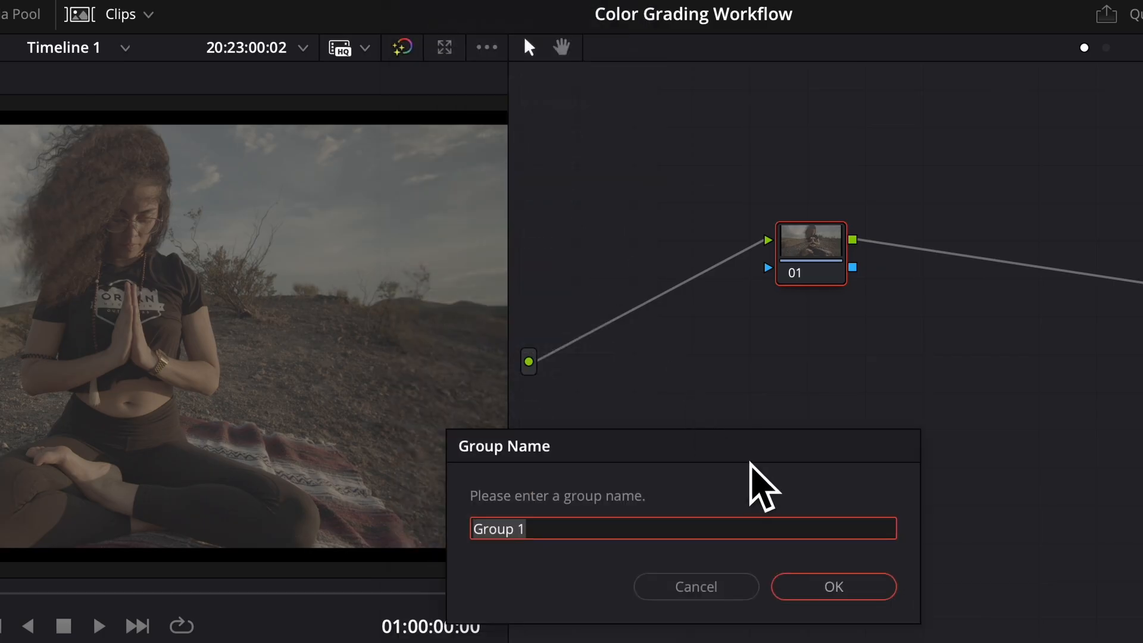
{"action": "type", "text": "Blackmagic"}
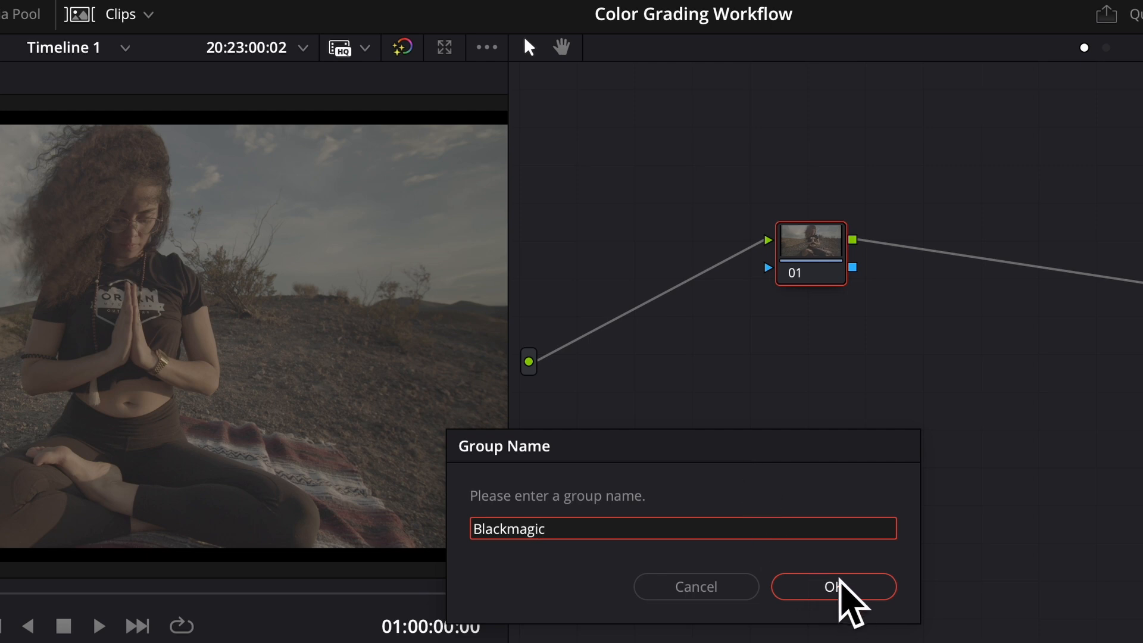
{"action": "left_click", "coordinate": [833, 585]}
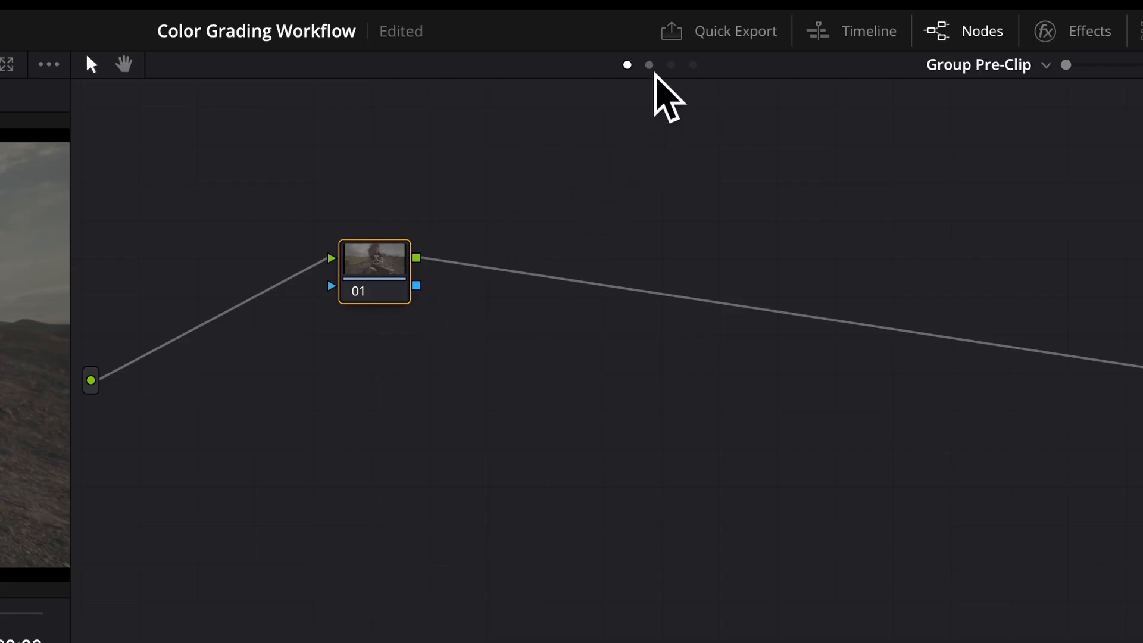
{"action": "left_click", "coordinate": [651, 65]}
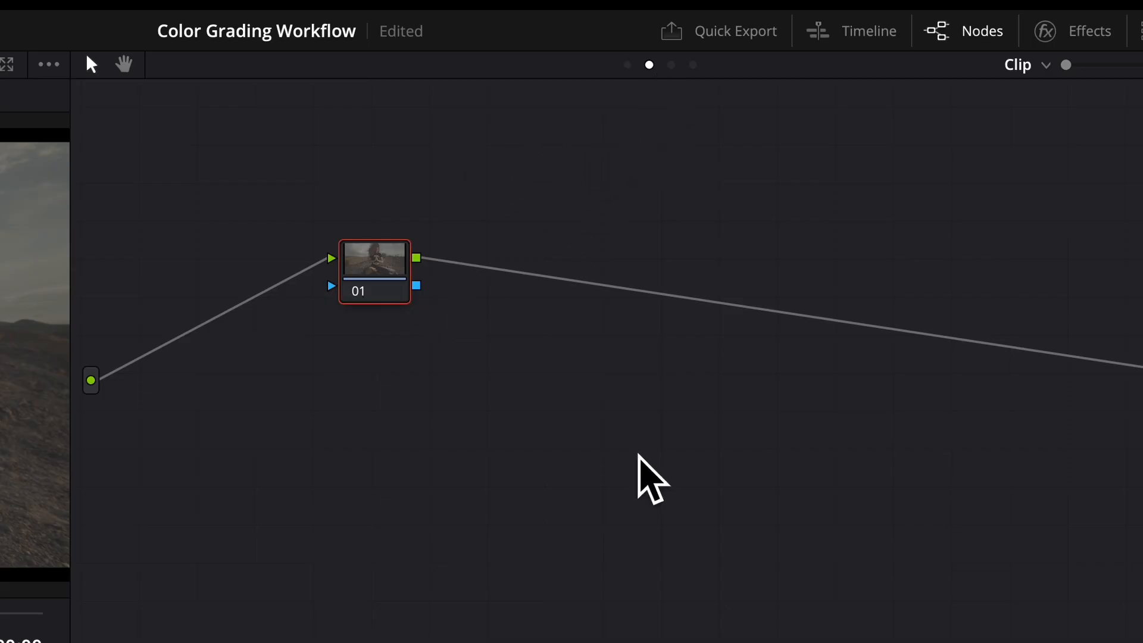
{"action": "left_click", "coordinate": [670, 66]}
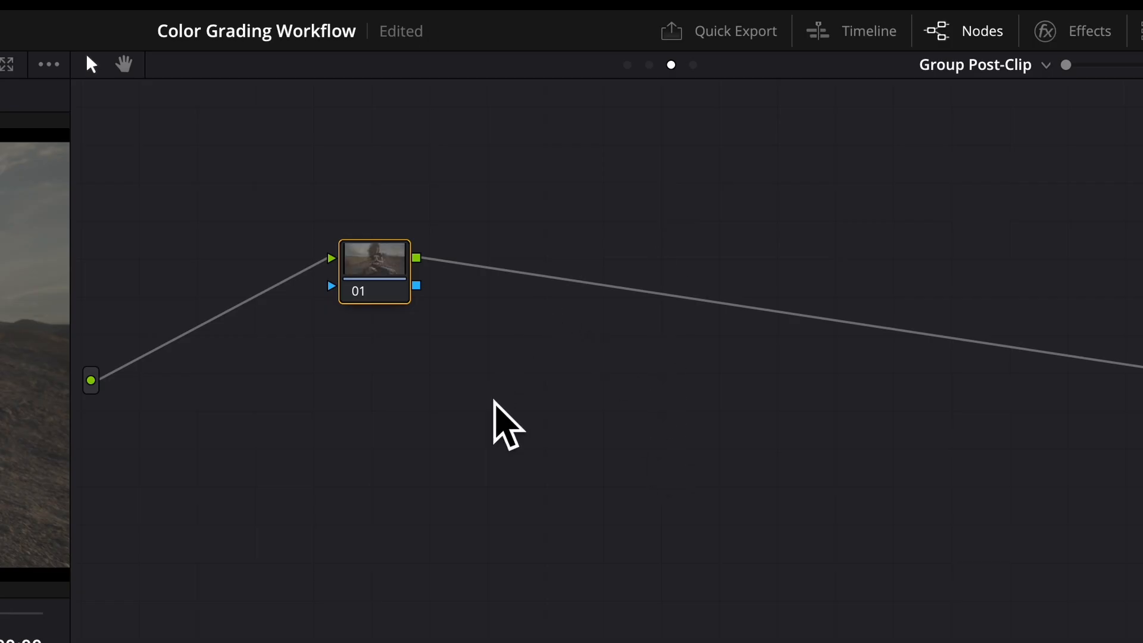
{"action": "mouse_move", "coordinate": [657, 104]}
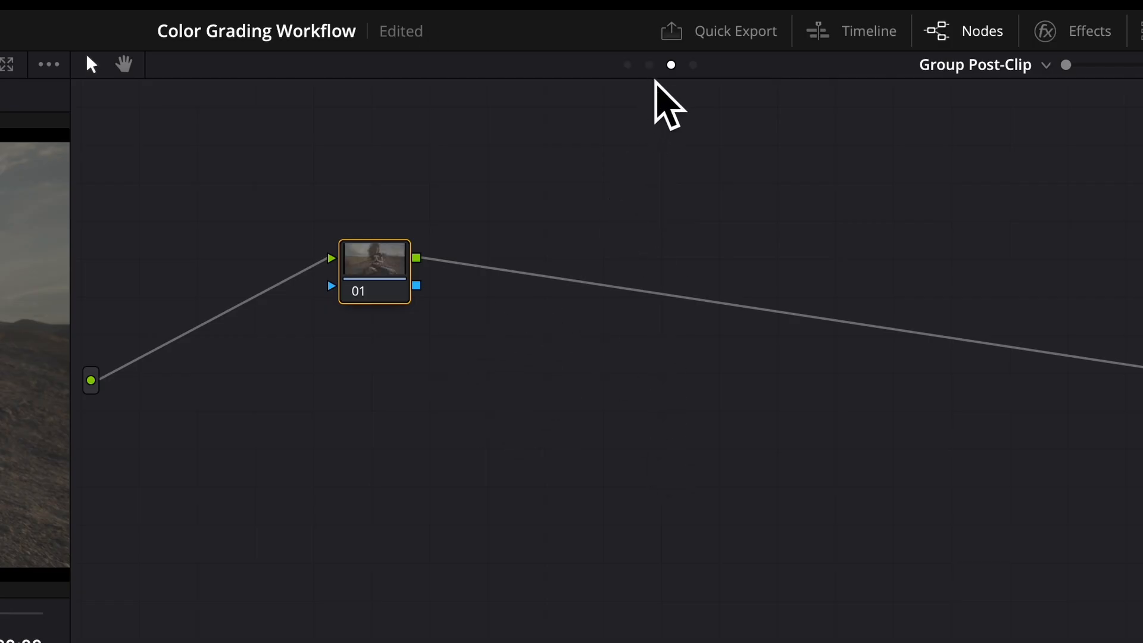
{"action": "left_click", "coordinate": [649, 64]}
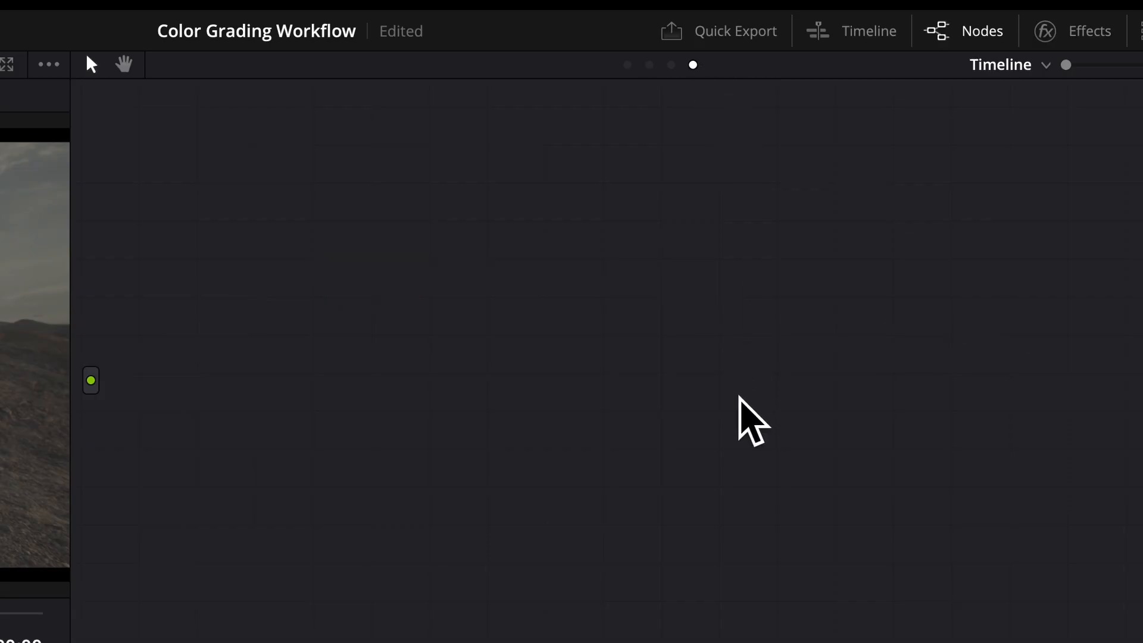
{"action": "mouse_move", "coordinate": [662, 105]}
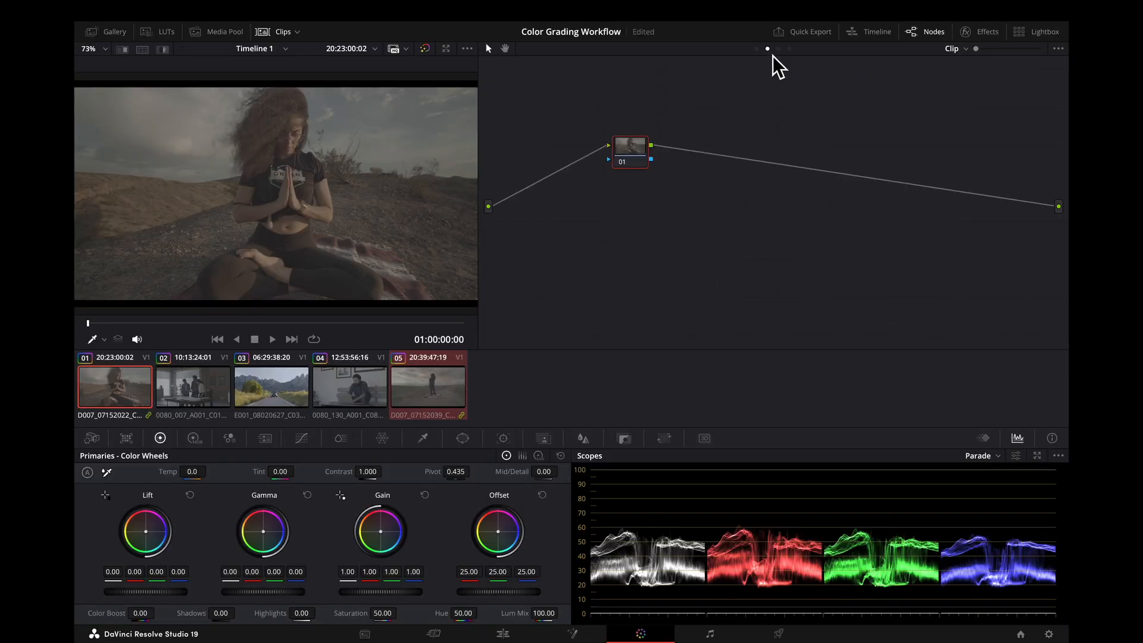
{"action": "mouse_move", "coordinate": [750, 267]}
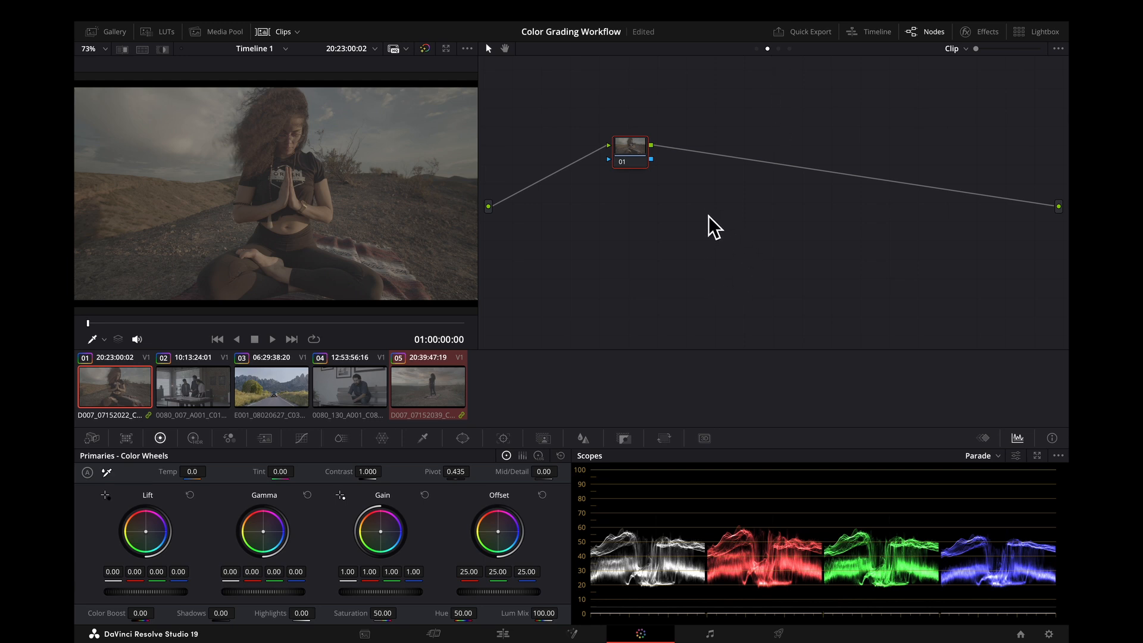
{"action": "mouse_move", "coordinate": [279, 504]}
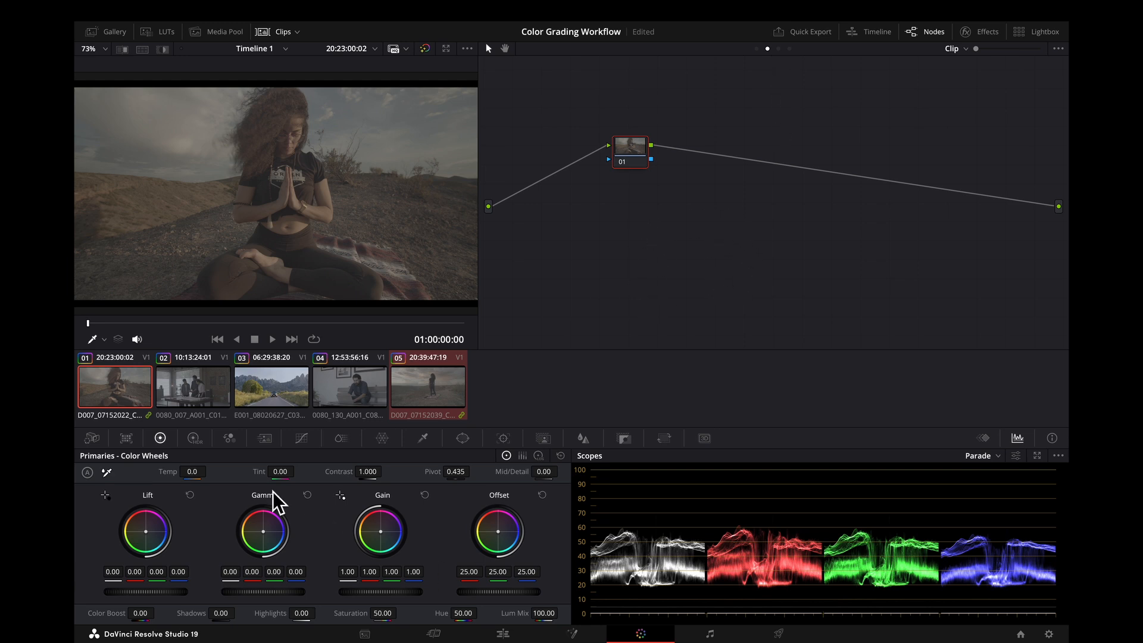
Add the two indoor 0080 clips into a new group named RED.
{"action": "left_click", "coordinate": [192, 386]}
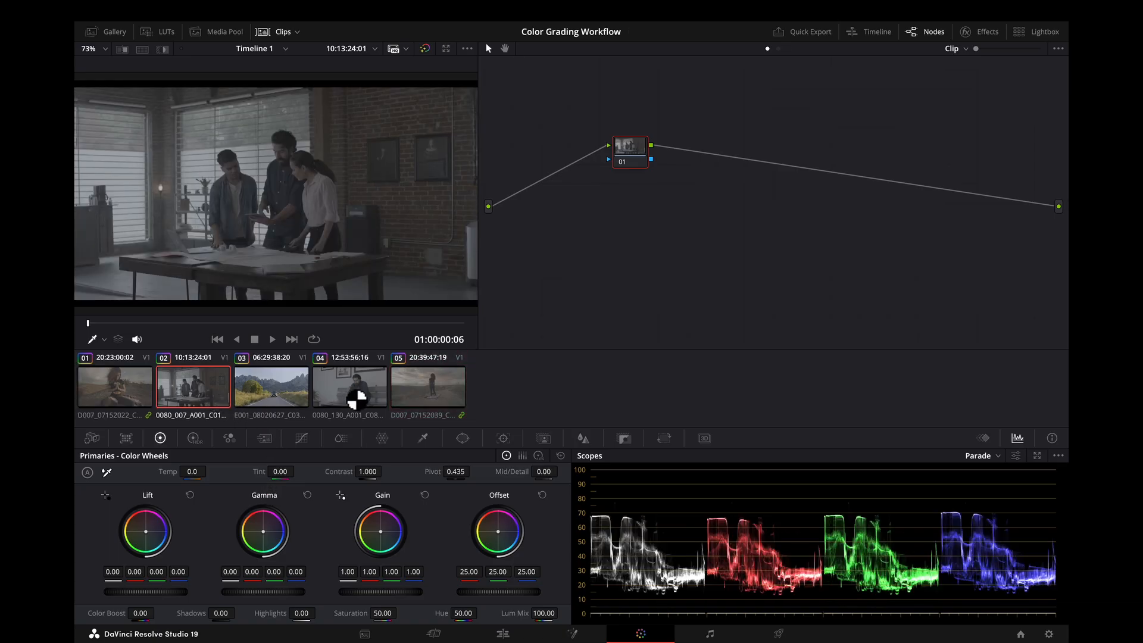
{"action": "right_click", "coordinate": [350, 392]}
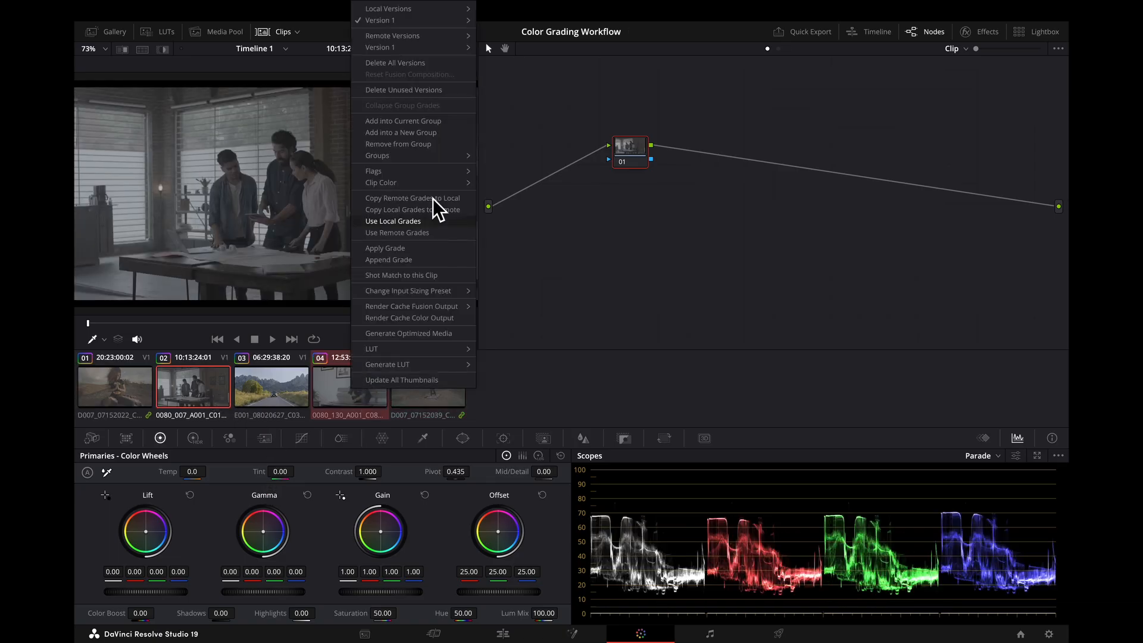
{"action": "mouse_move", "coordinate": [430, 144]}
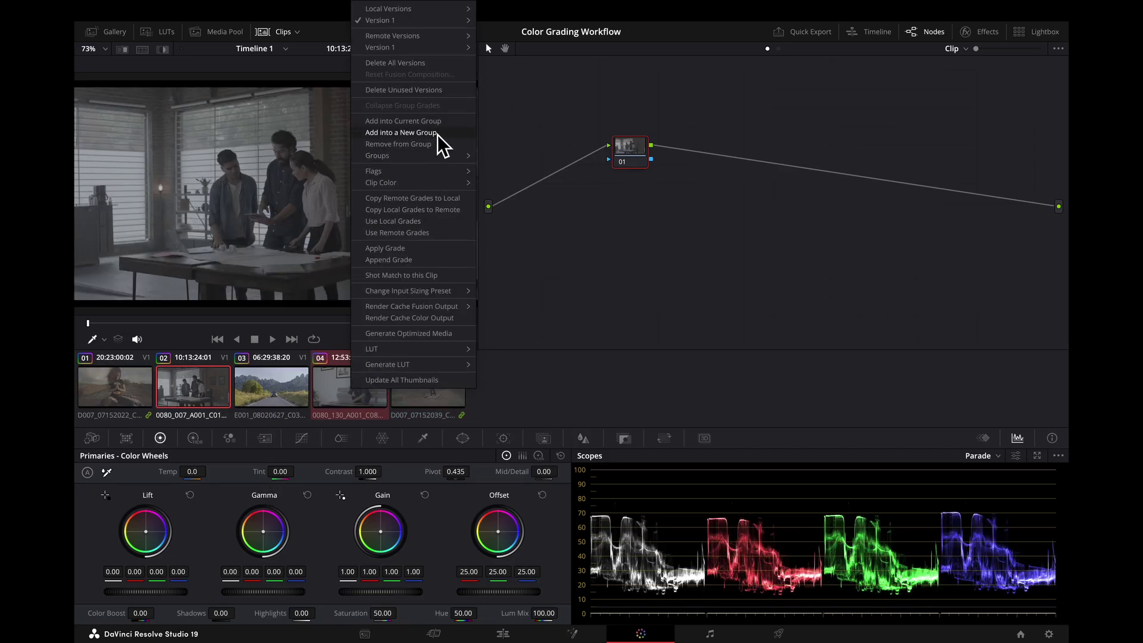
{"action": "left_click", "coordinate": [401, 132]}
{"action": "type", "text": "RED"}
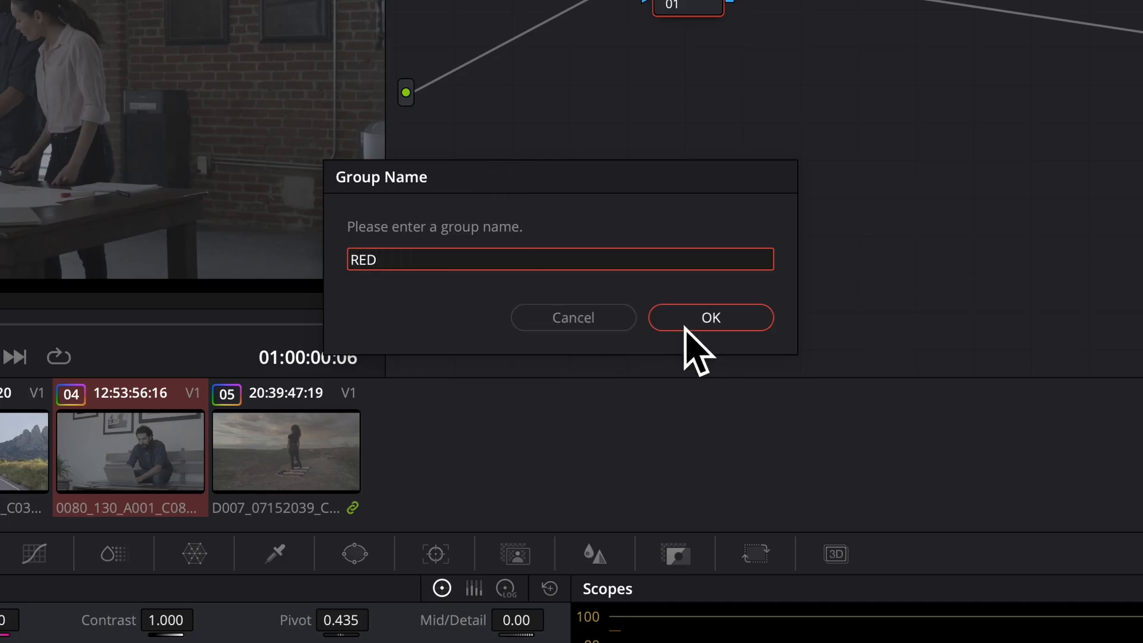
{"action": "left_click", "coordinate": [711, 317]}
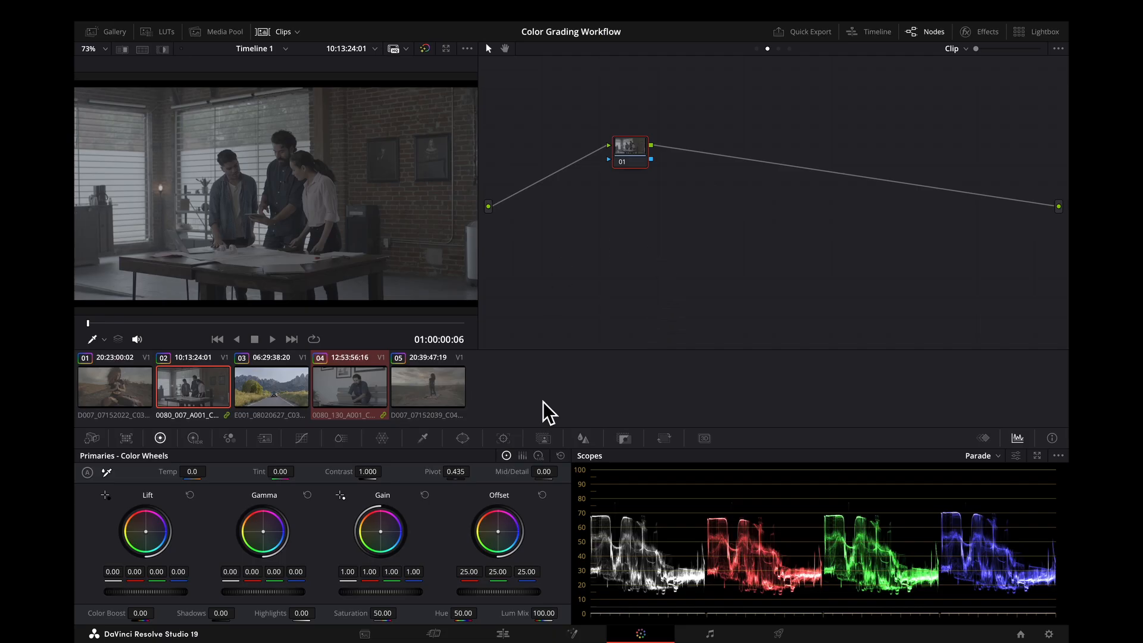
Put the mountain road E001 clip into its own new group named Rec 709.
{"action": "left_click", "coordinate": [272, 386]}
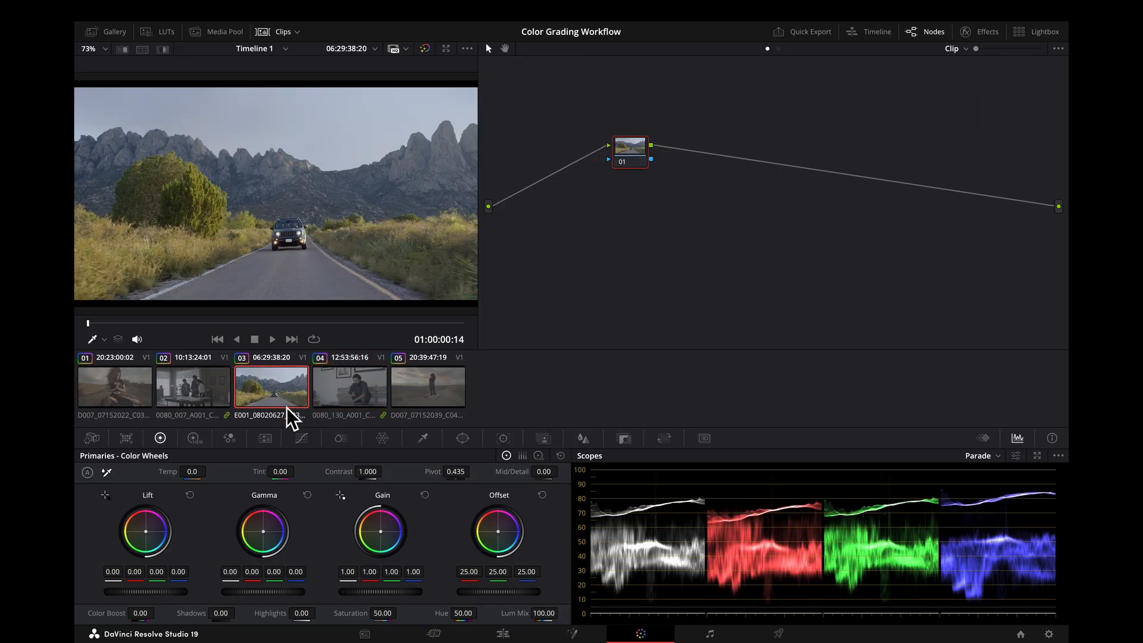
{"action": "right_click", "coordinate": [271, 386]}
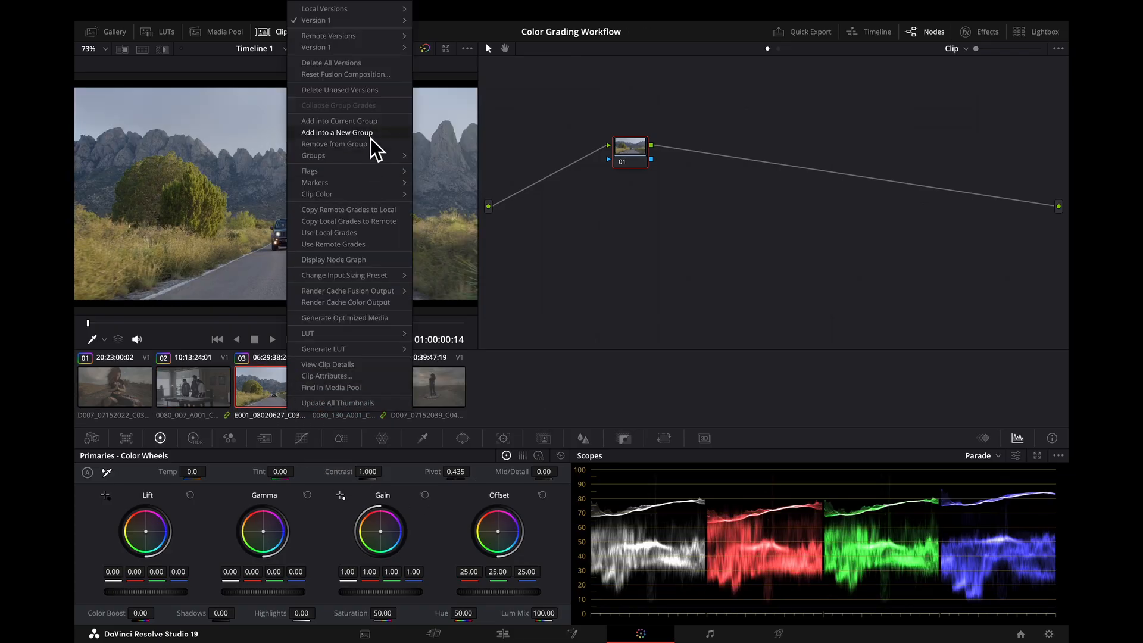
{"action": "left_click", "coordinate": [337, 132]}
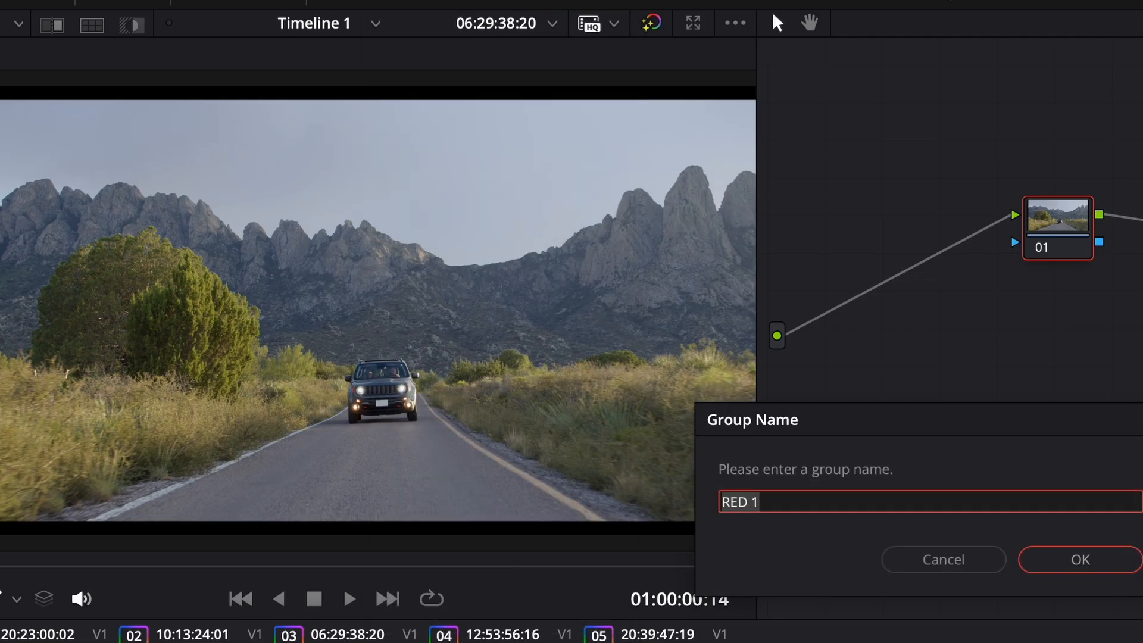
{"action": "type", "text": "Rec 709"}
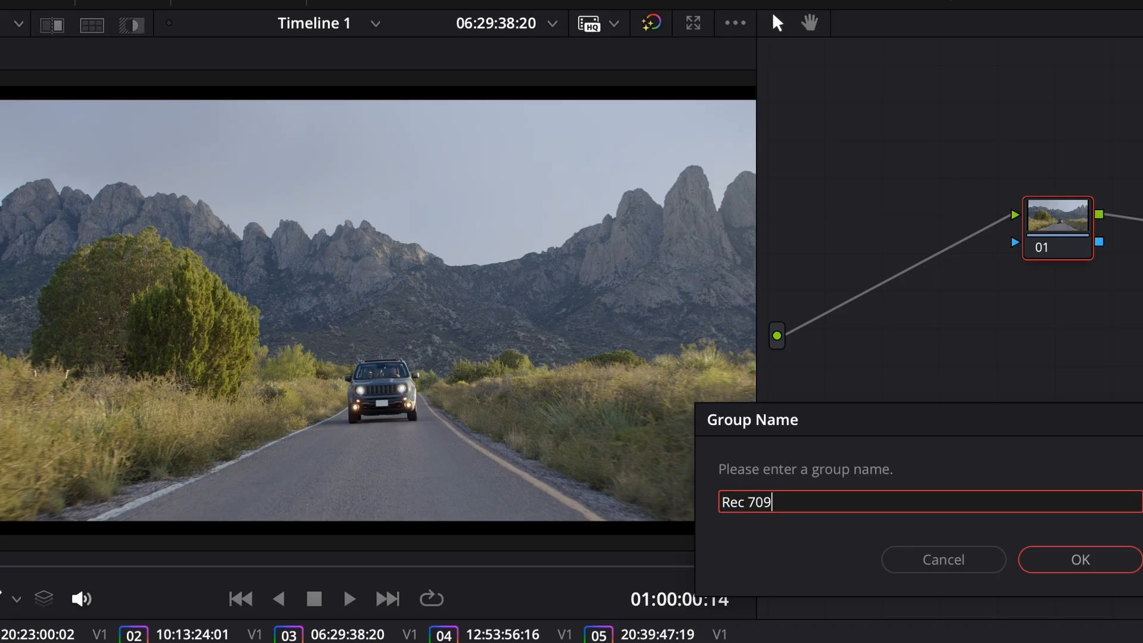
{"action": "left_click", "coordinate": [1072, 559]}
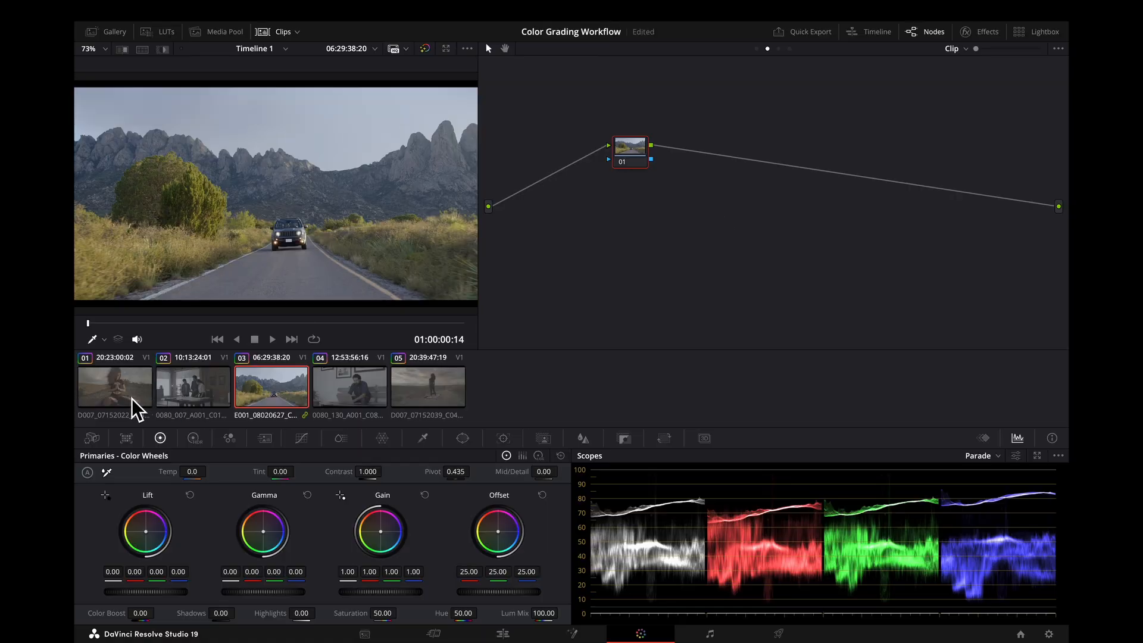
{"action": "mouse_move", "coordinate": [146, 400]}
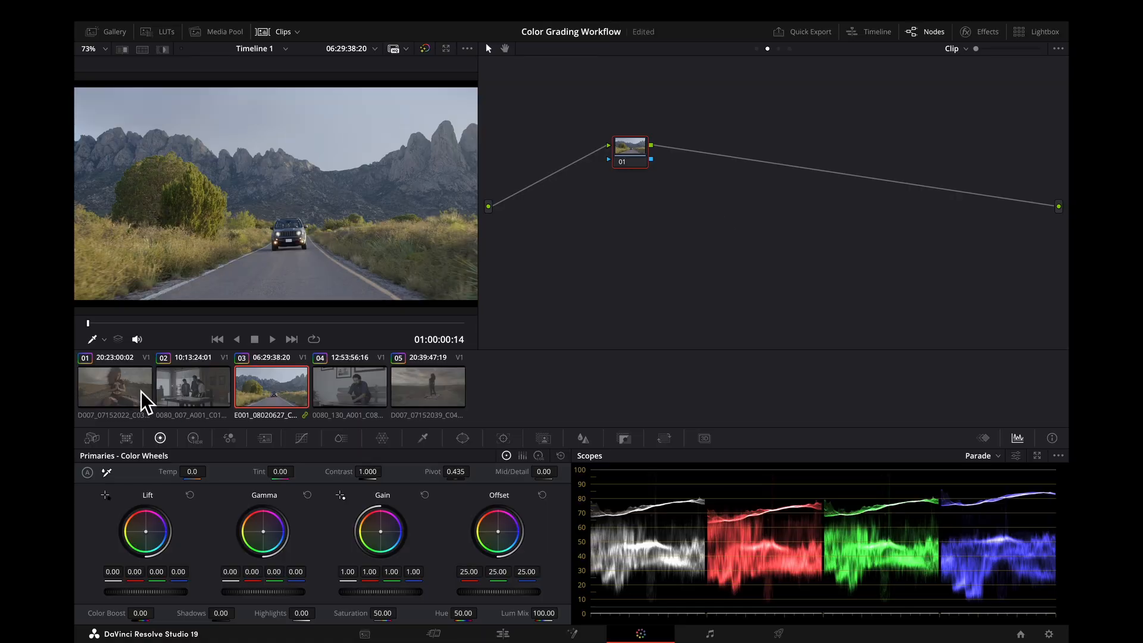
Select the meditation clip and label its Group Pre-Clip node IDT.
{"action": "left_click", "coordinate": [114, 388]}
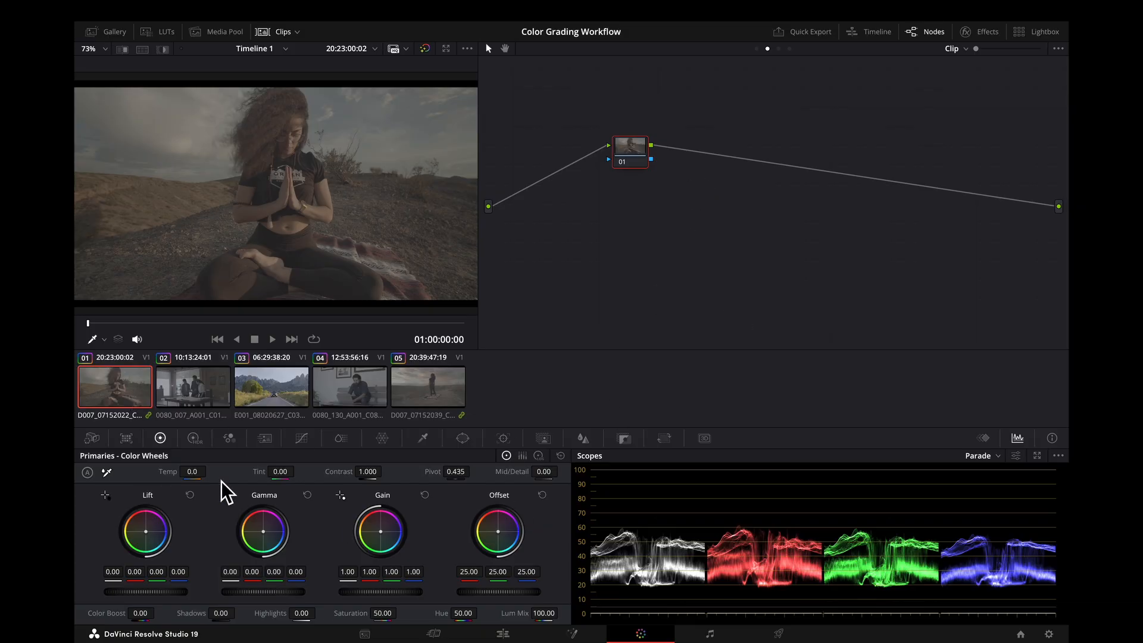
{"action": "right_click", "coordinate": [115, 387]}
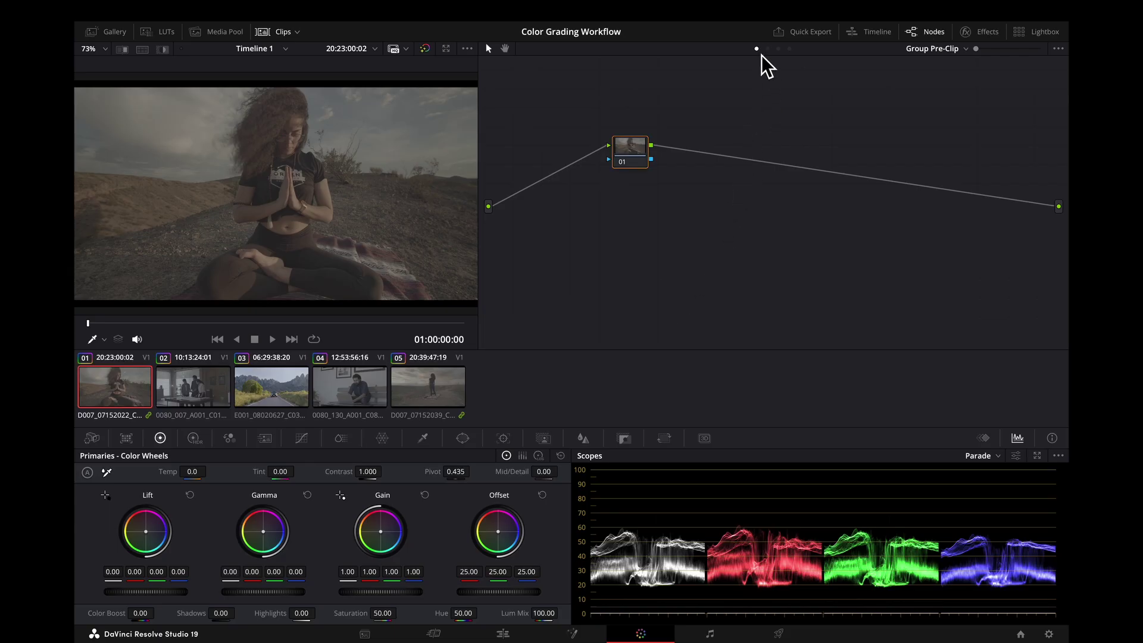
{"action": "mouse_move", "coordinate": [758, 130]}
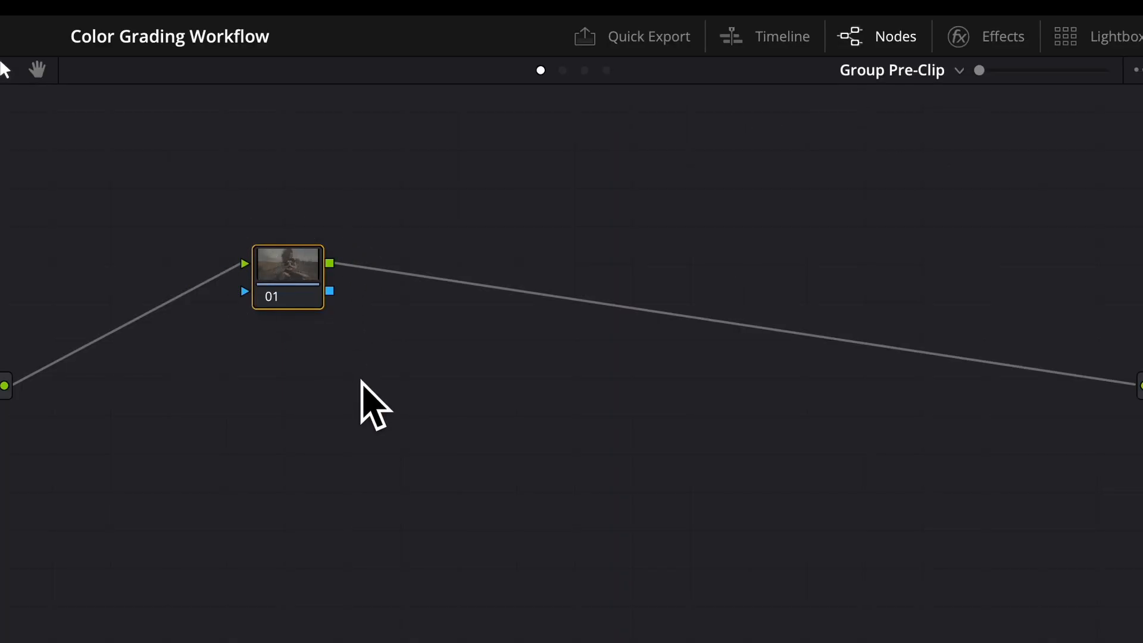
{"action": "mouse_move", "coordinate": [463, 488]}
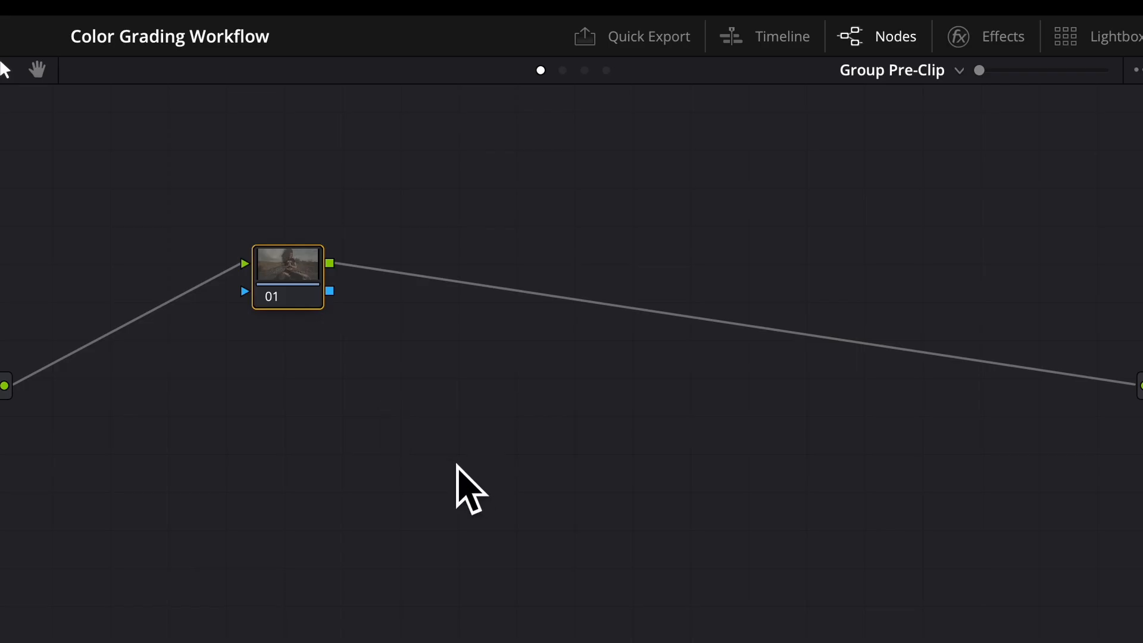
{"action": "right_click", "coordinate": [287, 274]}
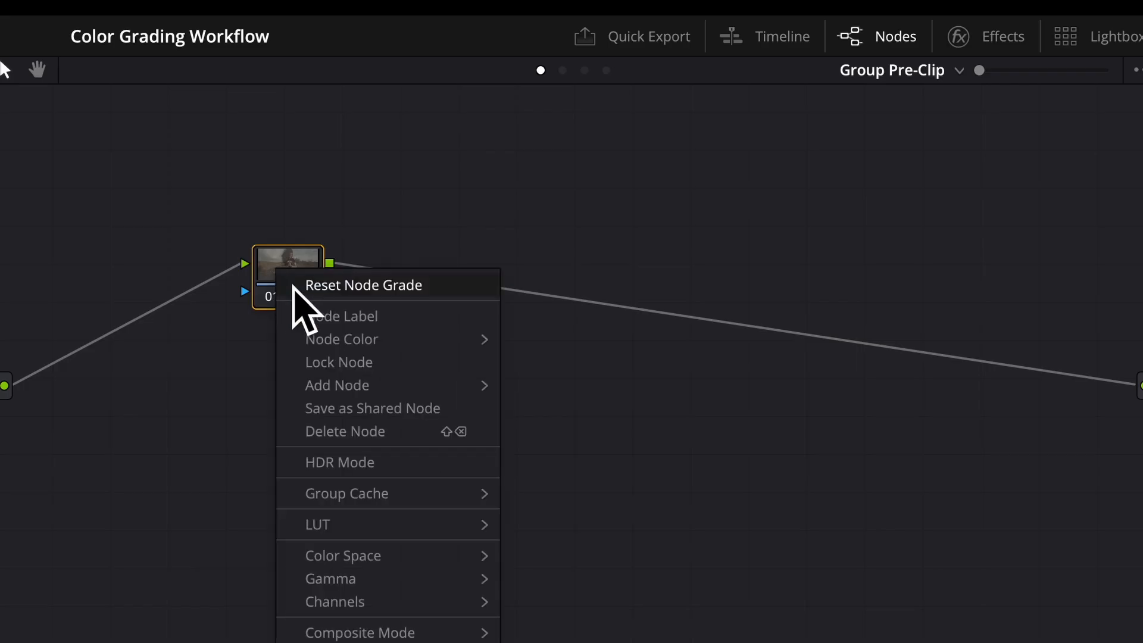
{"action": "left_click", "coordinate": [342, 317]}
{"action": "type", "text": "IDT"}
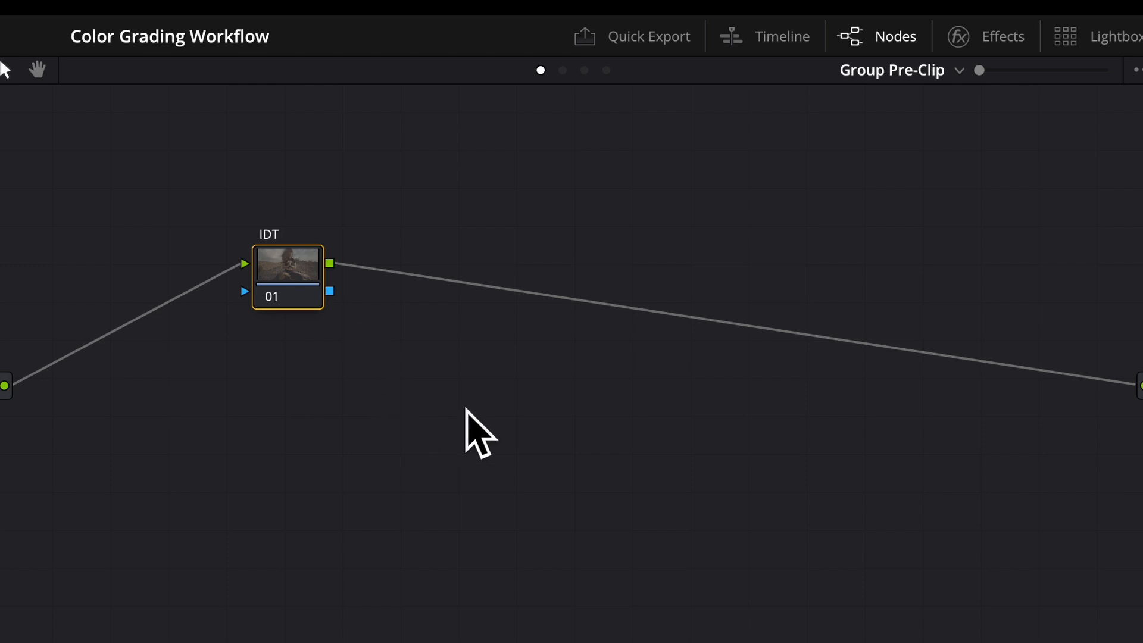
{"action": "mouse_move", "coordinate": [644, 543]}
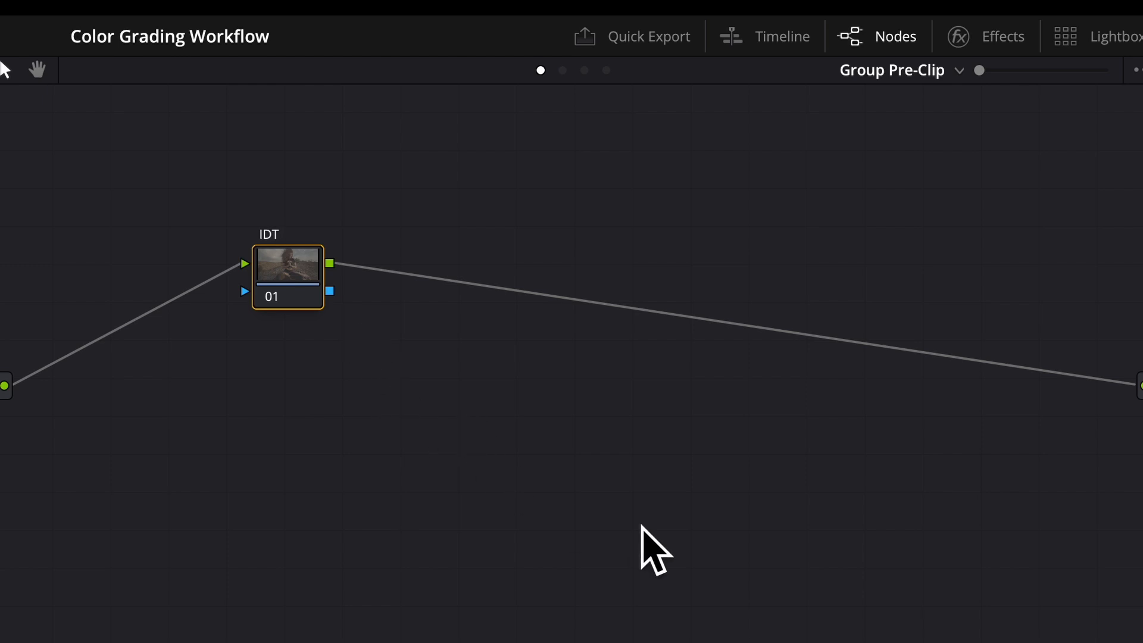
{"action": "mouse_move", "coordinate": [1053, 178]}
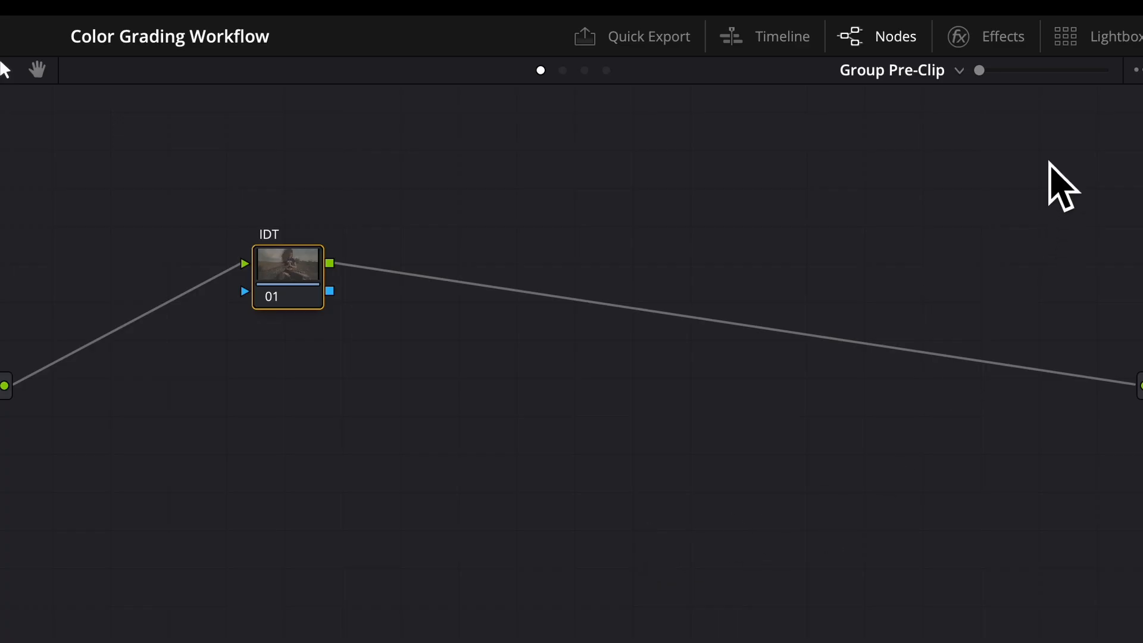
{"action": "mouse_move", "coordinate": [1023, 65]}
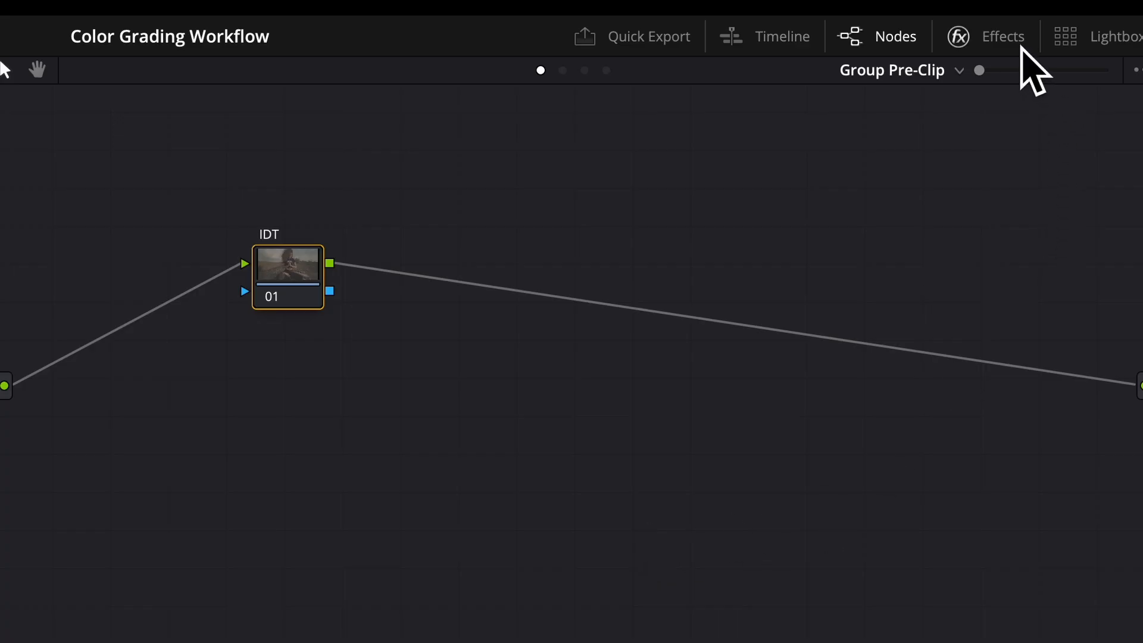
Apply Color Space Transform to IDT with input Blackmagic Wide Gamut Gen 4/5 and Film Gen 5 gamma.
{"action": "left_click", "coordinate": [1002, 35]}
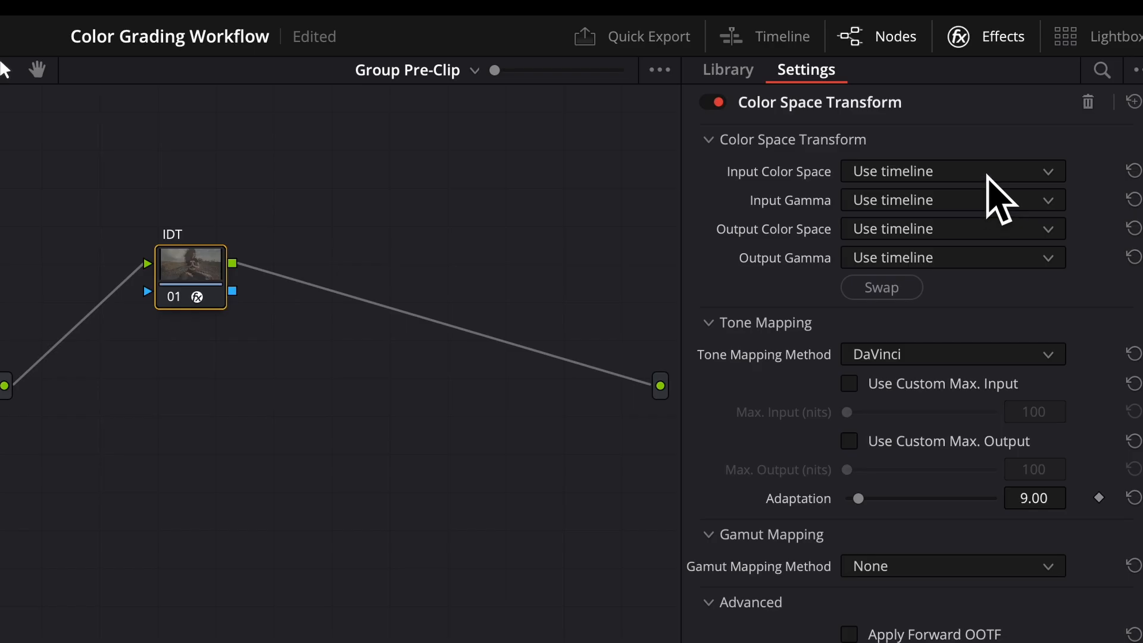
{"action": "left_click", "coordinate": [952, 171]}
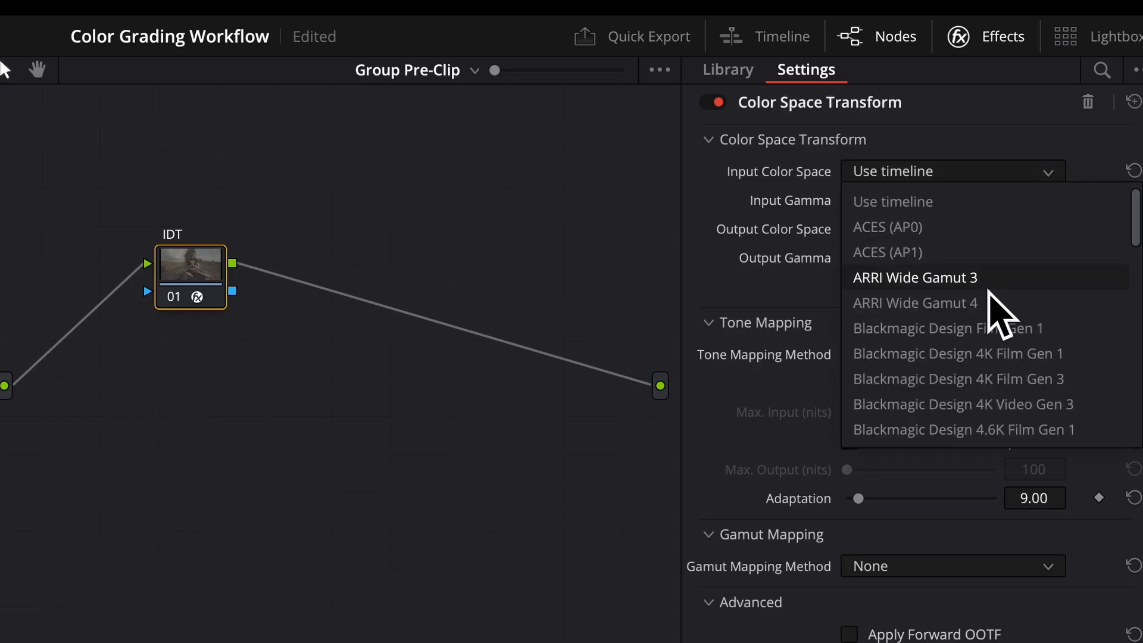
{"action": "scroll", "scroll_direction": "down", "scroll_amount": 3}
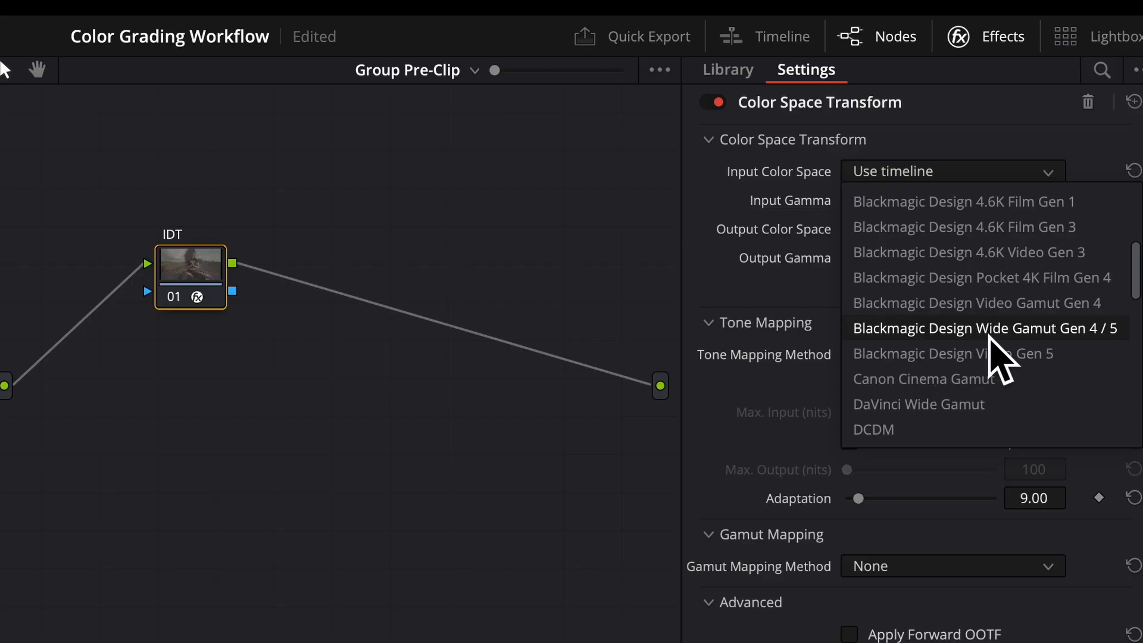
{"action": "left_click", "coordinate": [984, 328]}
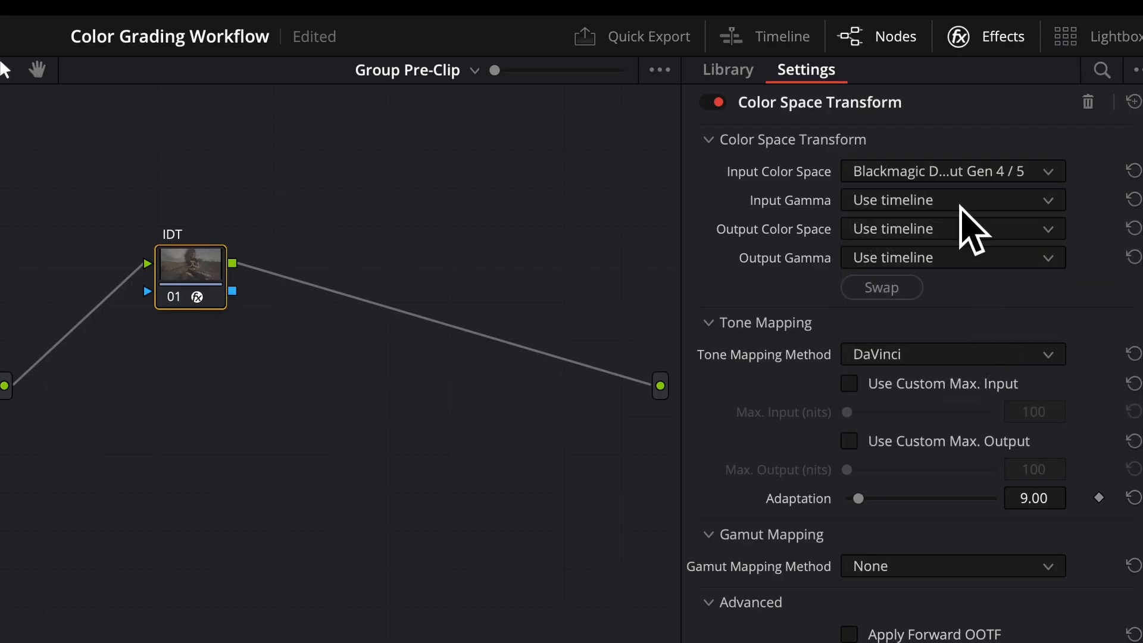
{"action": "left_click", "coordinate": [953, 200]}
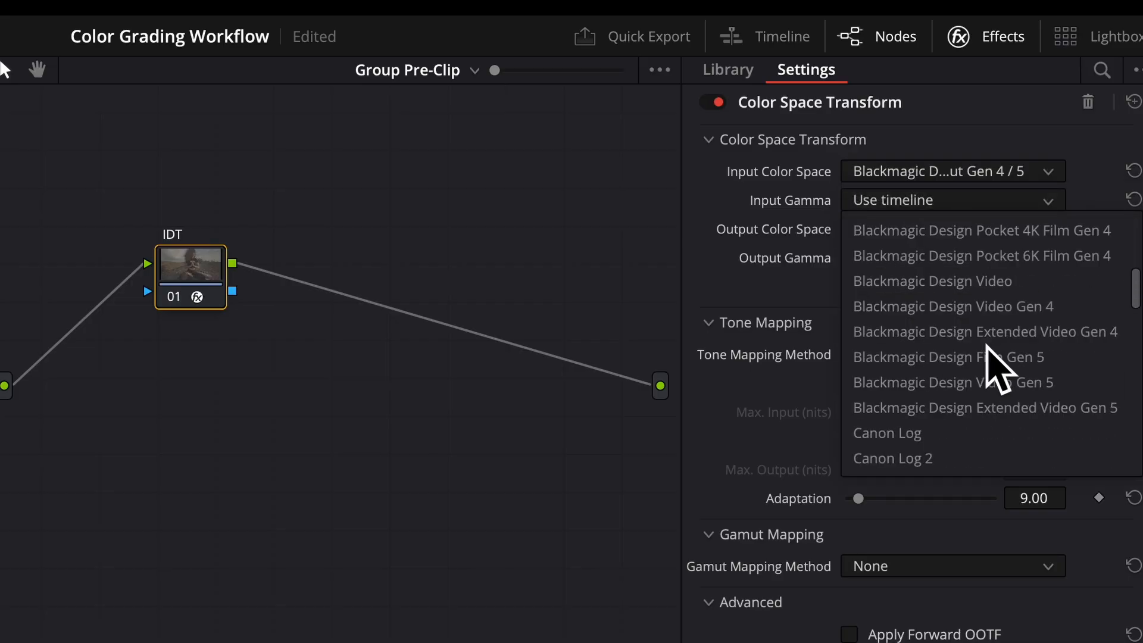
{"action": "mouse_move", "coordinate": [936, 357]}
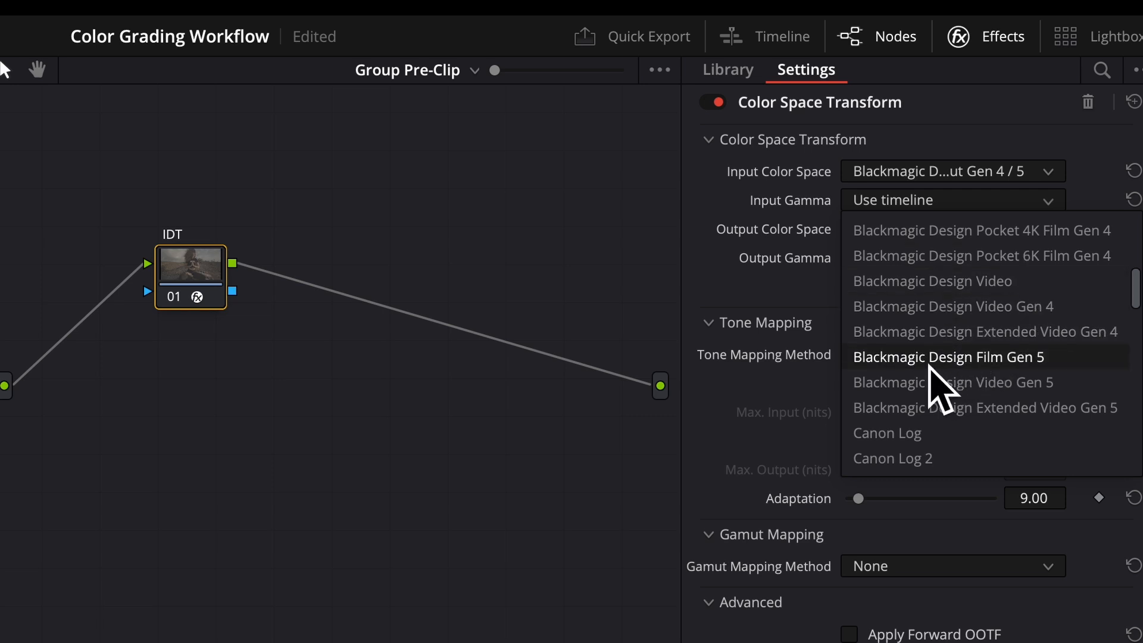
{"action": "mouse_move", "coordinate": [988, 381]}
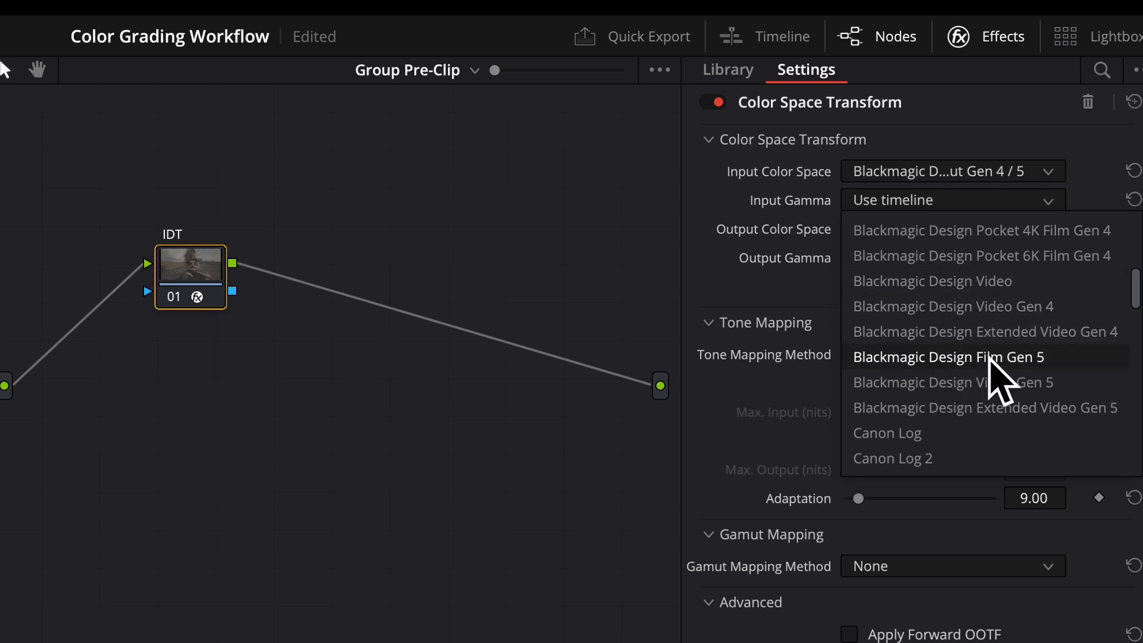
{"action": "left_click", "coordinate": [947, 357]}
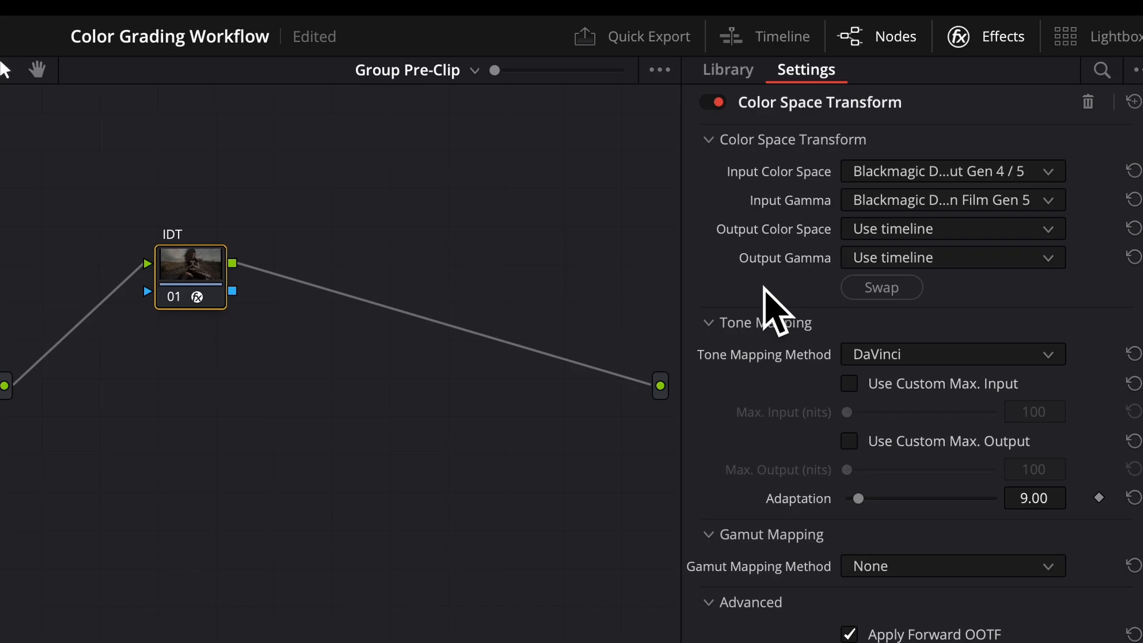
{"action": "mouse_move", "coordinate": [802, 274]}
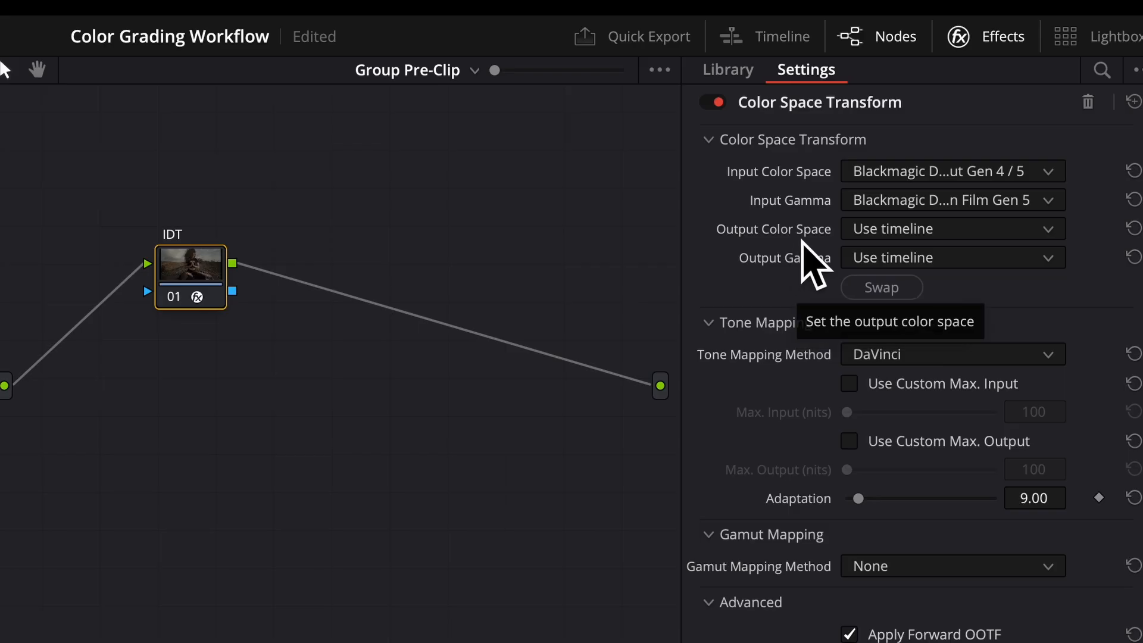
{"action": "mouse_move", "coordinate": [812, 266]}
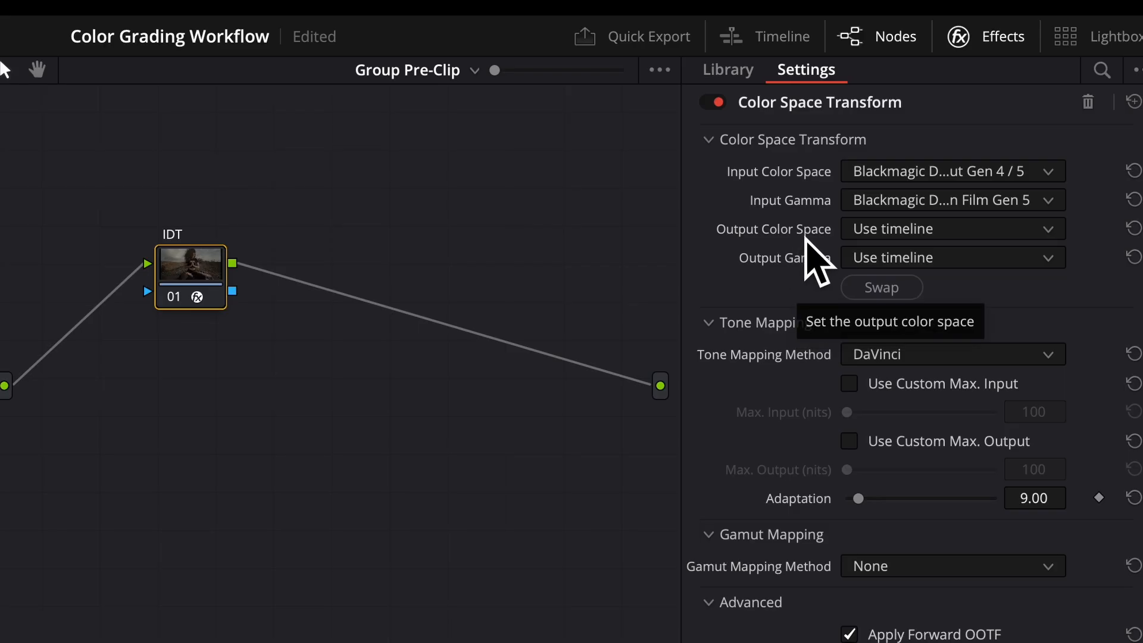
{"action": "mouse_move", "coordinate": [988, 246]}
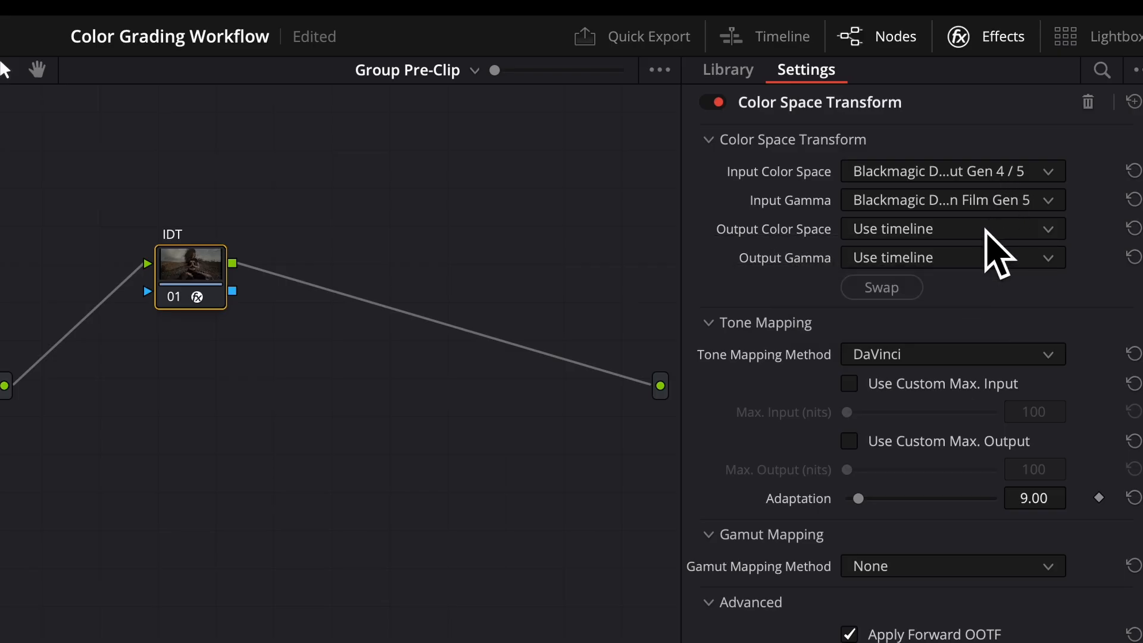
Set the transform output to DaVinci Wide Gamut/Intermediate with tone mapping None.
{"action": "left_click", "coordinate": [953, 229]}
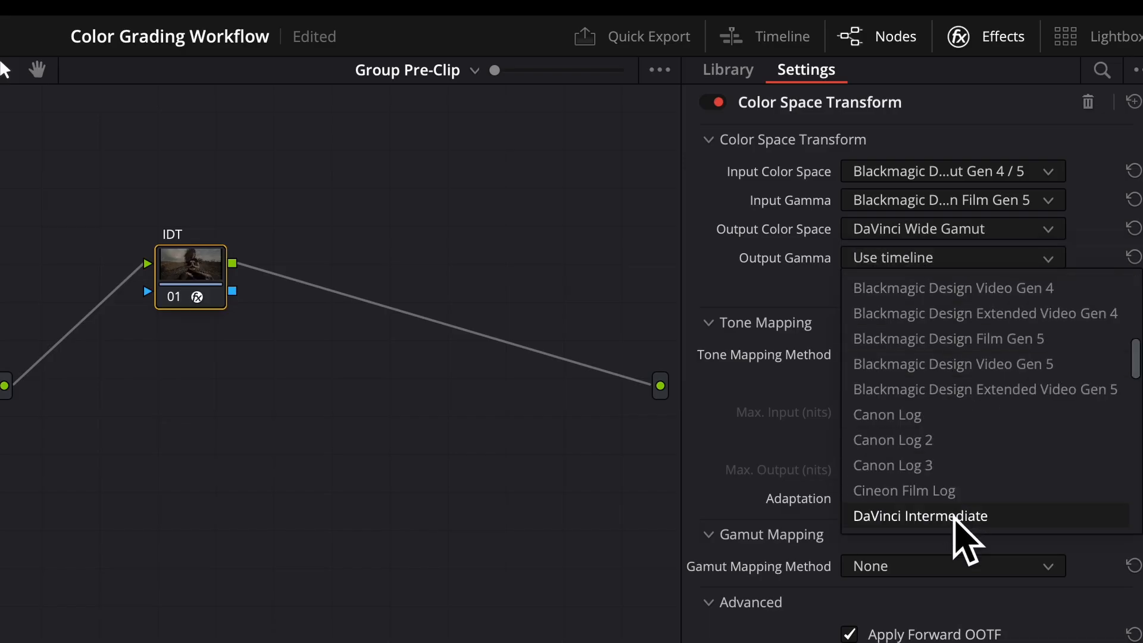
{"action": "left_click", "coordinate": [920, 515]}
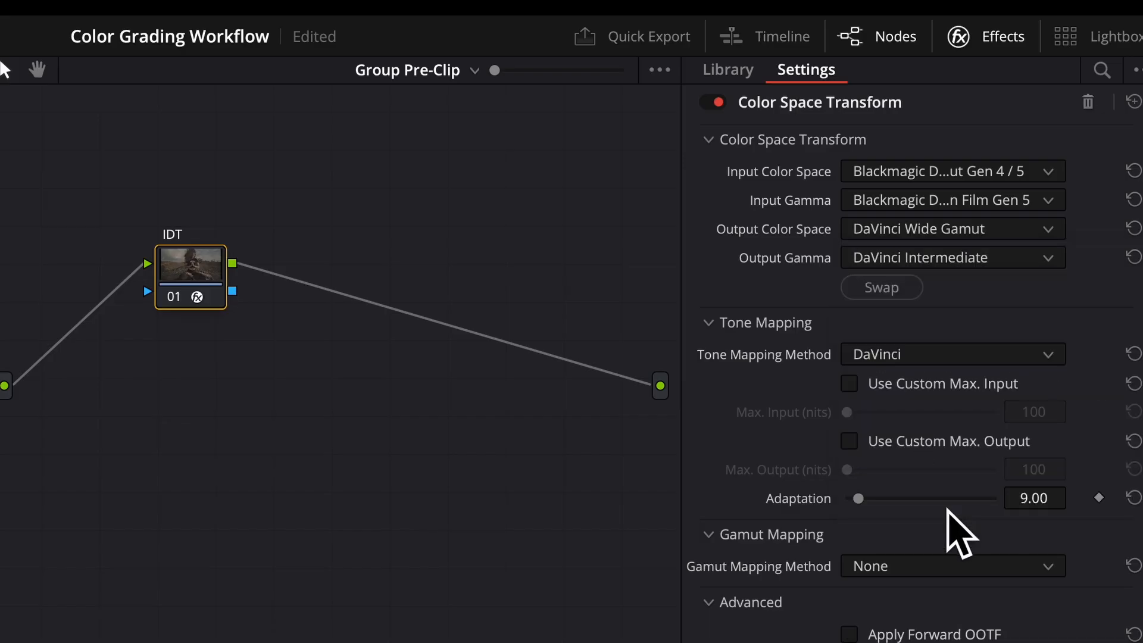
{"action": "mouse_move", "coordinate": [786, 407]}
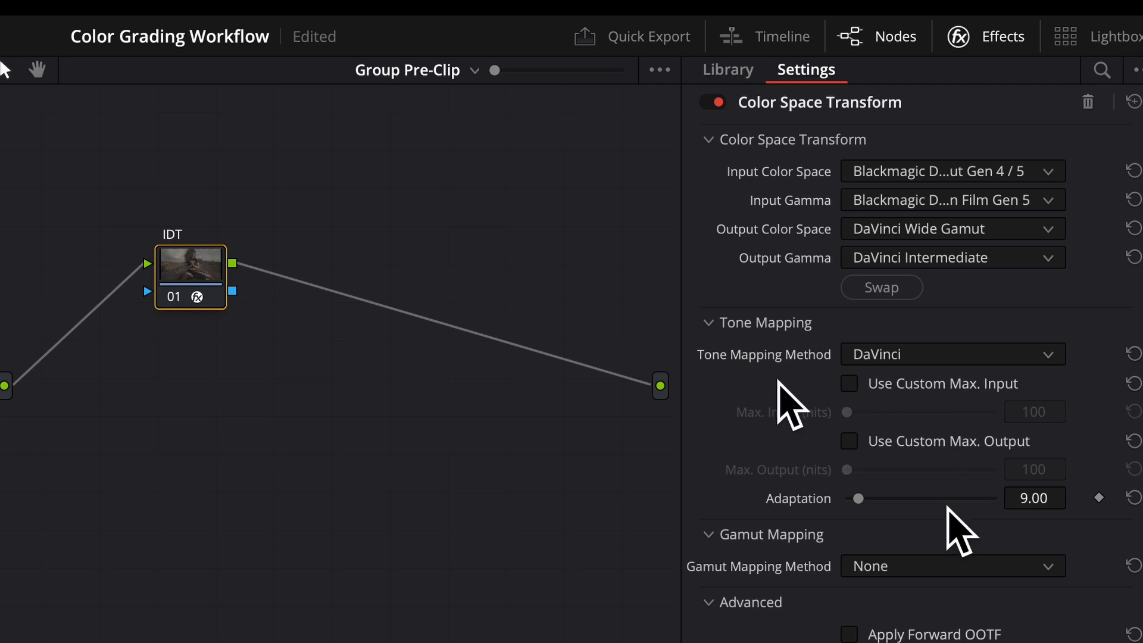
{"action": "left_click", "coordinate": [952, 355]}
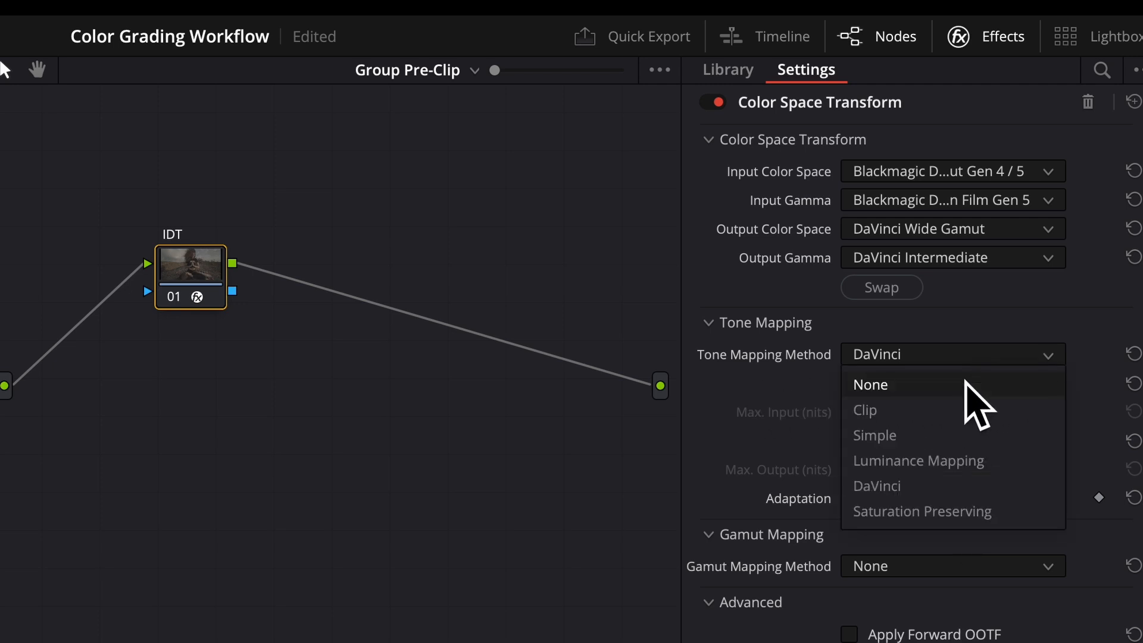
{"action": "left_click", "coordinate": [870, 385]}
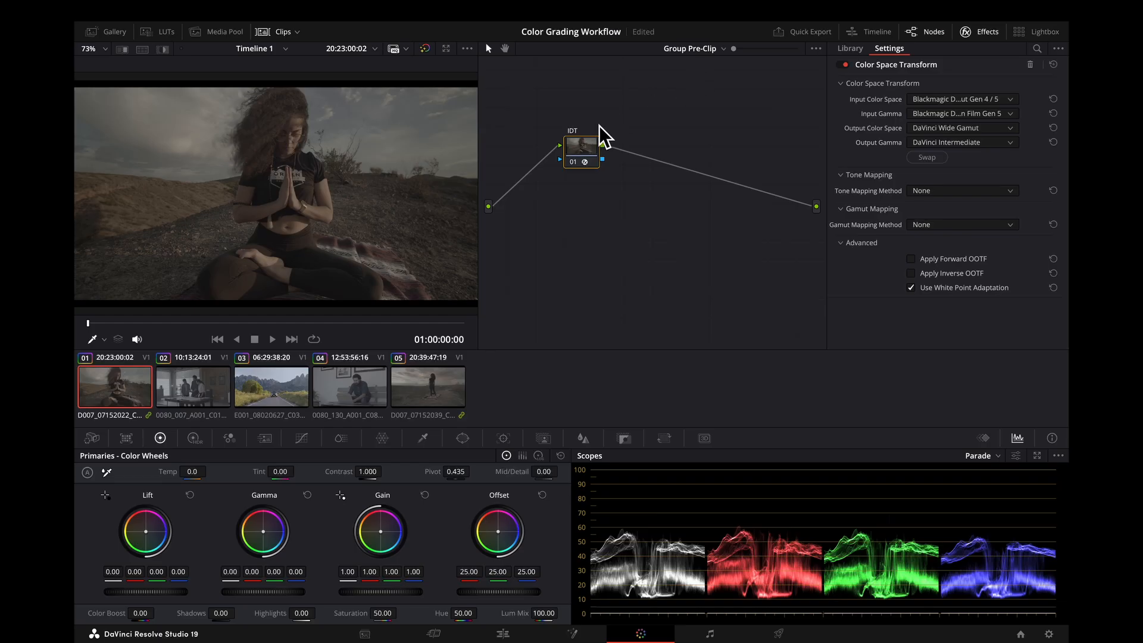
Switch to the Group Post-Clip graph and label its node ODT.
{"action": "left_click", "coordinate": [720, 47]}
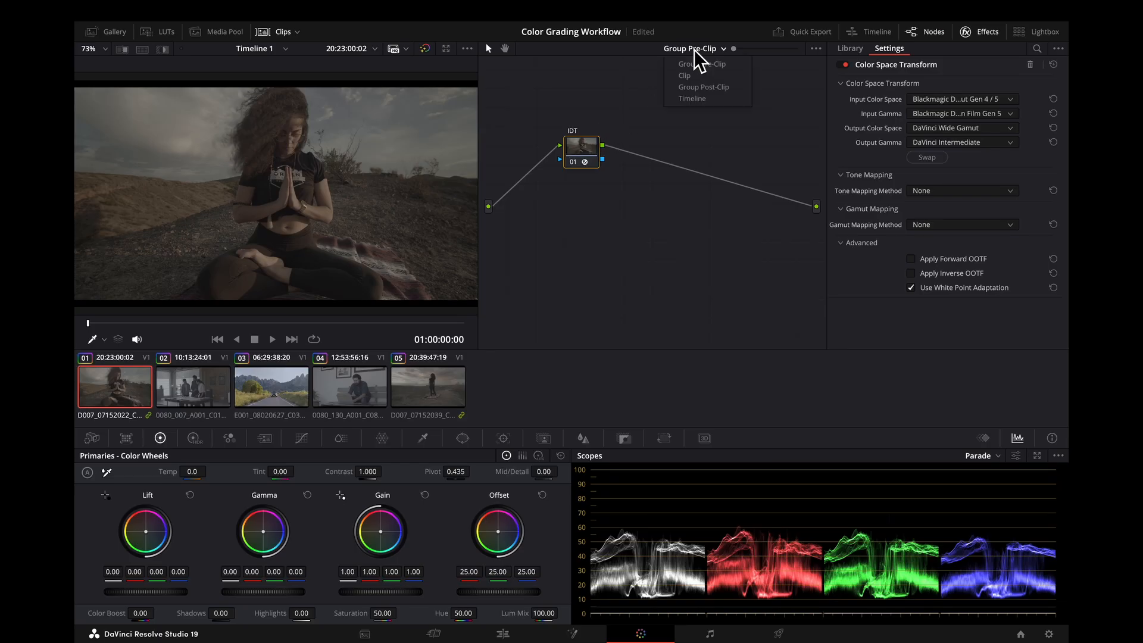
{"action": "mouse_move", "coordinate": [685, 75]}
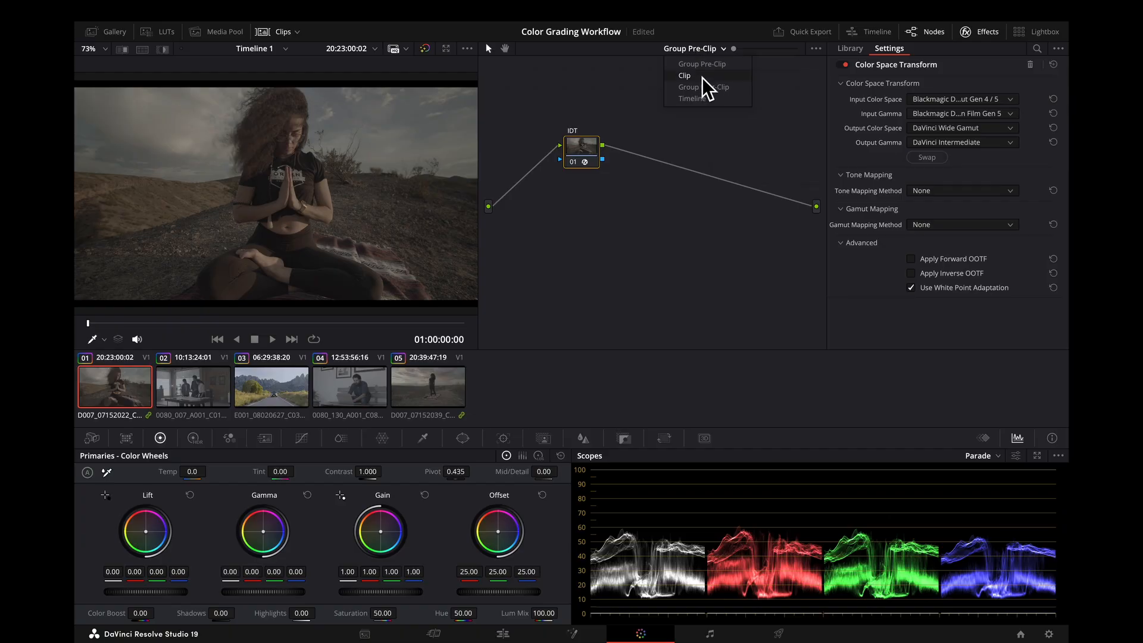
{"action": "left_click", "coordinate": [684, 75]}
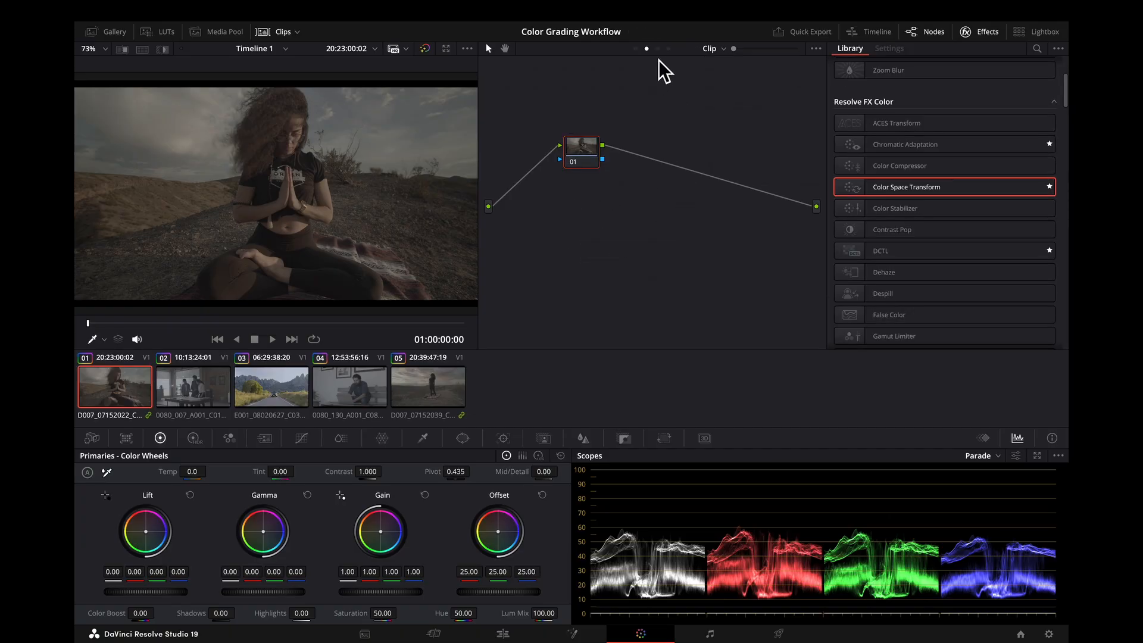
{"action": "mouse_move", "coordinate": [662, 56]}
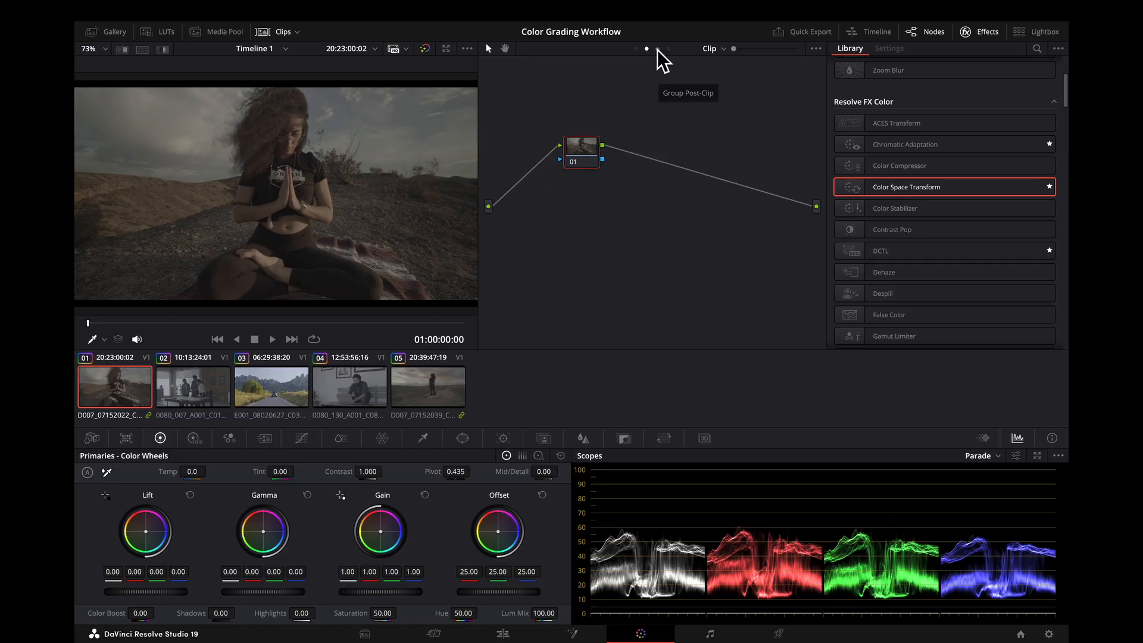
{"action": "right_click", "coordinate": [581, 150]}
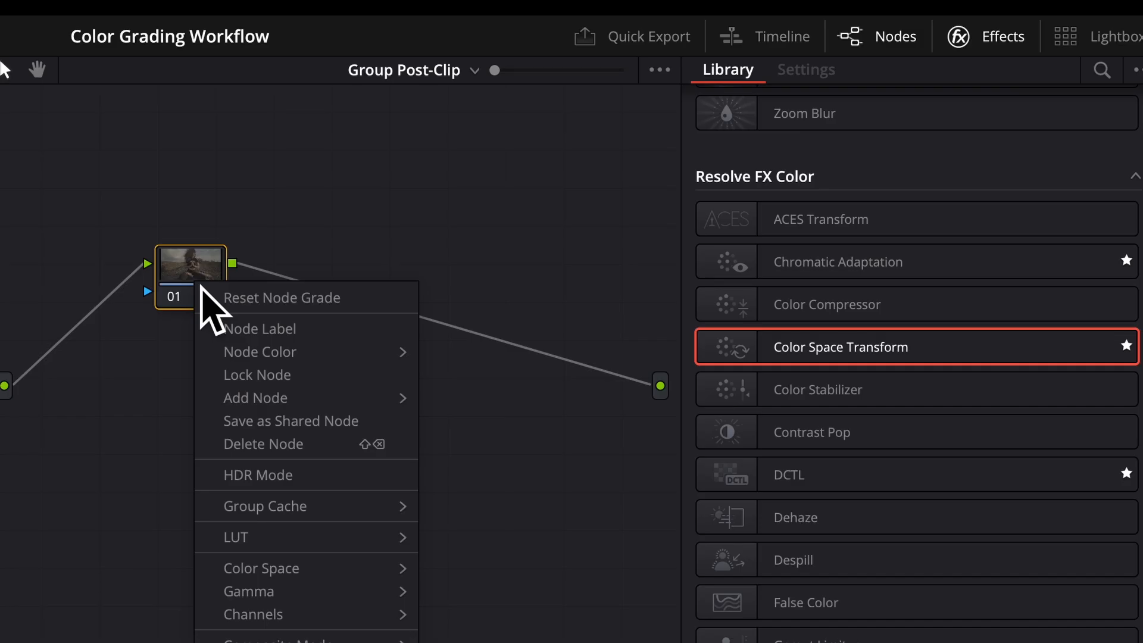
{"action": "left_click", "coordinate": [286, 424]}
{"action": "type", "text": "ODT"}
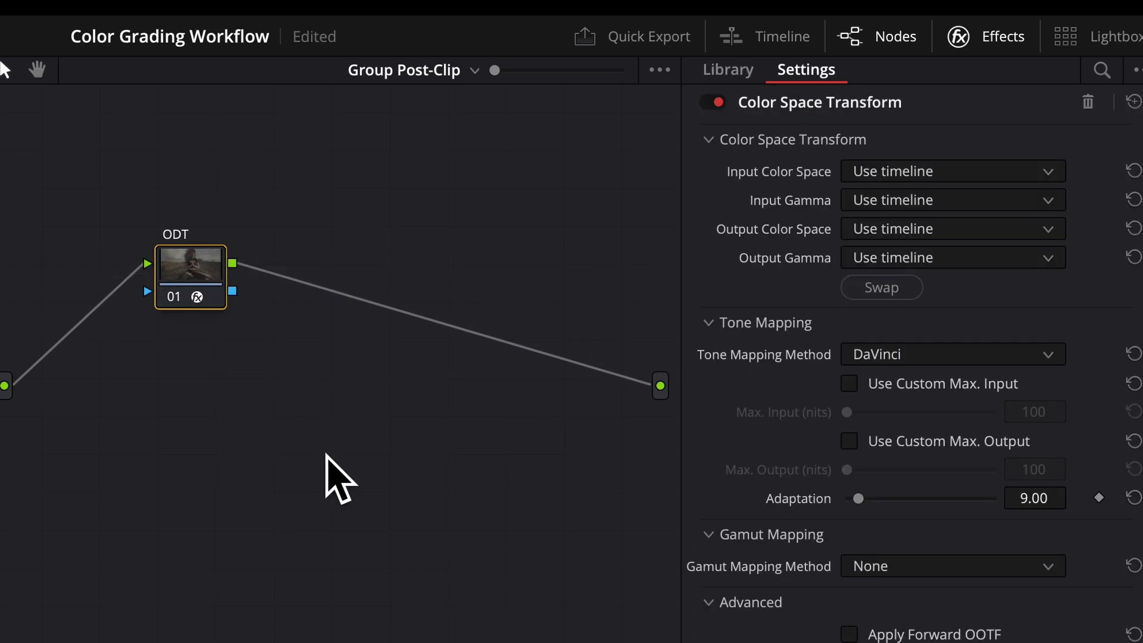
{"action": "mouse_move", "coordinate": [996, 190]}
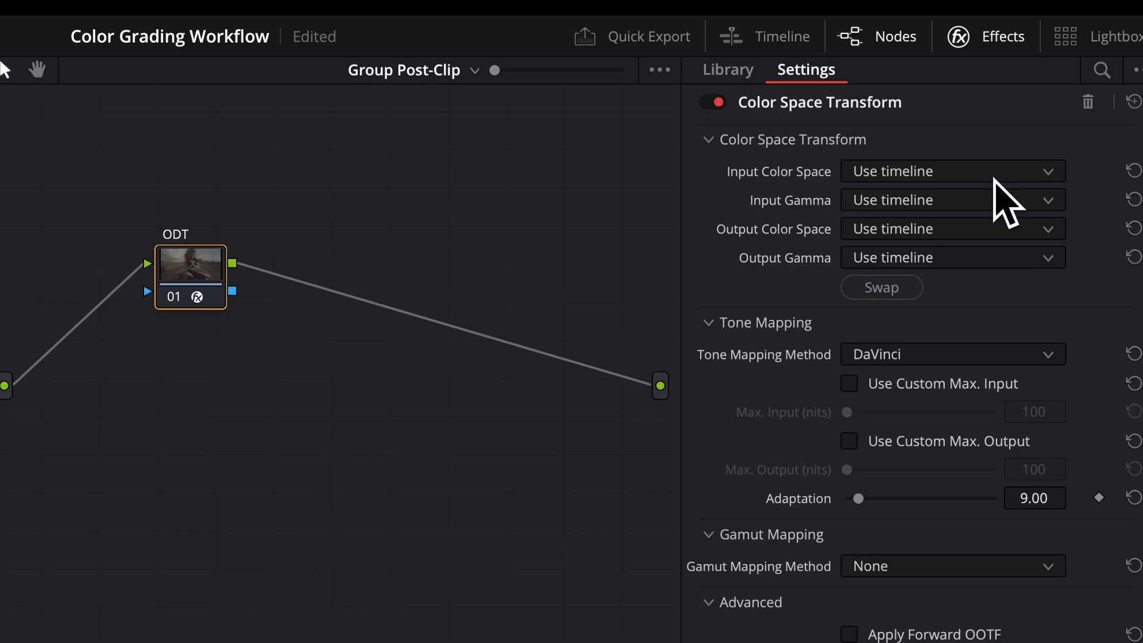
Set the ODT Color Space Transform to output Rec.709 from the DaVinci Wide Gamut input.
{"action": "left_click", "coordinate": [953, 171]}
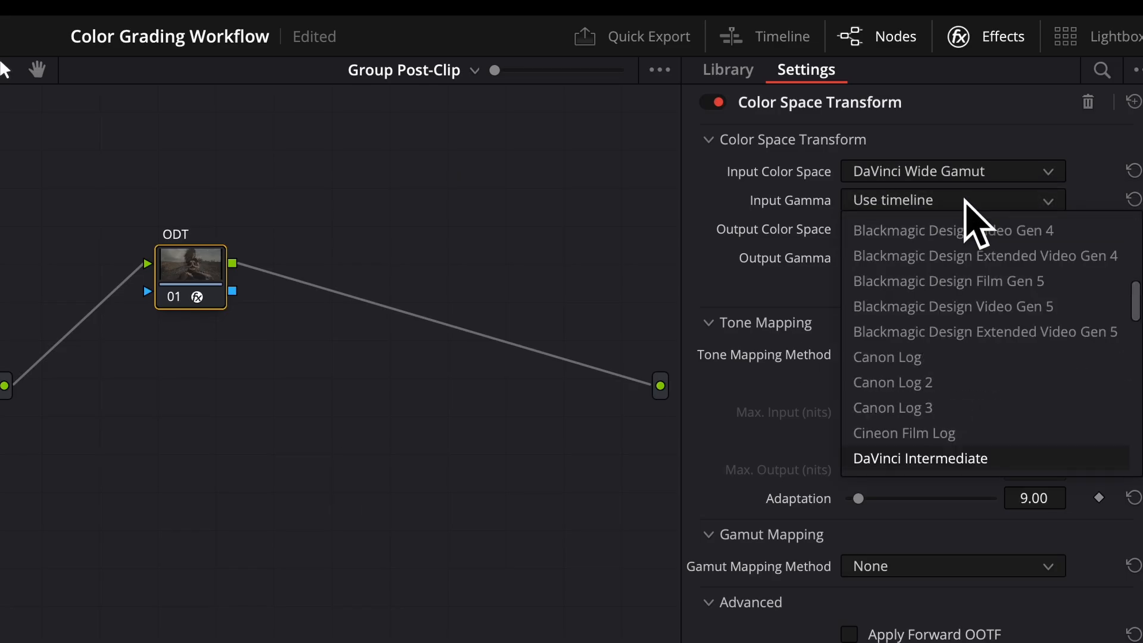
{"action": "left_click", "coordinate": [919, 458]}
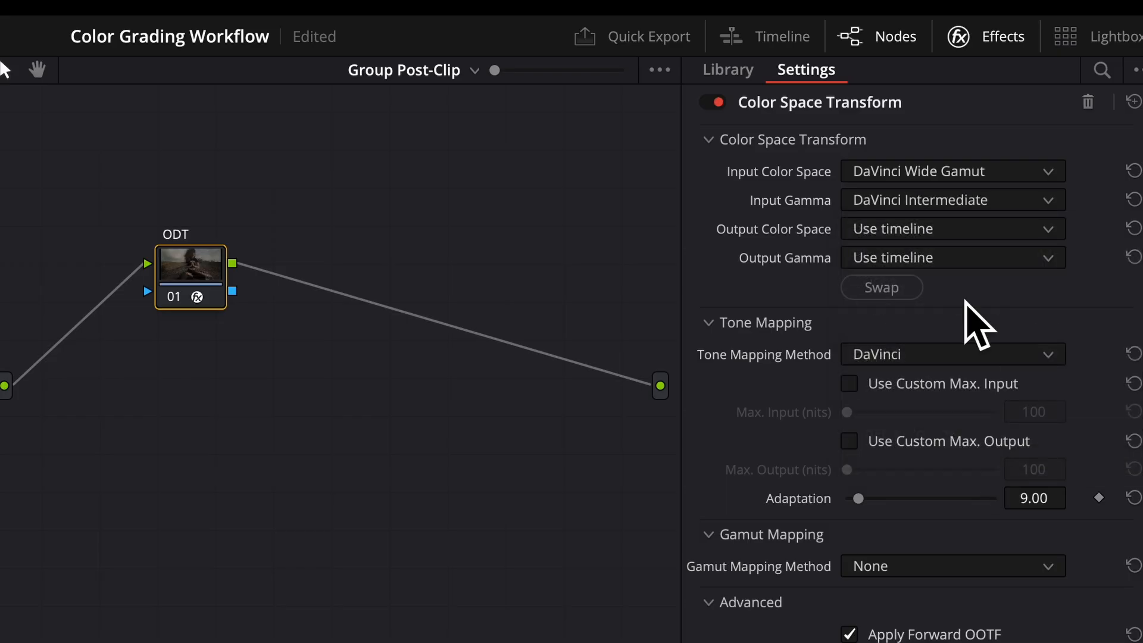
{"action": "left_click", "coordinate": [953, 229]}
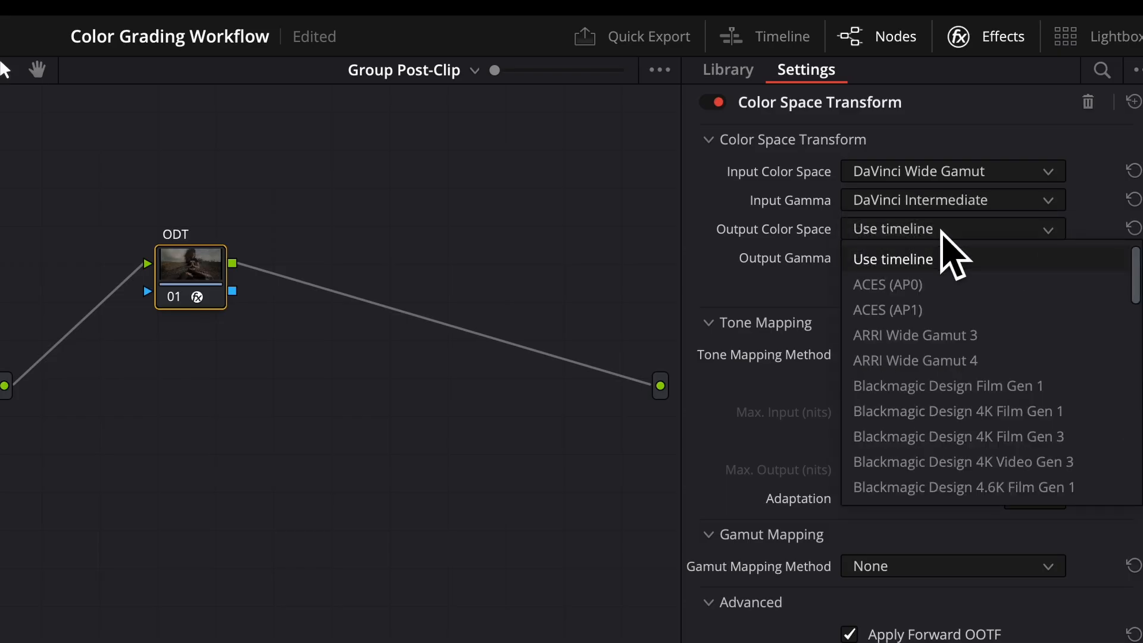
{"action": "scroll", "scroll_direction": "down", "scroll_amount": 3}
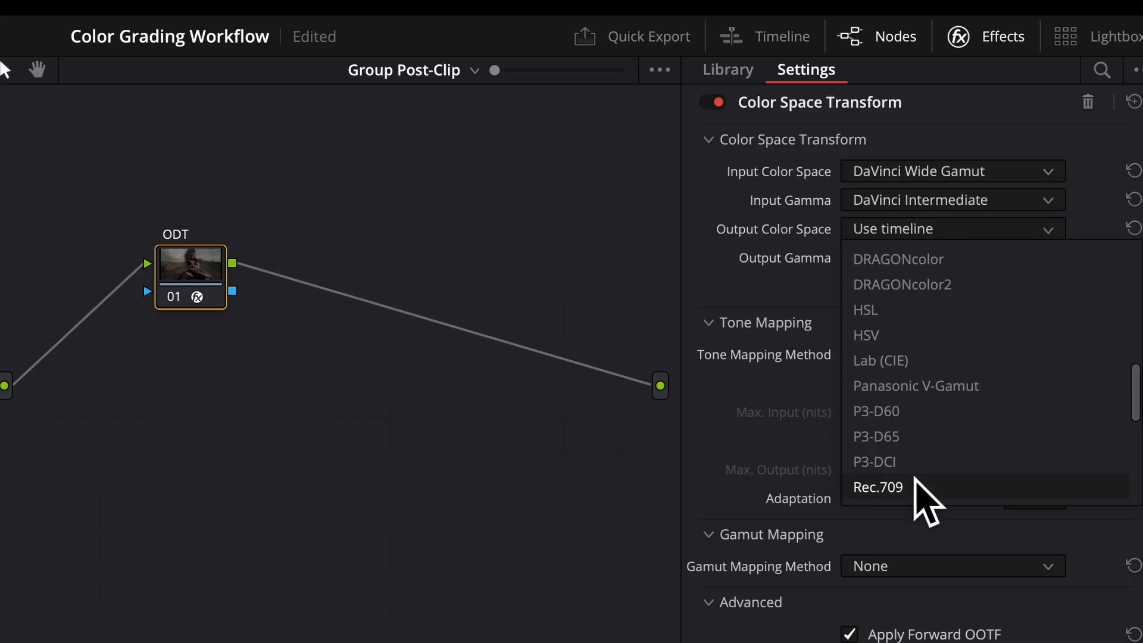
{"action": "left_click", "coordinate": [879, 487]}
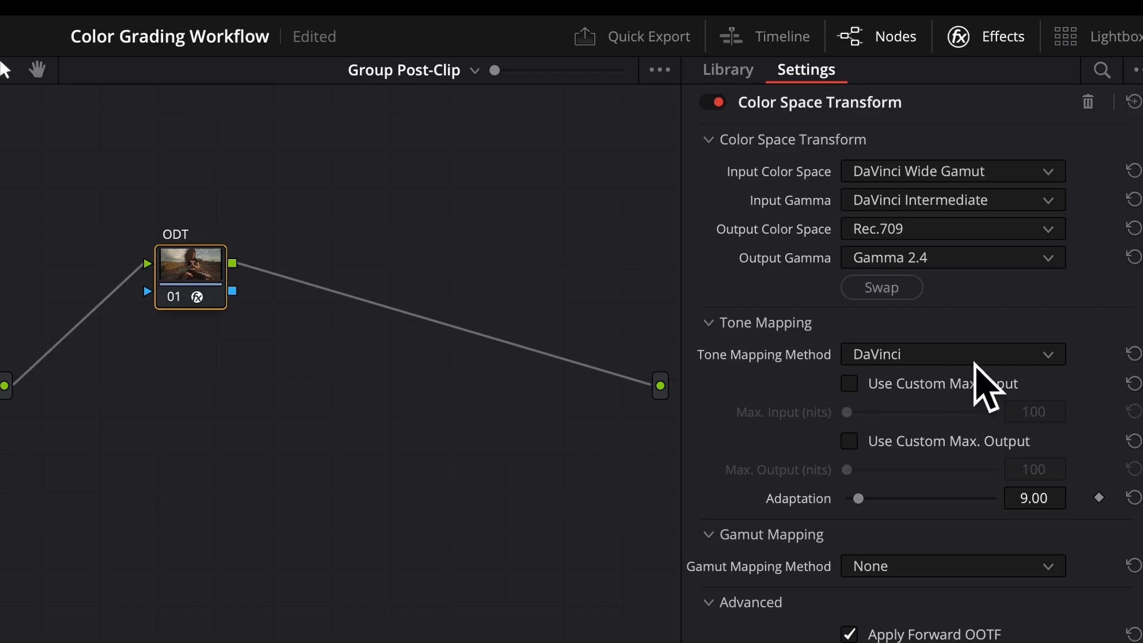
Keep DaVinci tone mapping and switch gamut mapping to Saturation Compression in the ODT transform.
{"action": "left_click", "coordinate": [952, 355]}
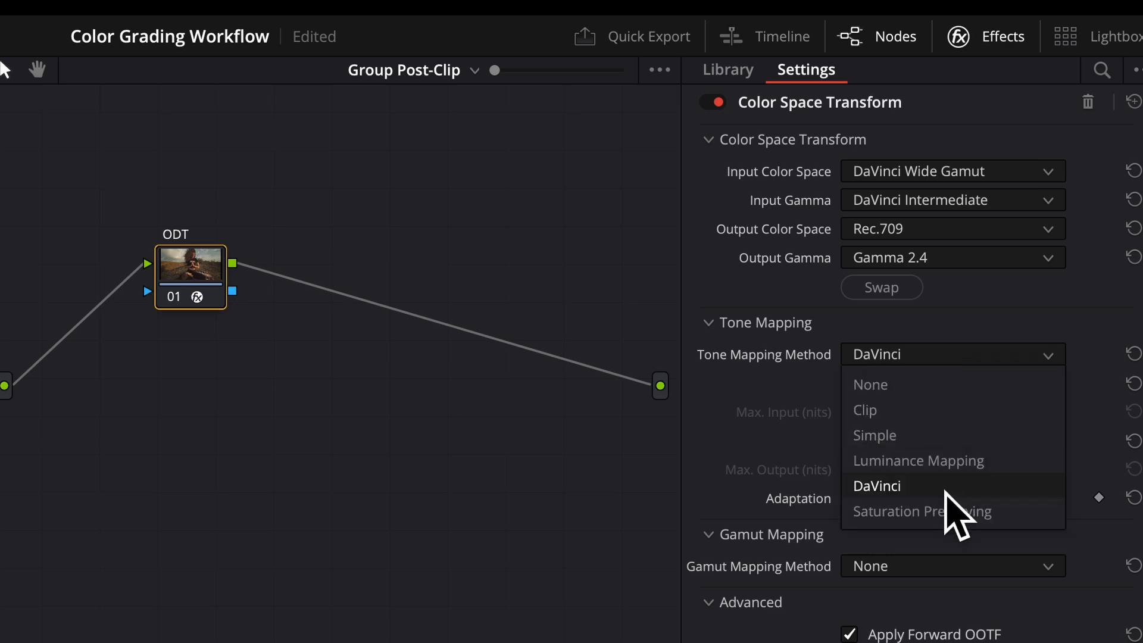
{"action": "left_click", "coordinate": [876, 486]}
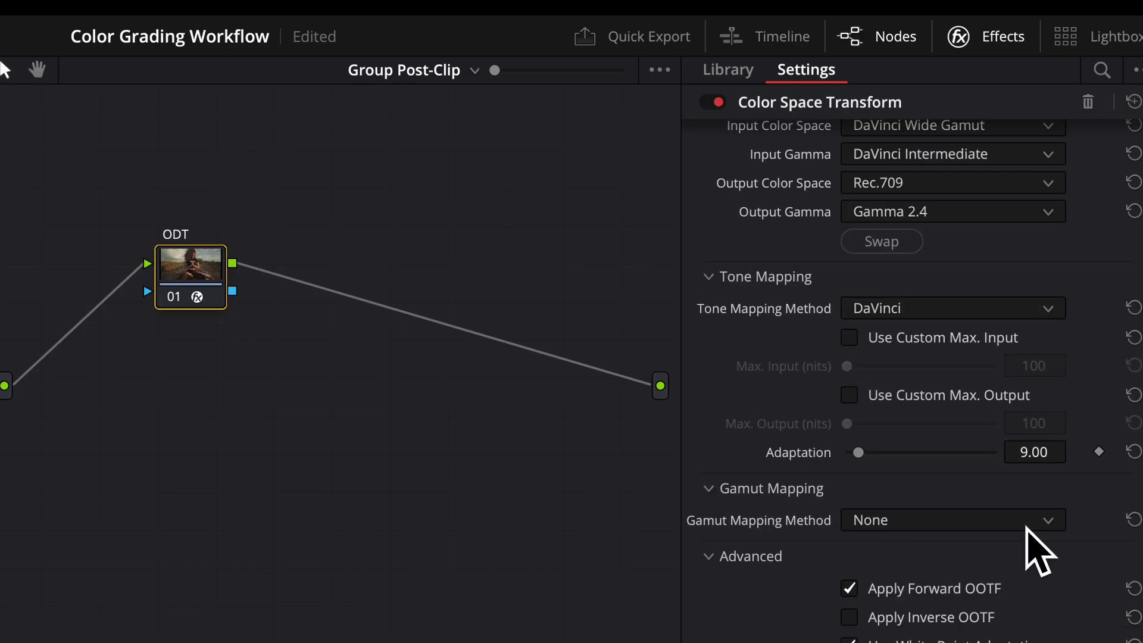
{"action": "left_click", "coordinate": [953, 520]}
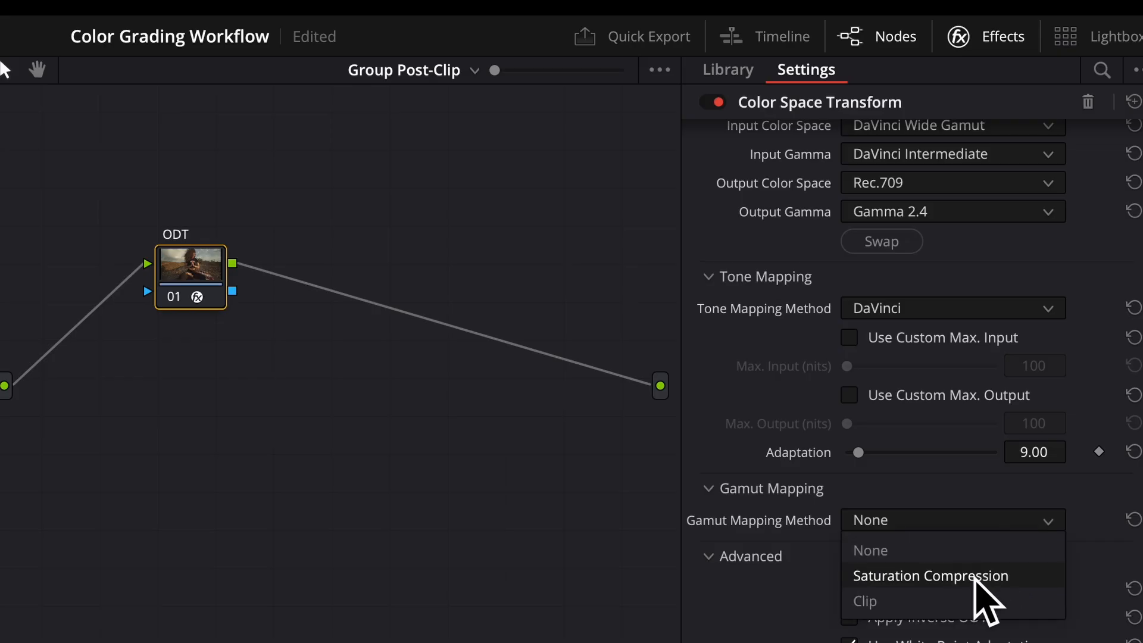
{"action": "left_click", "coordinate": [926, 577]}
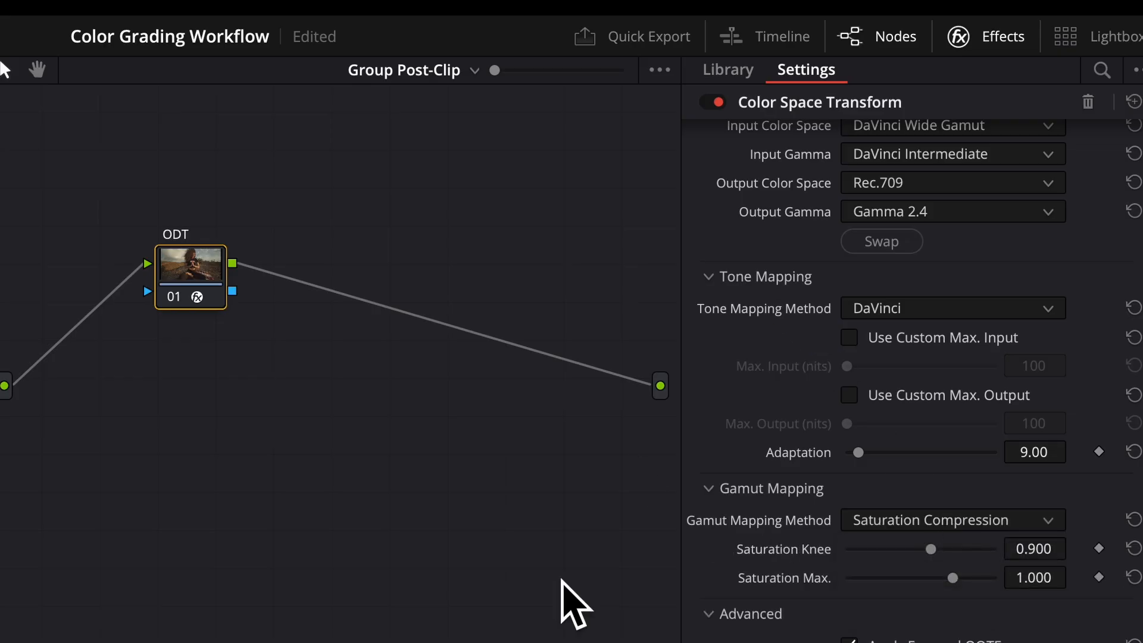
{"action": "mouse_move", "coordinate": [646, 530]}
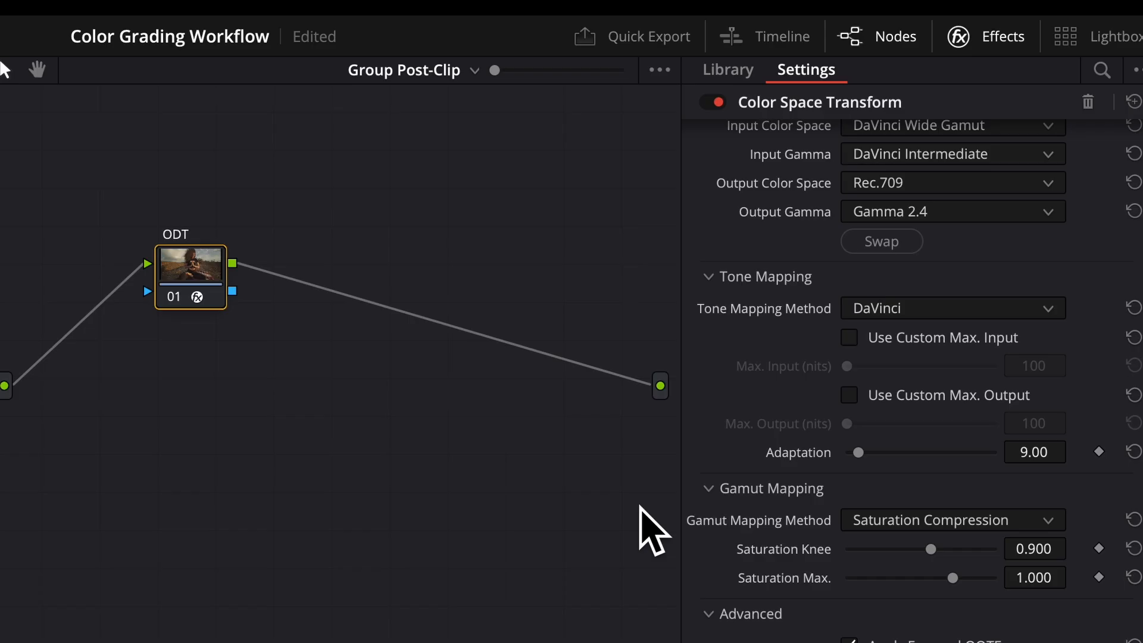
{"action": "mouse_move", "coordinate": [928, 581]}
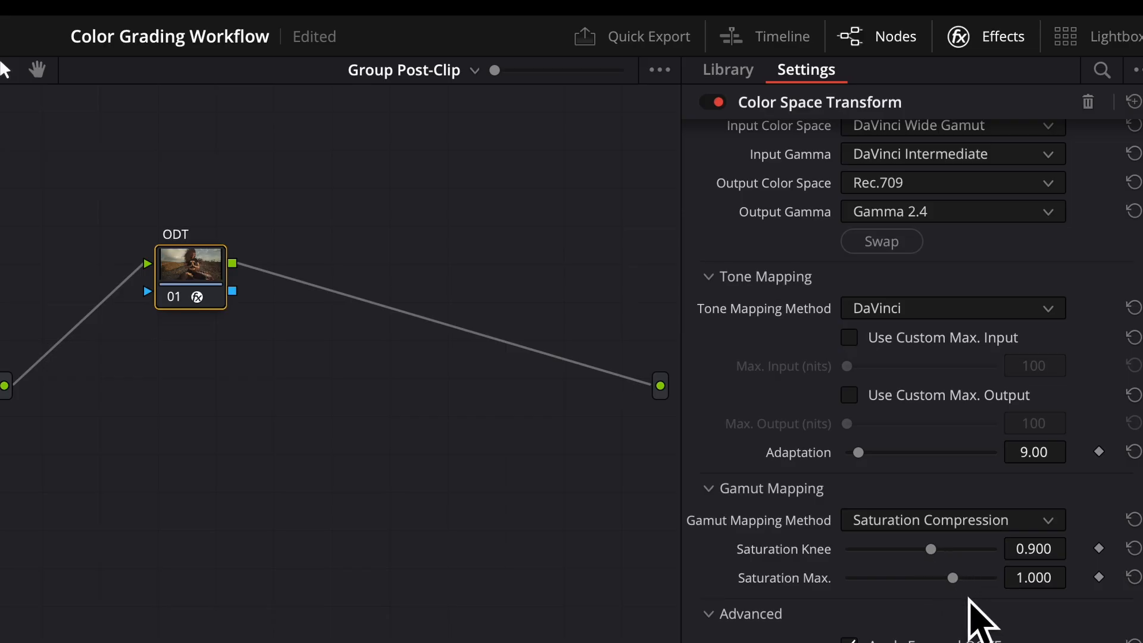
{"action": "mouse_move", "coordinate": [993, 54]}
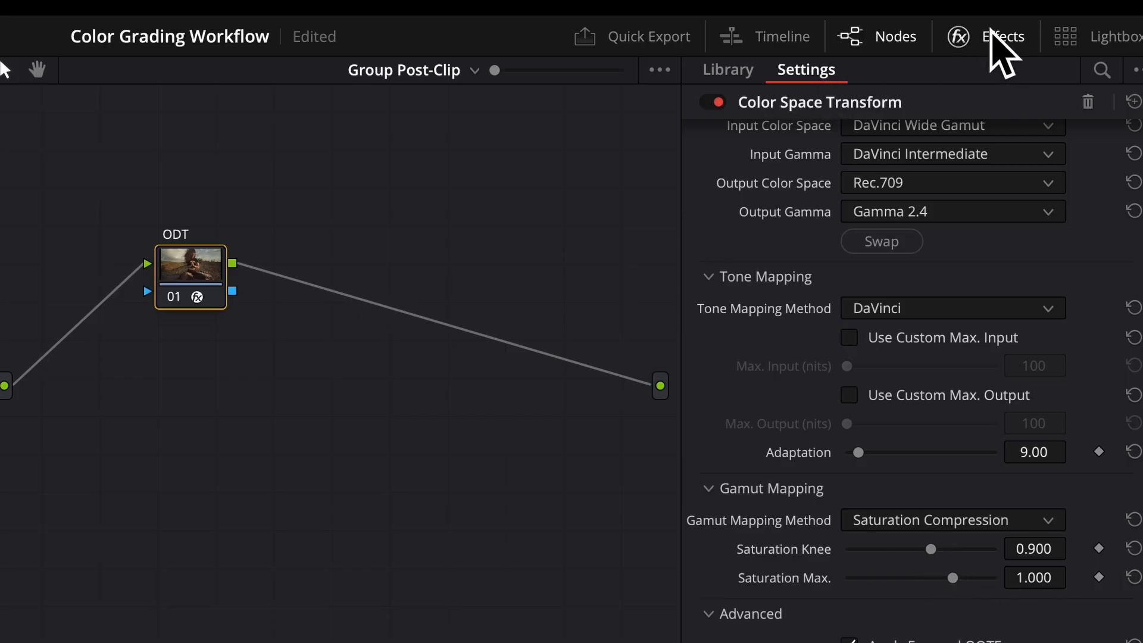
Hide the effect settings and compare clips 5, 1 and 2, ending on clip 2's Group Pre-Clip graph.
{"action": "left_click", "coordinate": [1002, 36]}
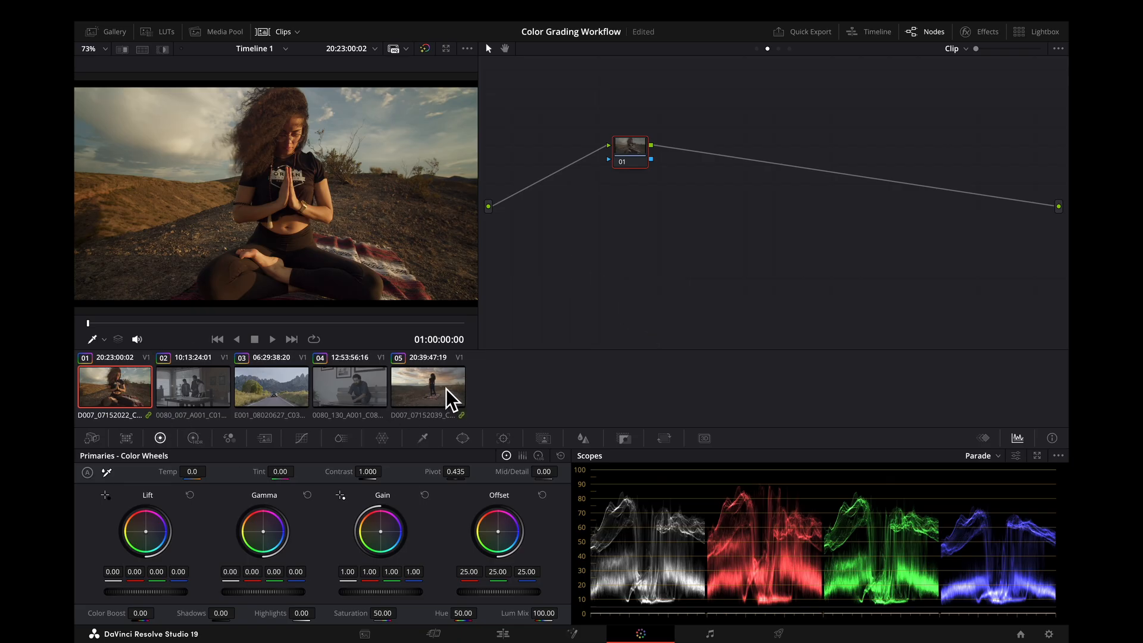
{"action": "left_click", "coordinate": [428, 387]}
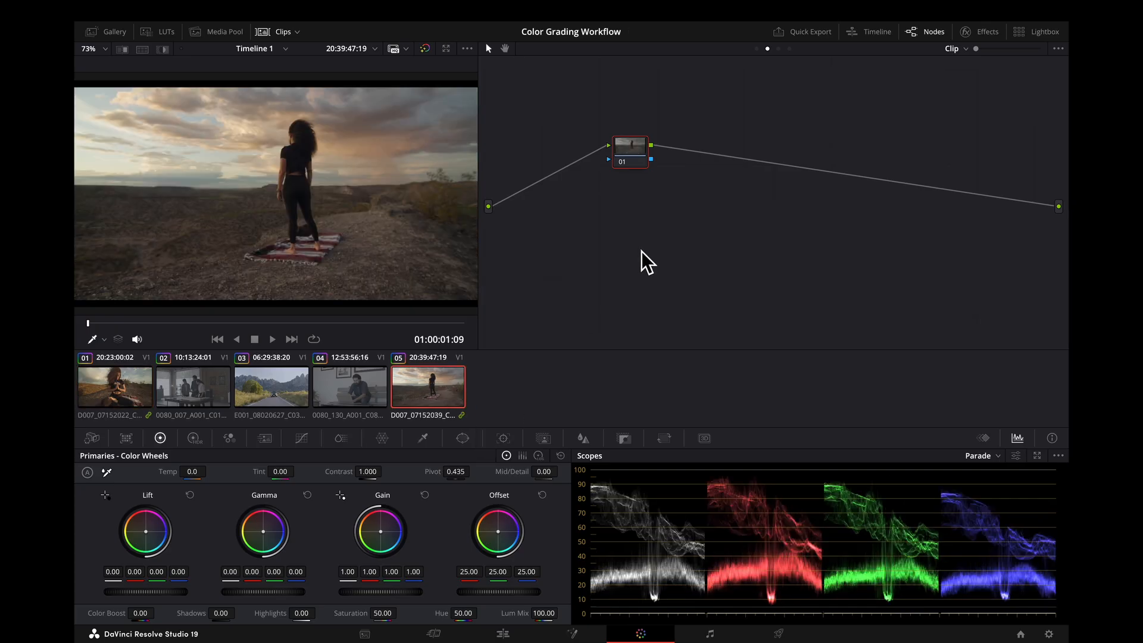
{"action": "mouse_move", "coordinate": [141, 419]}
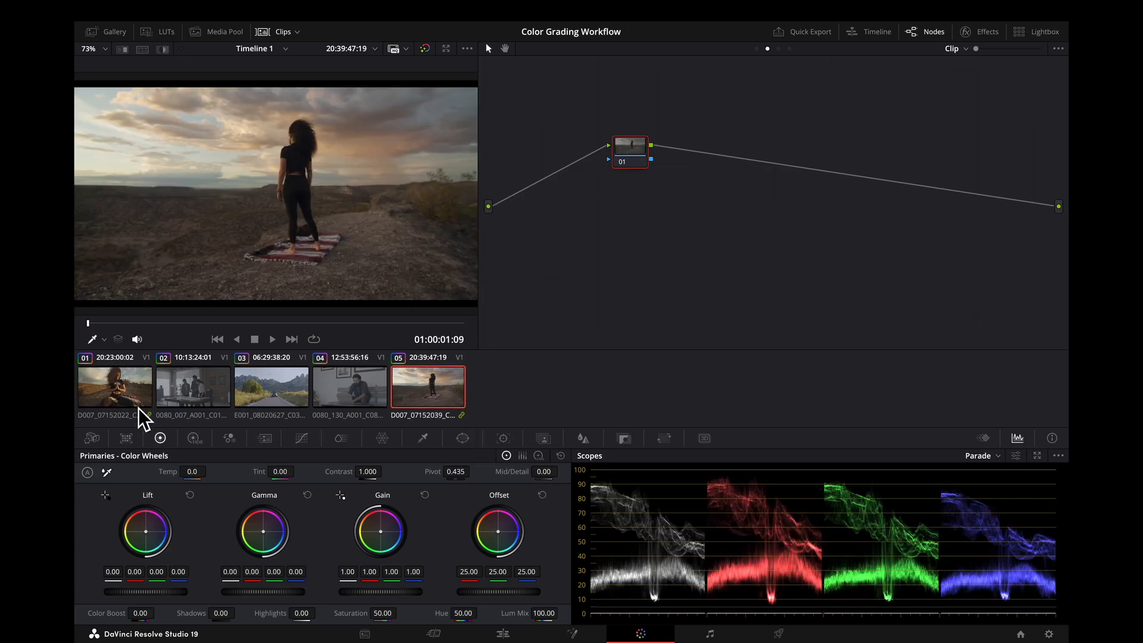
{"action": "left_click", "coordinate": [115, 387]}
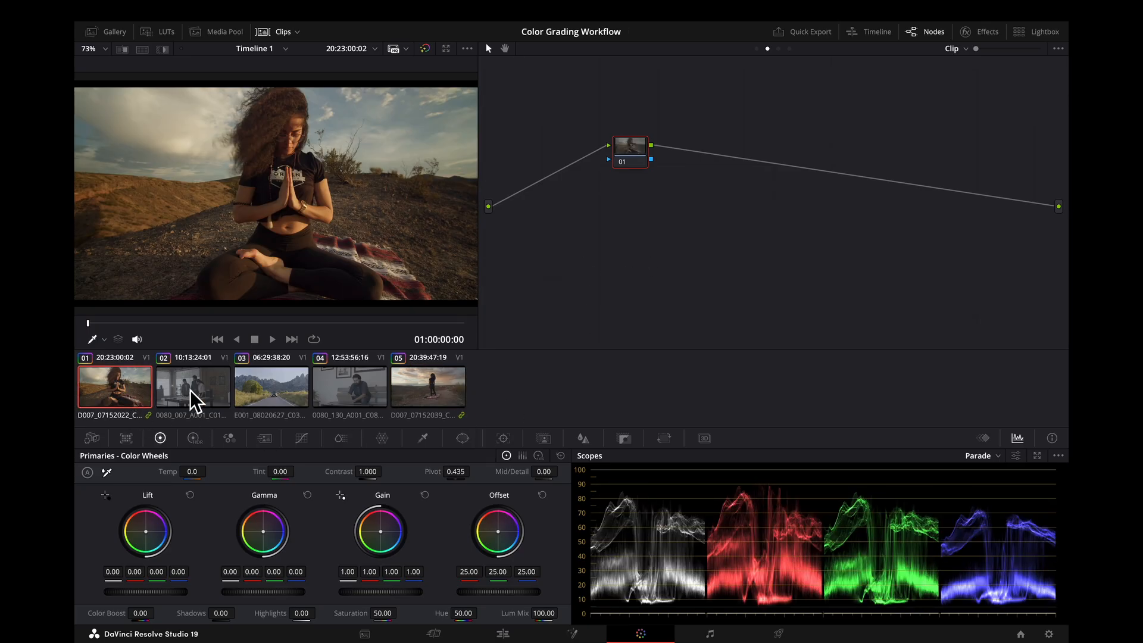
{"action": "left_click", "coordinate": [193, 387]}
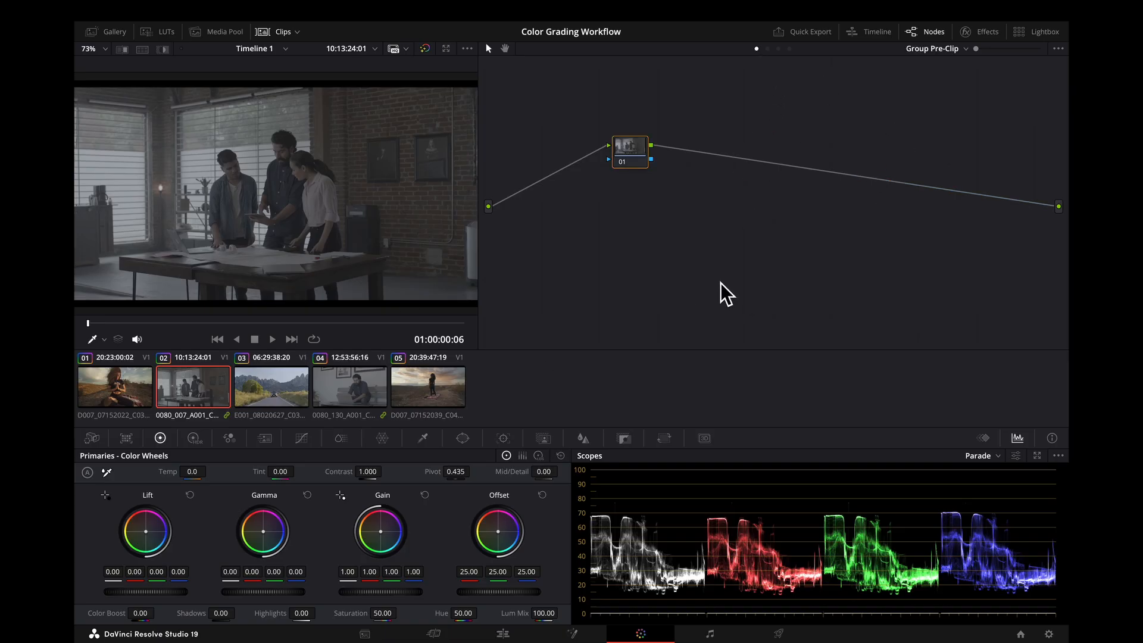
{"action": "left_click", "coordinate": [115, 387]}
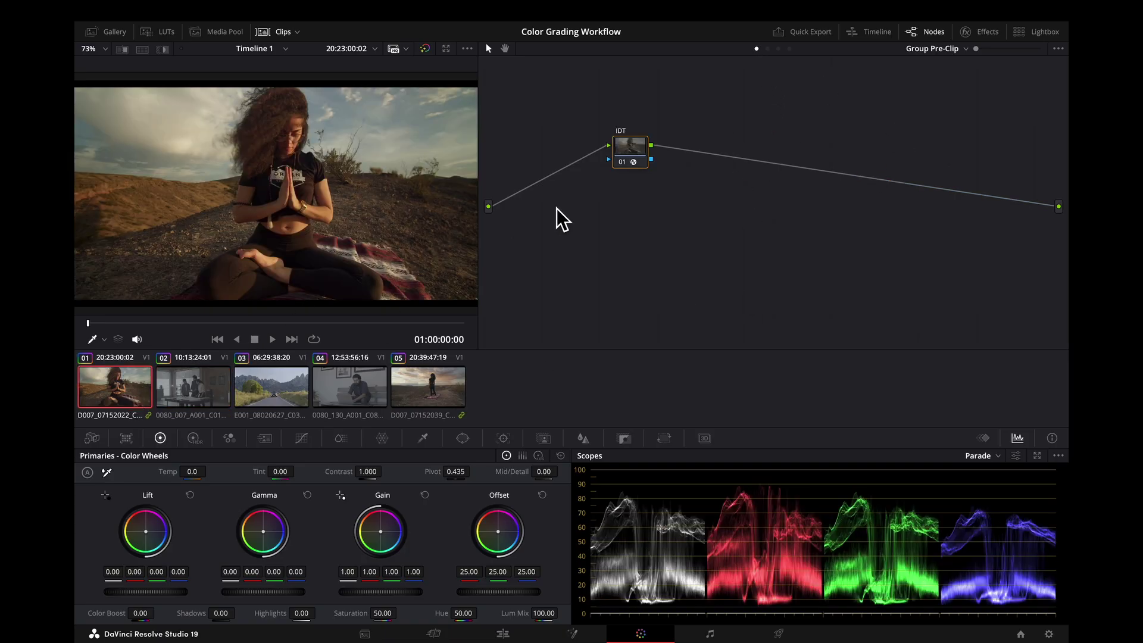
{"action": "left_click", "coordinate": [193, 387]}
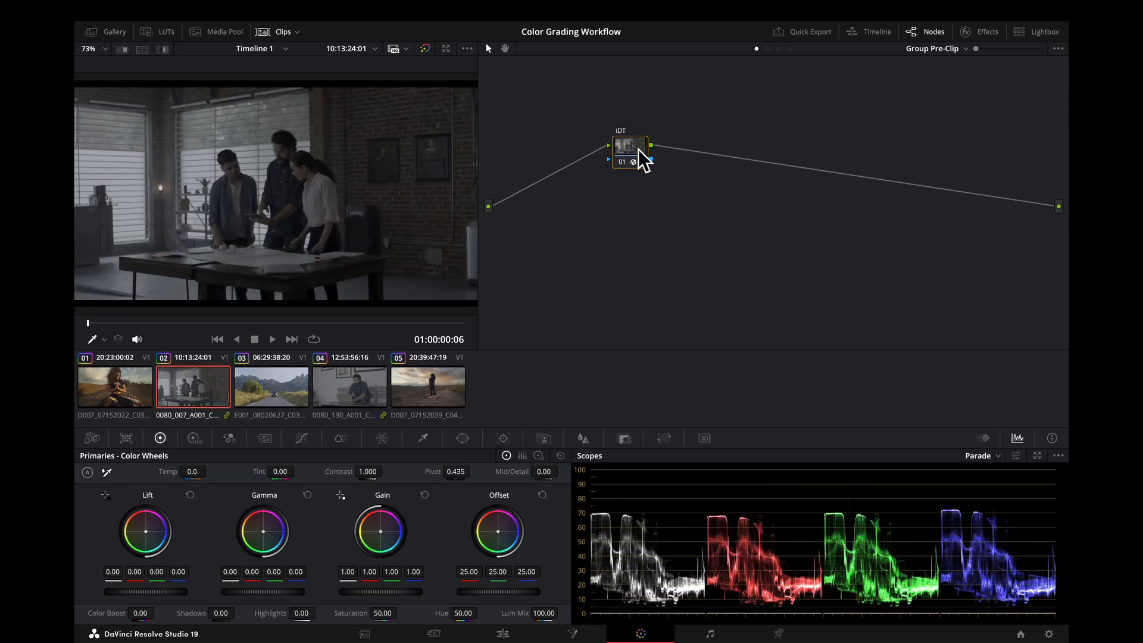
Set the IDT node's input to REDWideGamutRGB color space with RED Log3G10 gamma.
{"action": "left_click", "coordinate": [979, 31]}
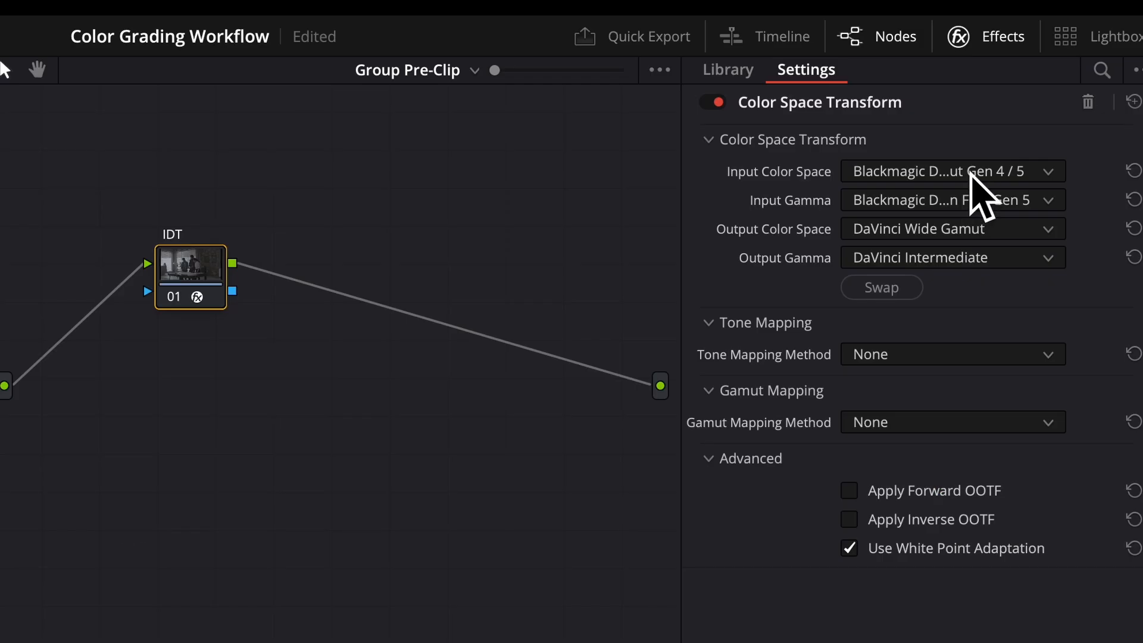
{"action": "left_click", "coordinate": [952, 171]}
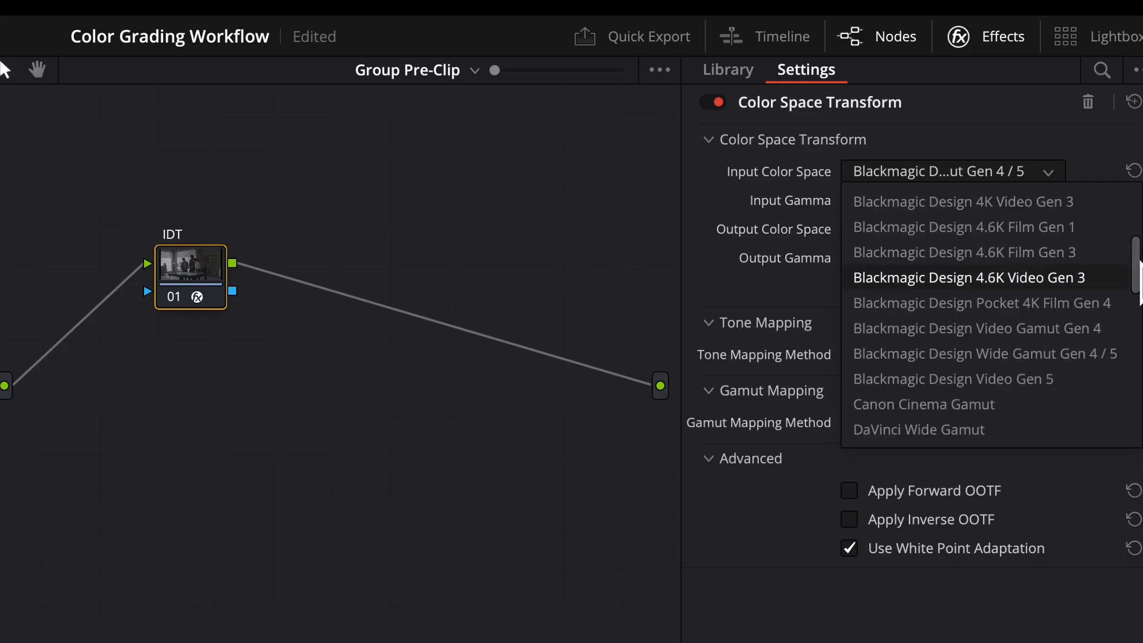
{"action": "scroll", "scroll_direction": "down", "scroll_amount": 3}
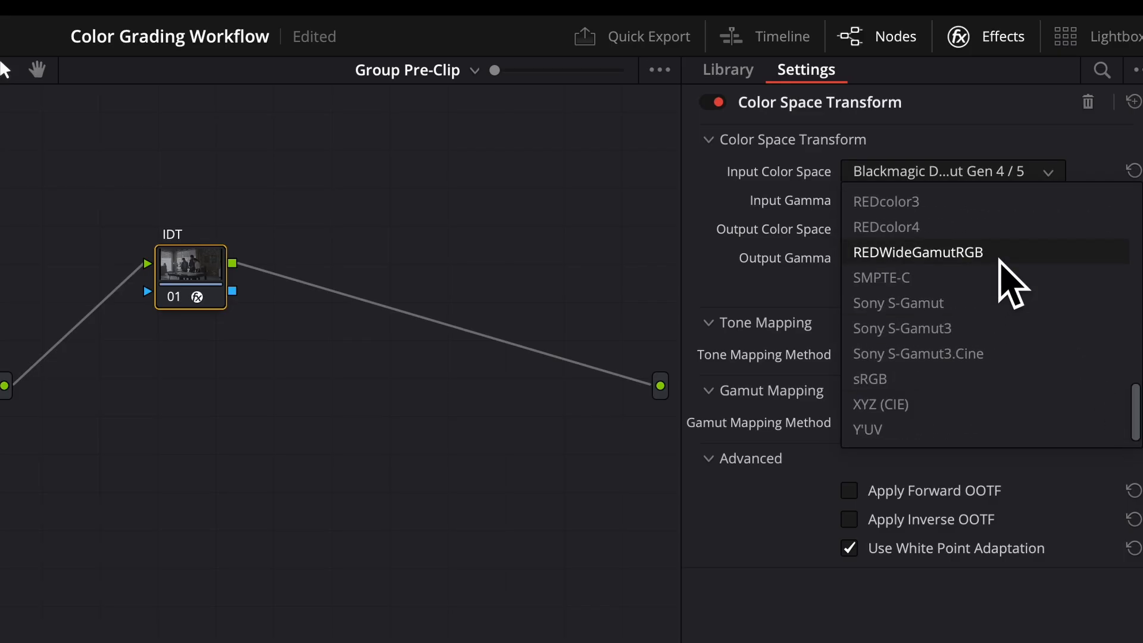
{"action": "left_click", "coordinate": [918, 252]}
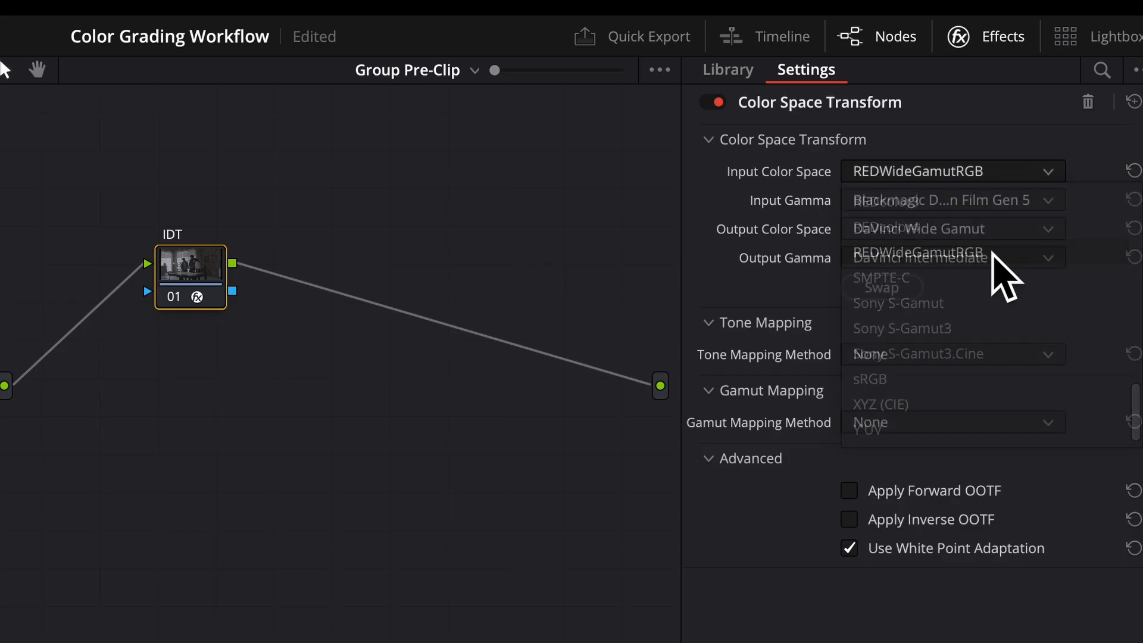
{"action": "left_click", "coordinate": [953, 200]}
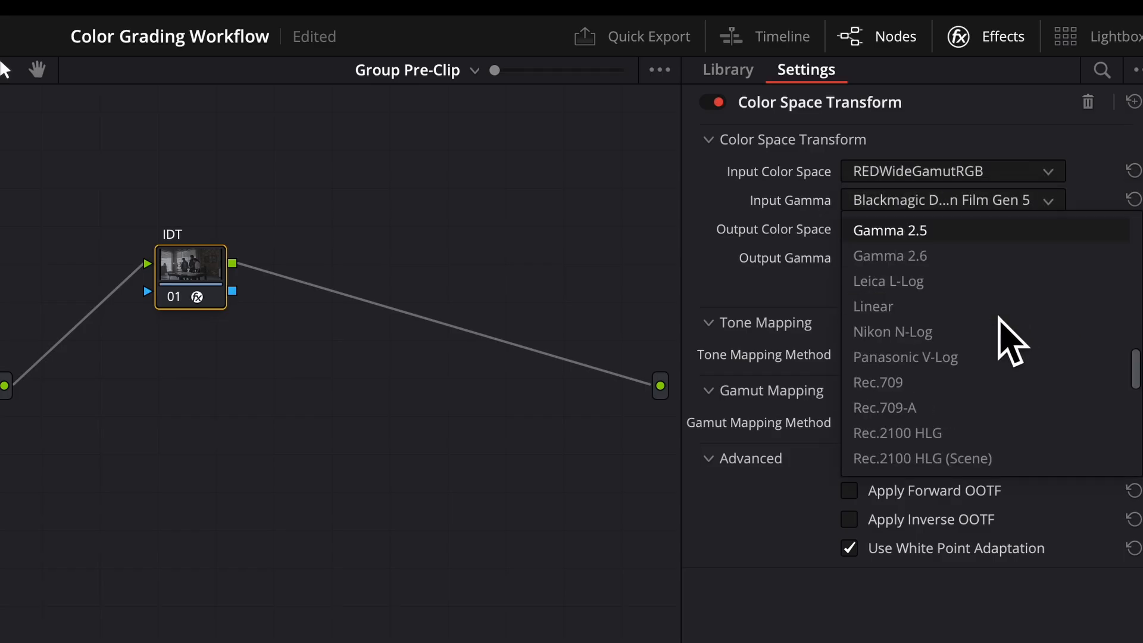
{"action": "scroll", "scroll_direction": "down", "scroll_amount": 3}
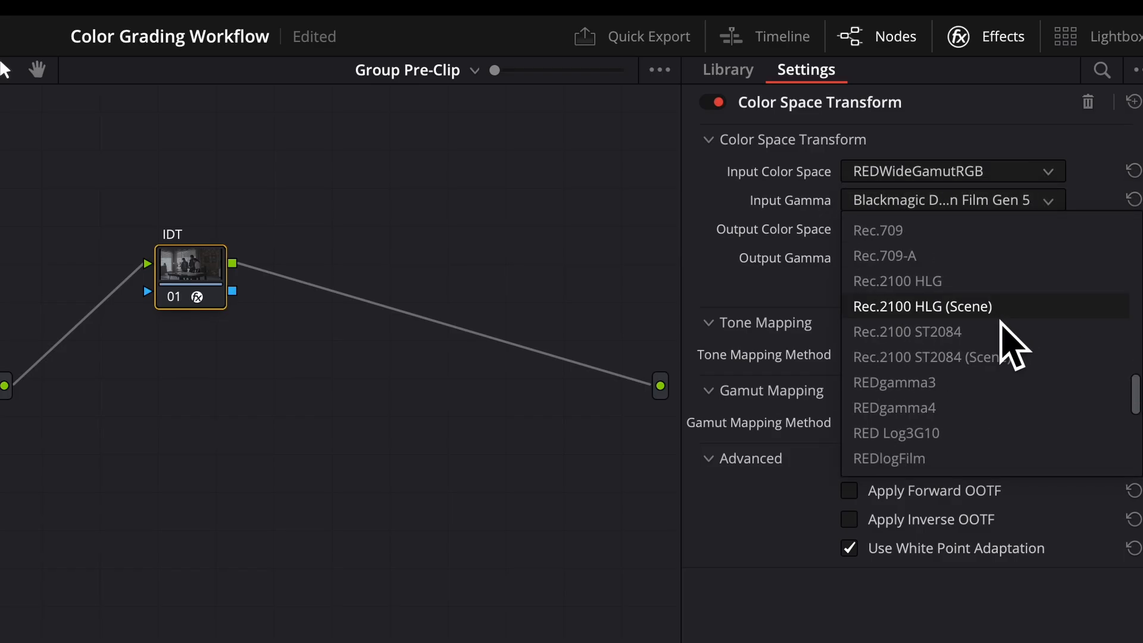
{"action": "left_click", "coordinate": [896, 433]}
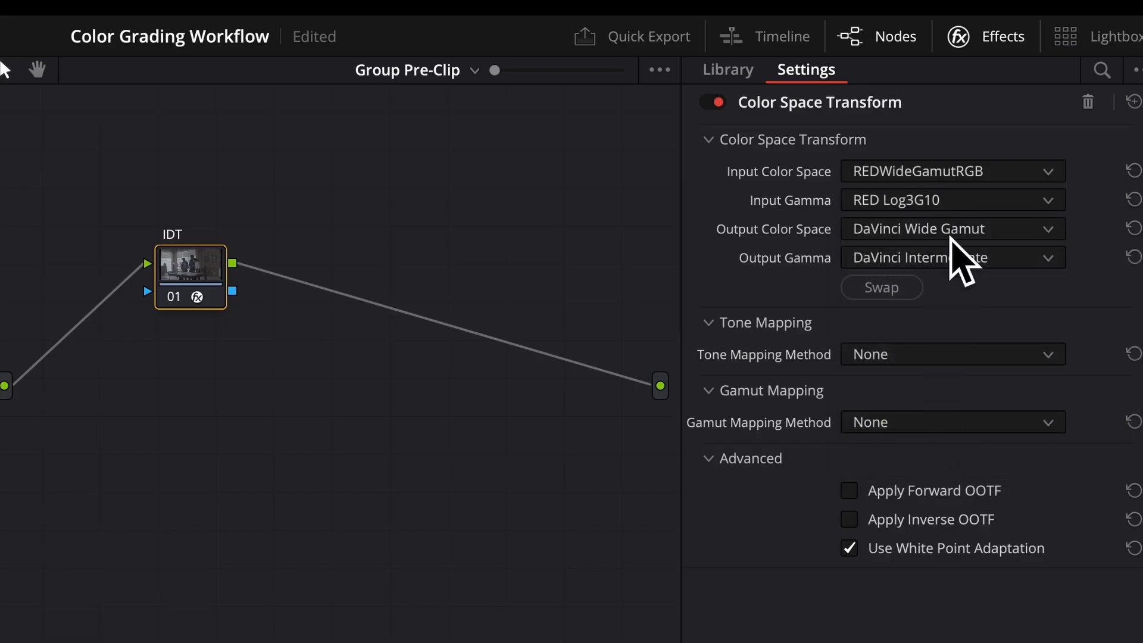
{"action": "mouse_move", "coordinate": [402, 167]}
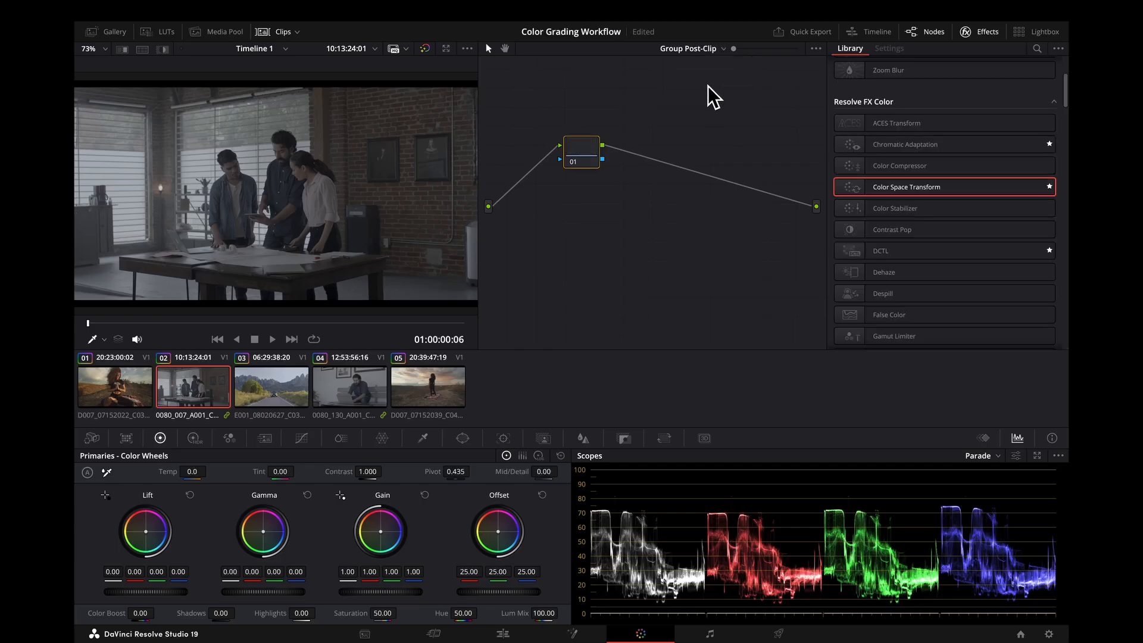
Review clips 1, 2 and 4, then switch to clip level and select the man-at-laptop clip.
{"action": "left_click", "coordinate": [115, 387]}
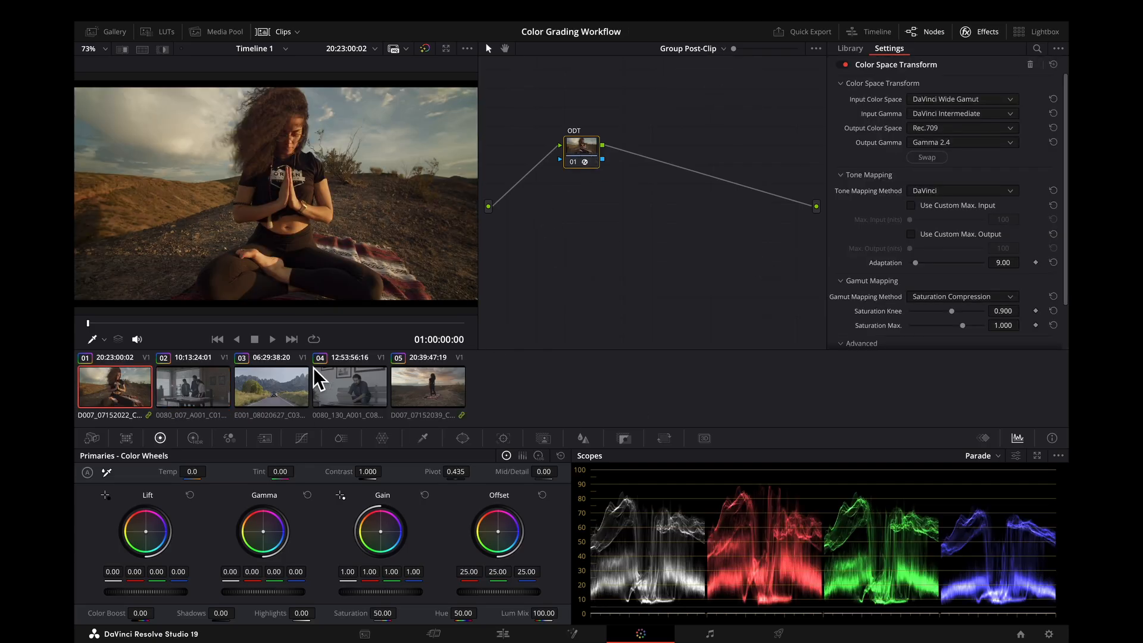
{"action": "left_click", "coordinate": [192, 386]}
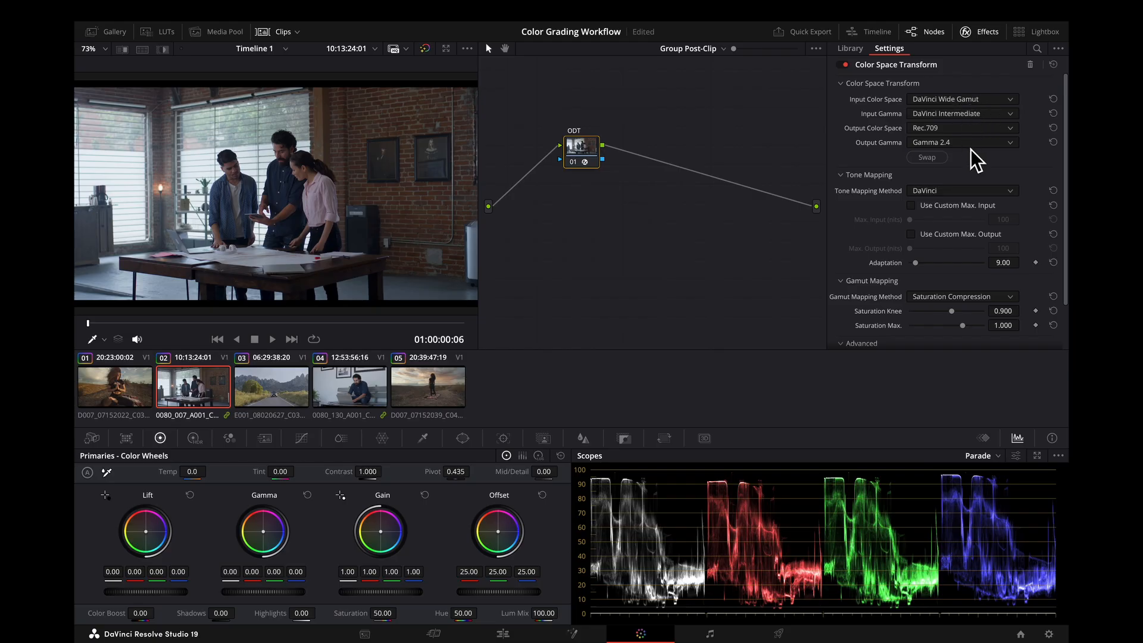
{"action": "mouse_move", "coordinate": [819, 247]}
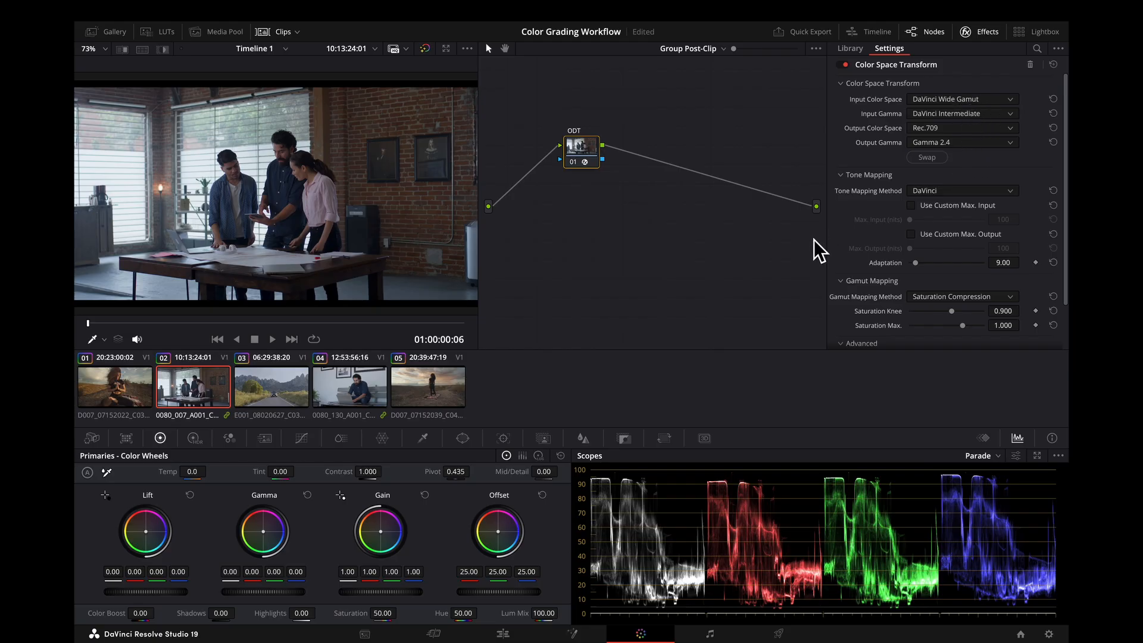
{"action": "mouse_move", "coordinate": [364, 402]}
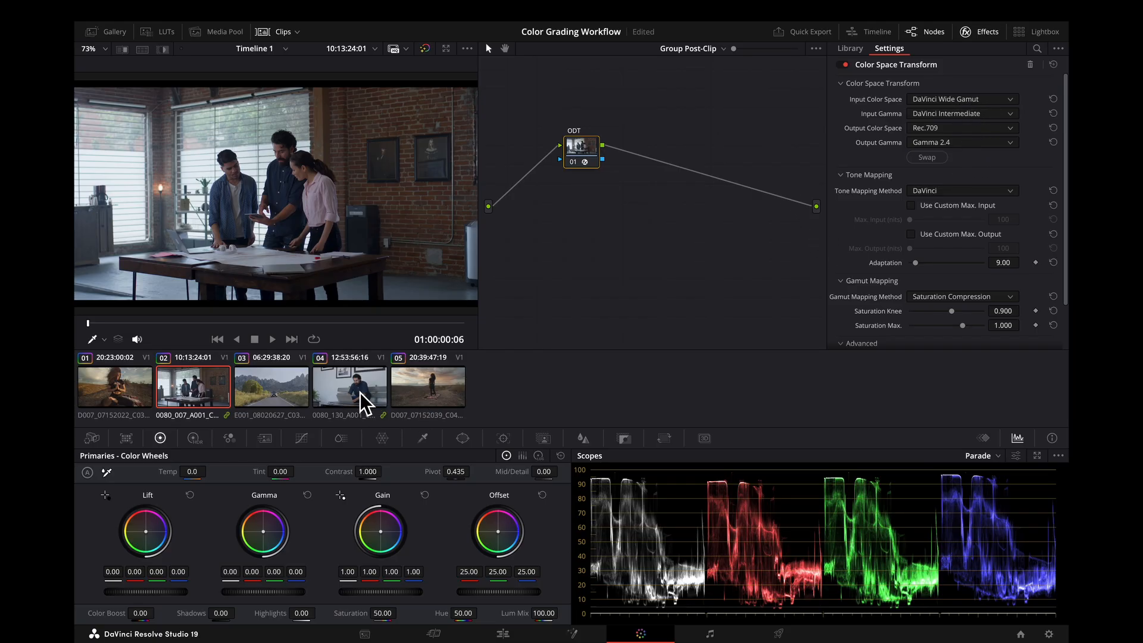
{"action": "left_click", "coordinate": [350, 387]}
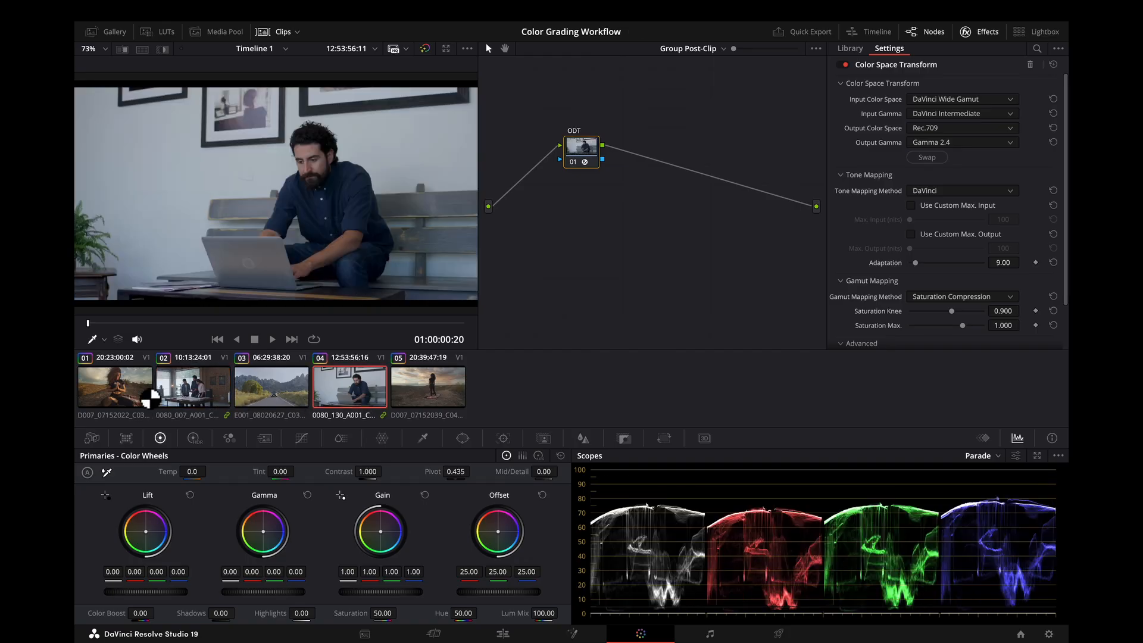
{"action": "left_click", "coordinate": [193, 387]}
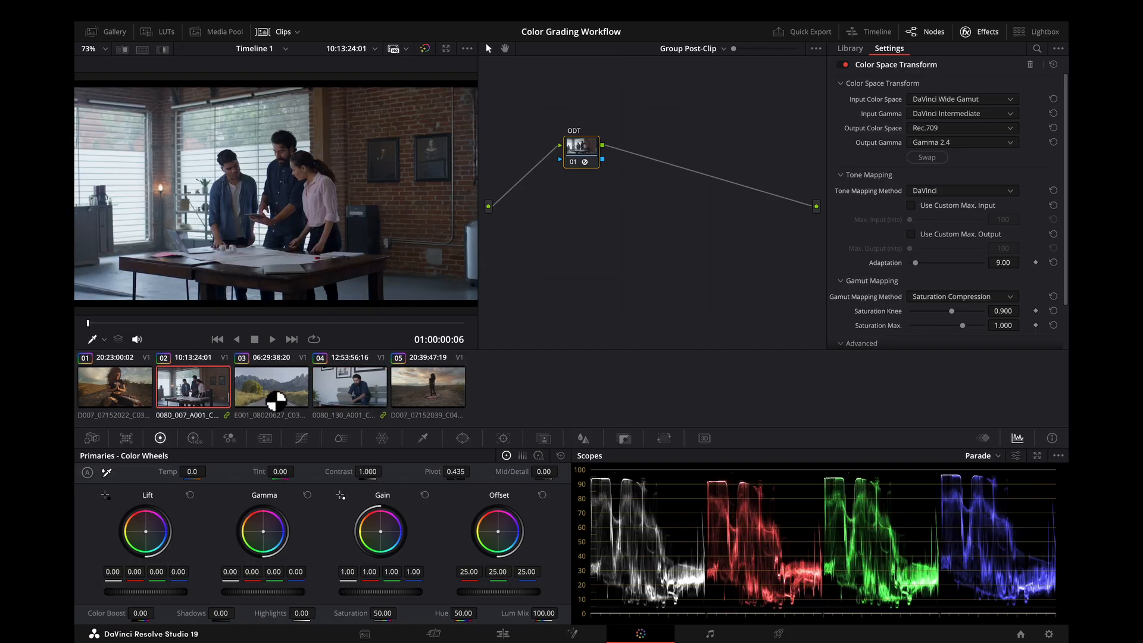
{"action": "left_click", "coordinate": [349, 388]}
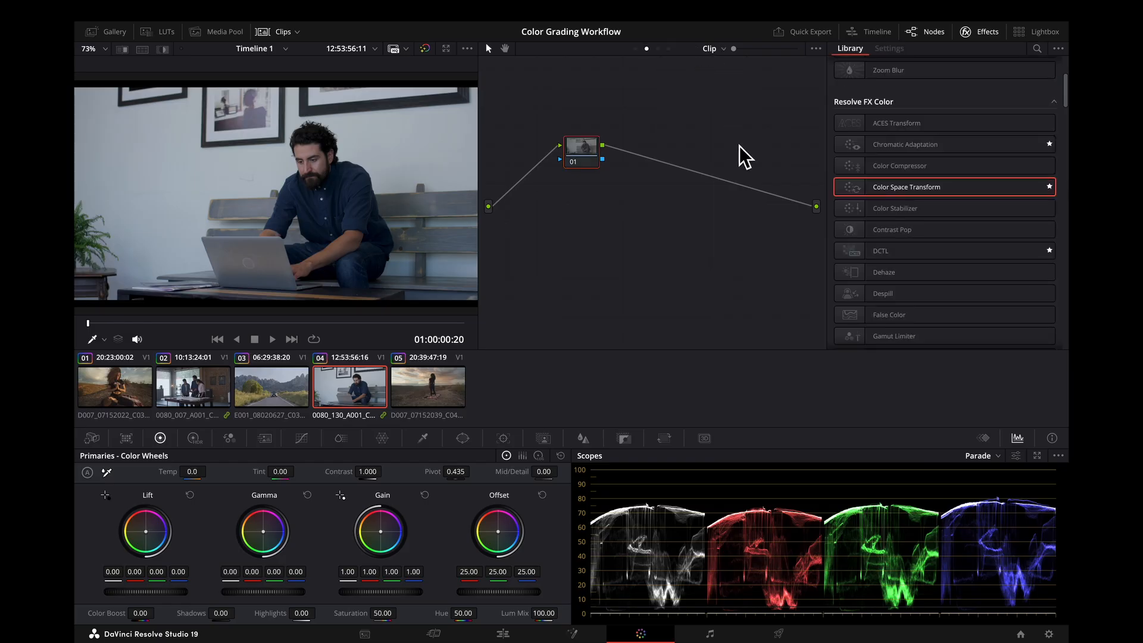
Select the mountain road clip 03 in the thumbnail timeline.
{"action": "left_click", "coordinate": [272, 387]}
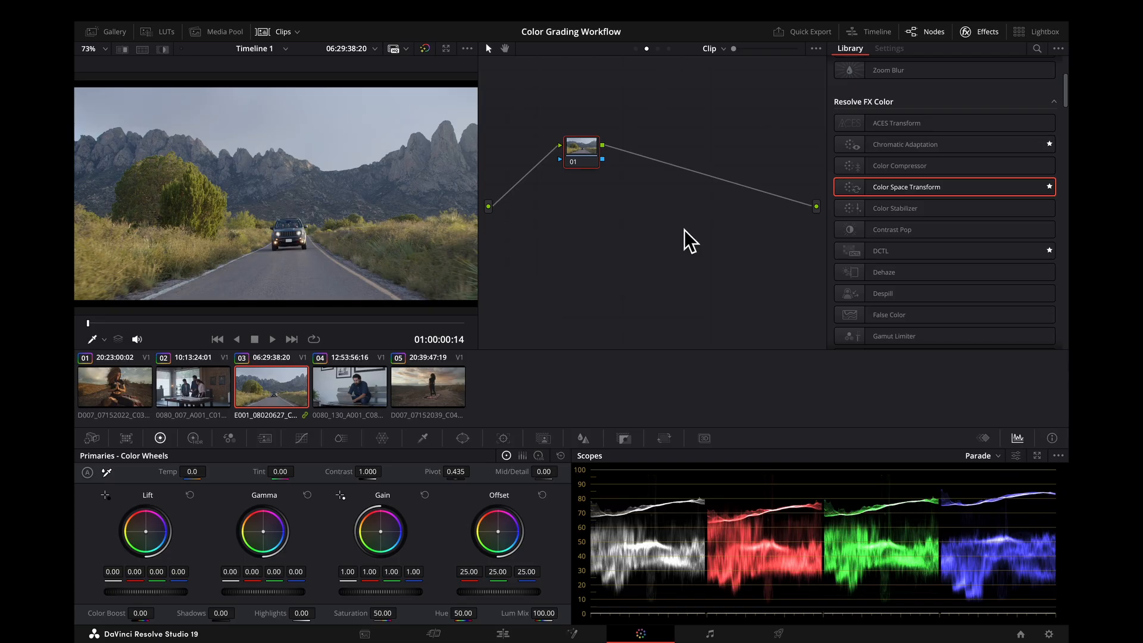
{"action": "mouse_move", "coordinate": [693, 243]}
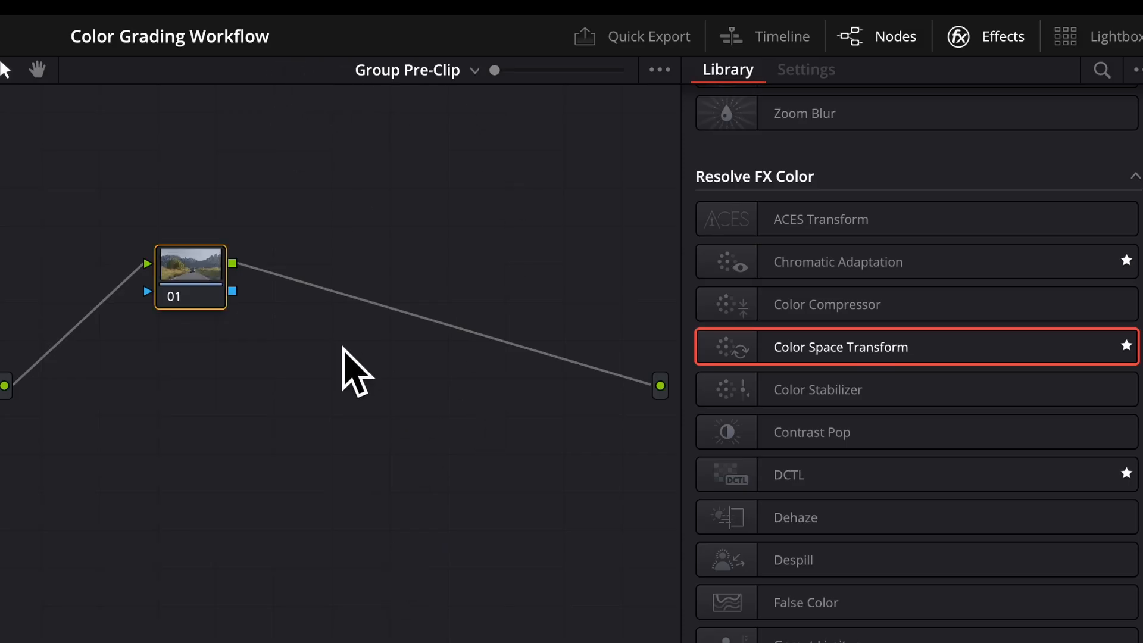
{"action": "mouse_move", "coordinate": [891, 382]}
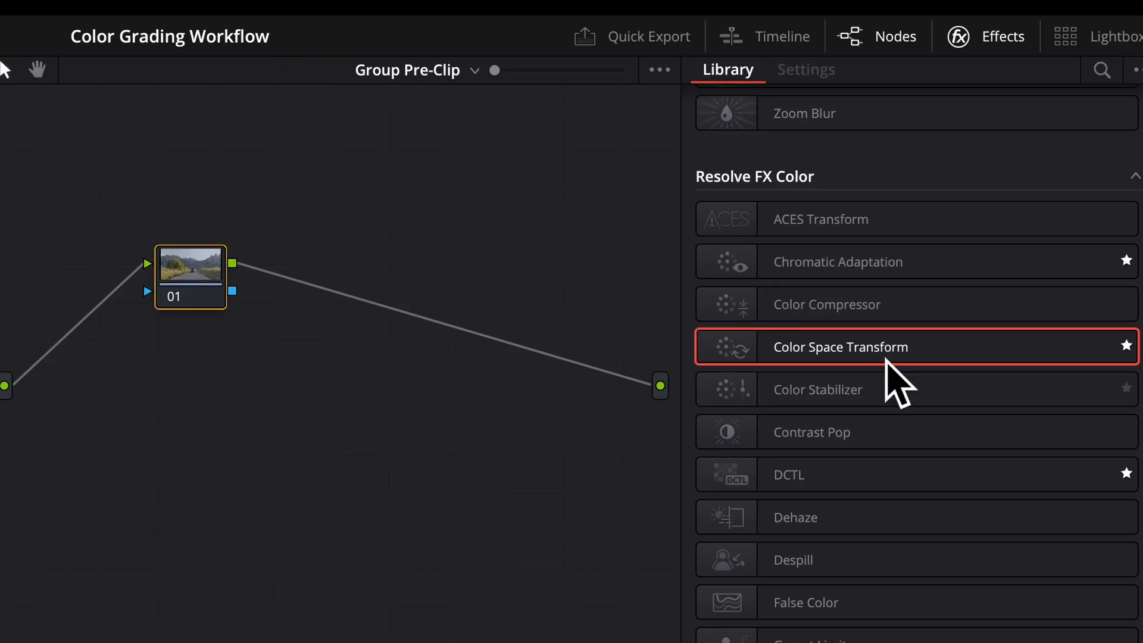
Drop a Color Space Transform onto node 01 and label the node IDT.
{"action": "left_click_drag", "start_coordinate": [839, 346], "coordinate": [196, 285]}
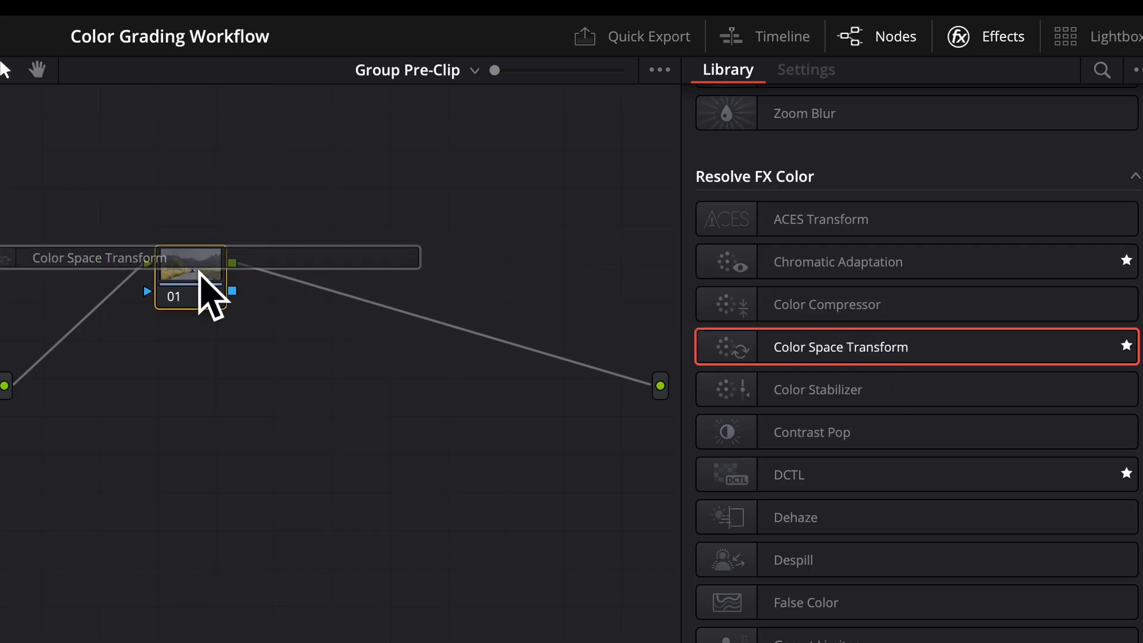
{"action": "right_click", "coordinate": [191, 276]}
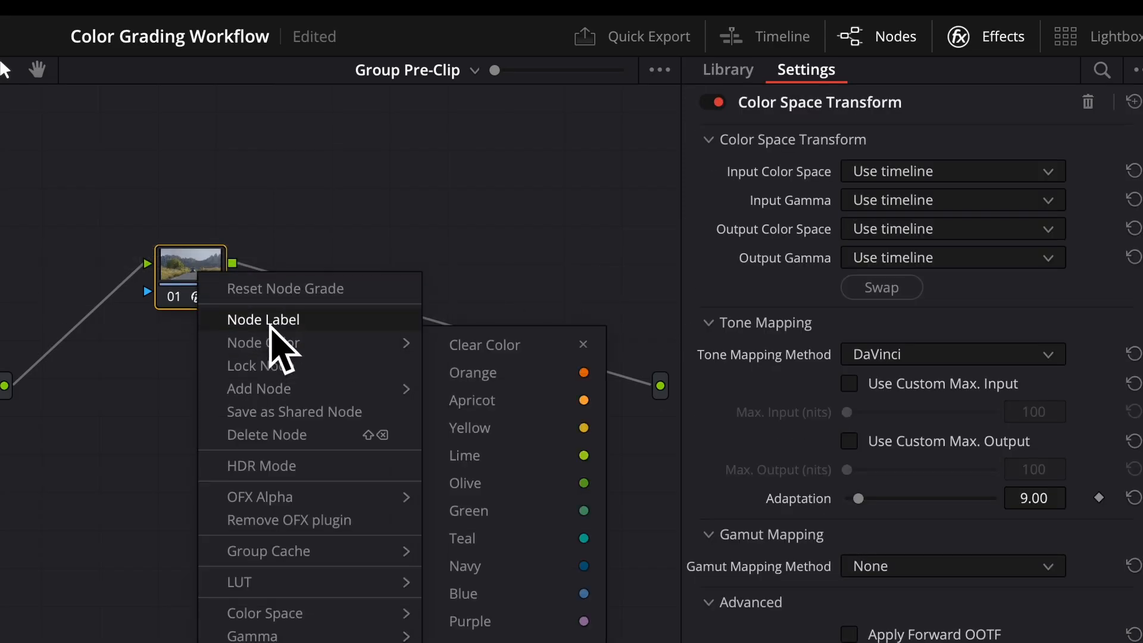
{"action": "left_click", "coordinate": [264, 319]}
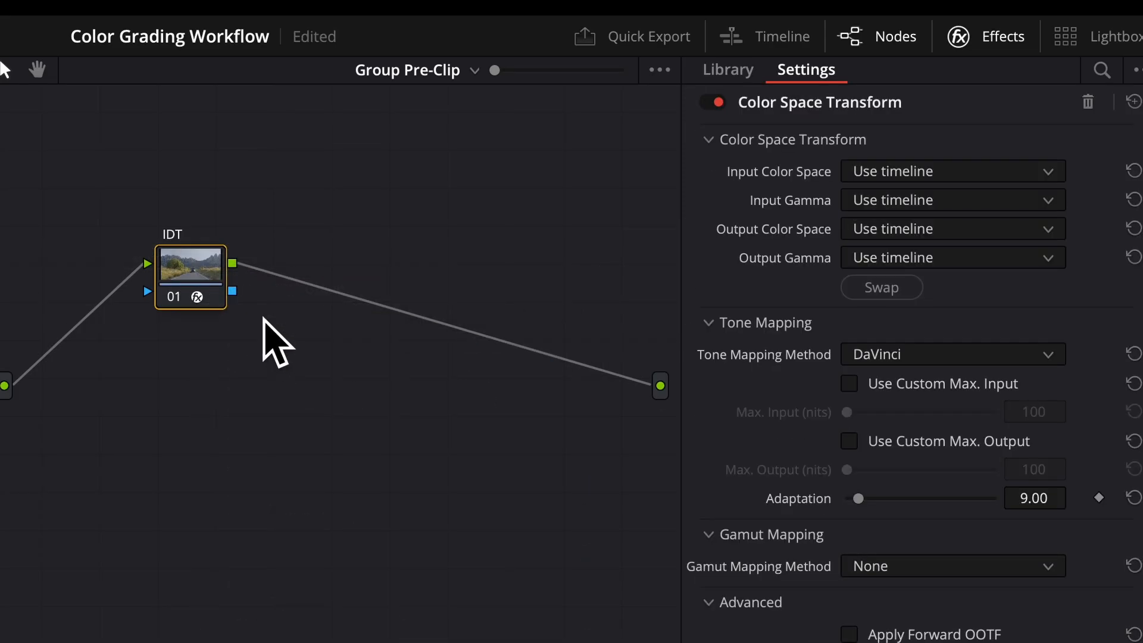
{"action": "mouse_move", "coordinate": [948, 221]}
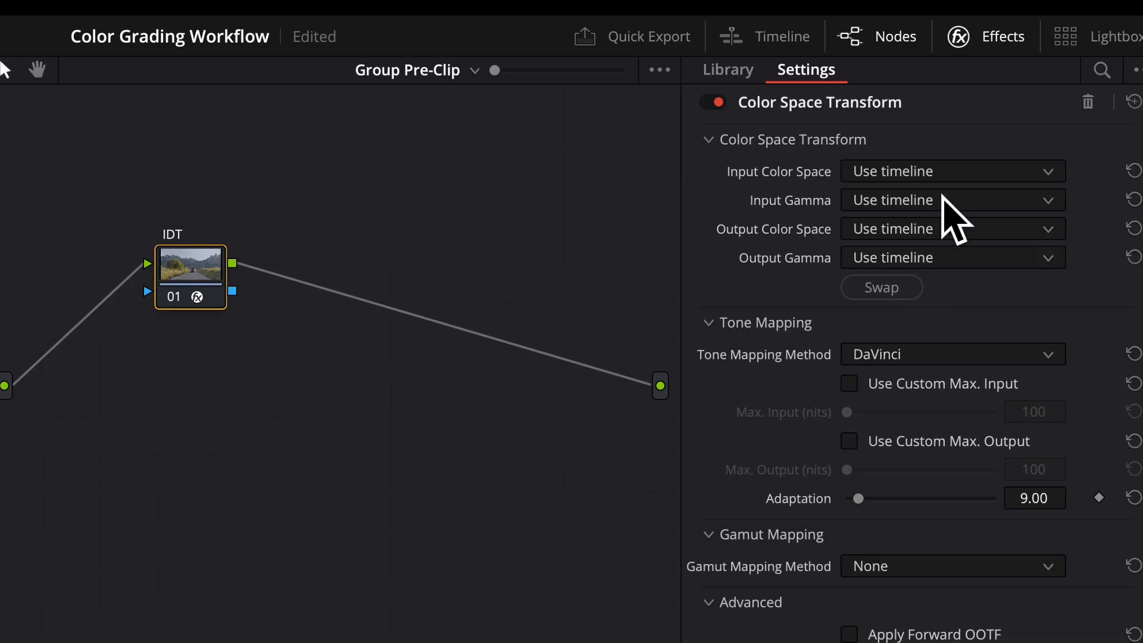
{"action": "mouse_move", "coordinate": [969, 203]}
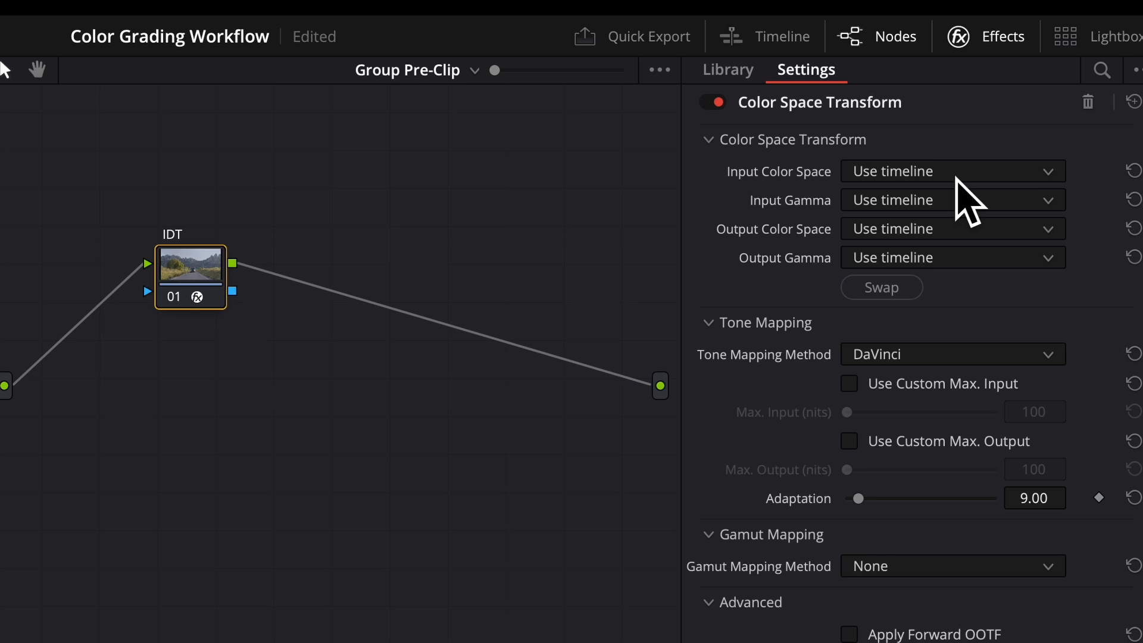
Set the IDT input to Rec.709 and output to DaVinci Wide Gamut with DaVinci Intermediate gamma.
{"action": "left_click", "coordinate": [952, 172]}
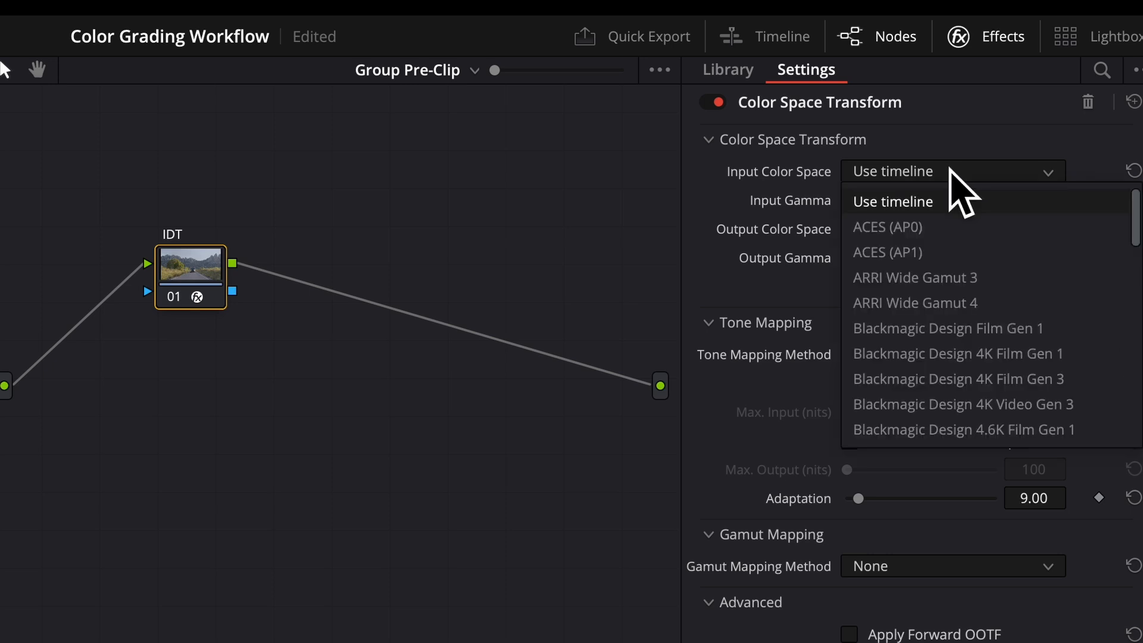
{"action": "scroll", "scroll_direction": "down", "scroll_amount": 3}
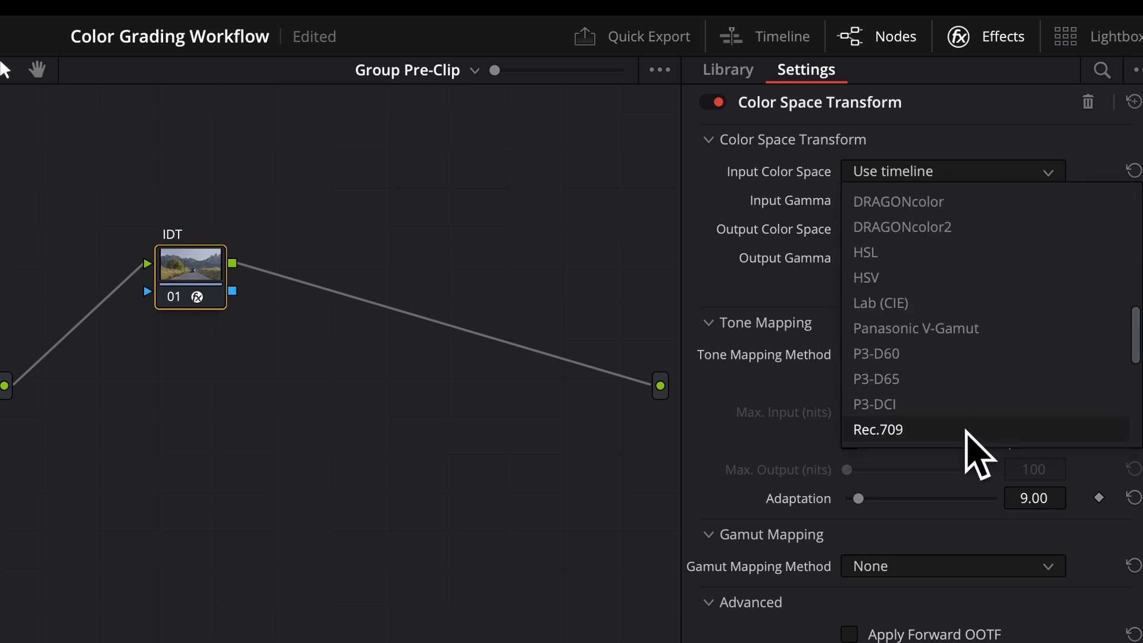
{"action": "left_click", "coordinate": [879, 429]}
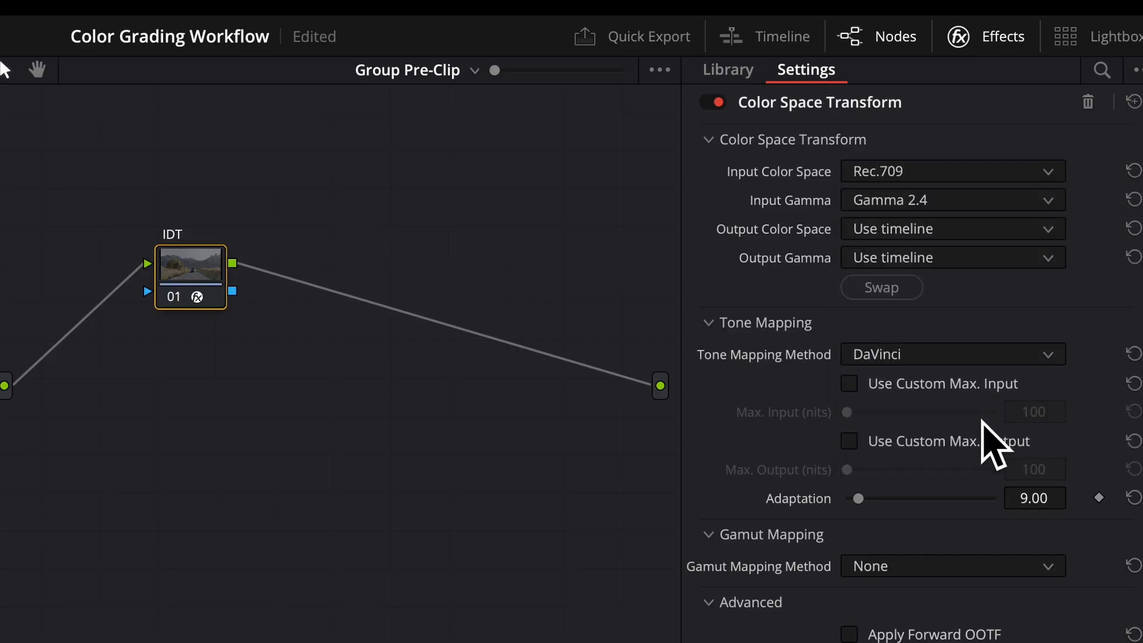
{"action": "left_click", "coordinate": [952, 229]}
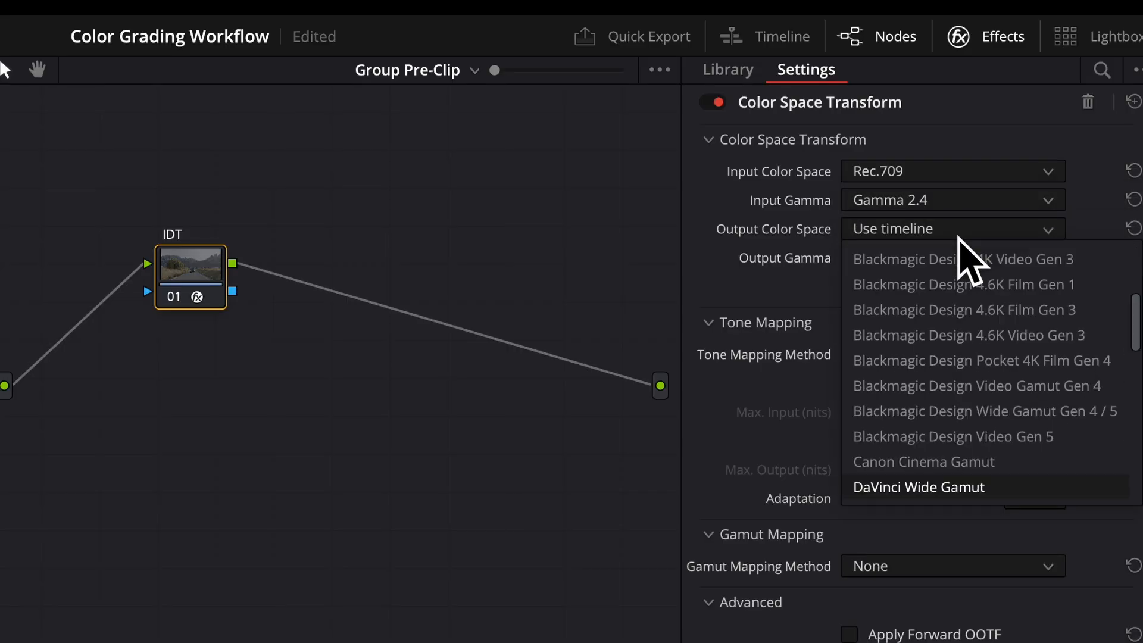
{"action": "left_click", "coordinate": [919, 487]}
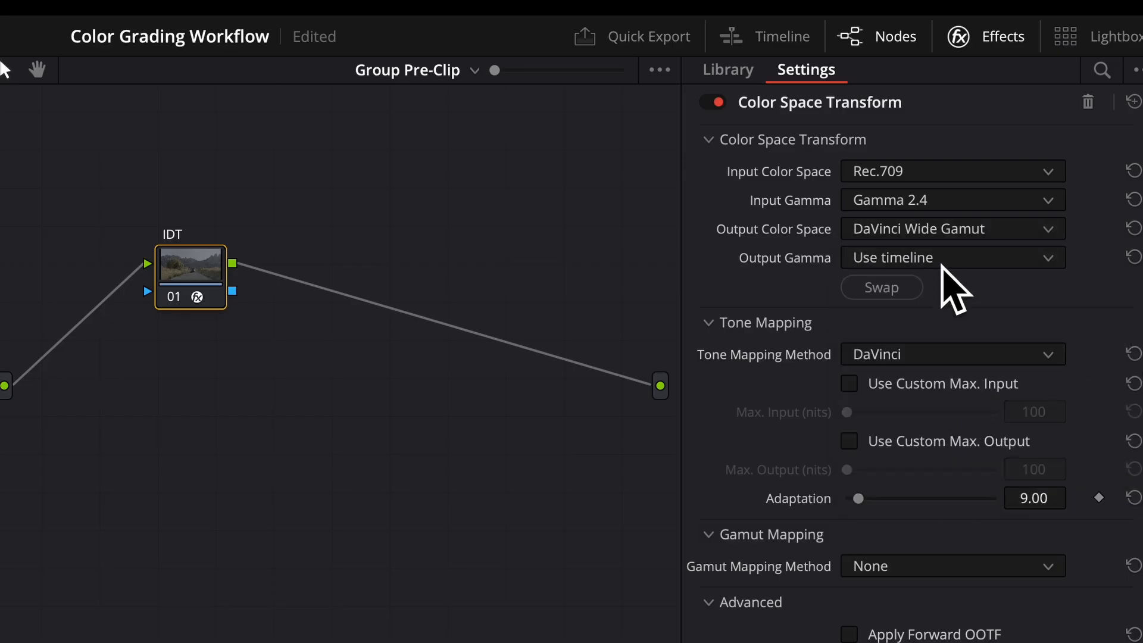
{"action": "left_click", "coordinate": [952, 258]}
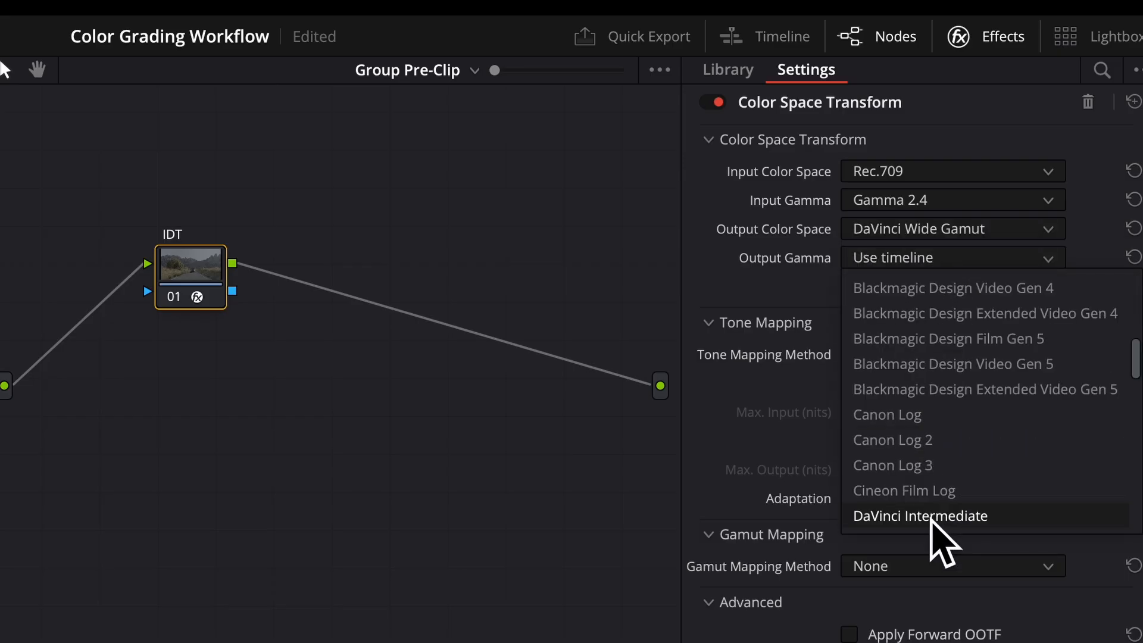
{"action": "left_click", "coordinate": [919, 516]}
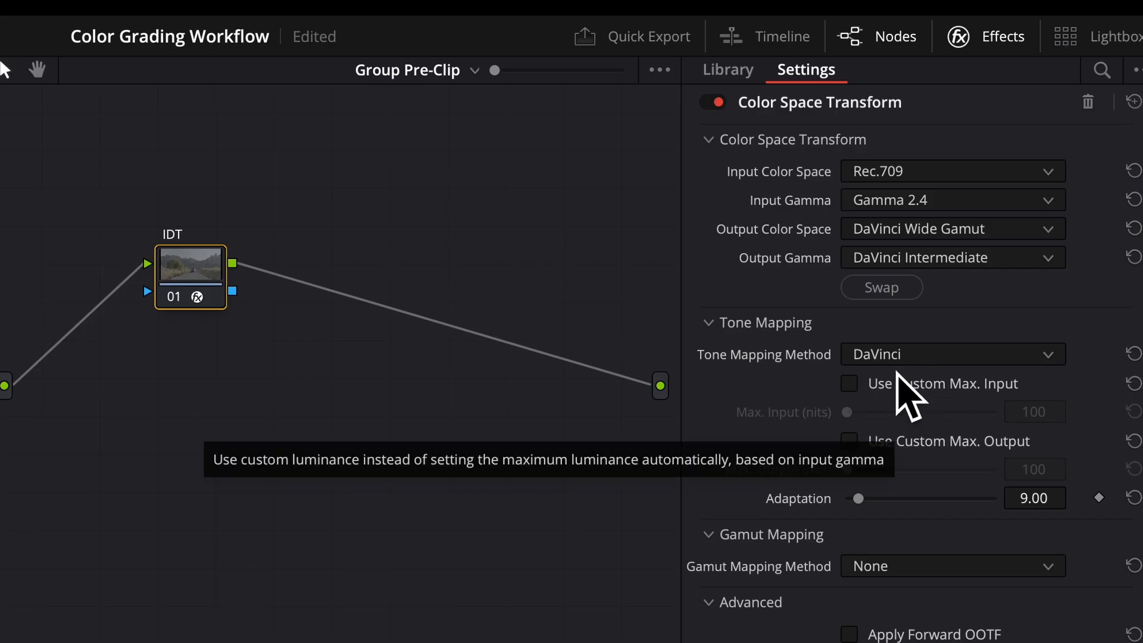
{"action": "mouse_move", "coordinate": [937, 381]}
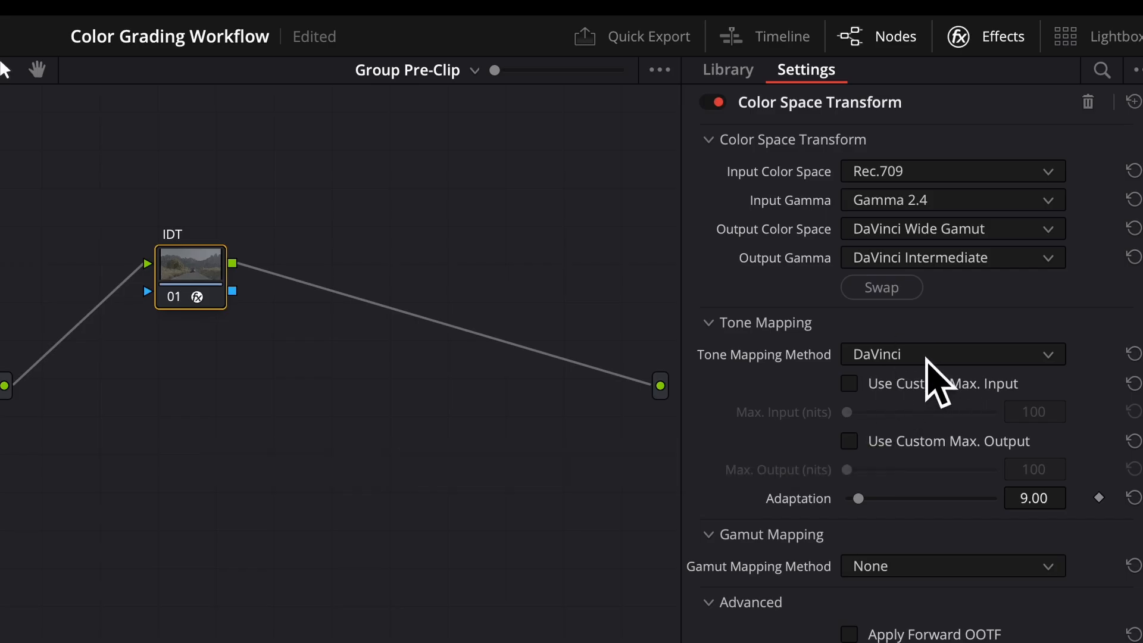
{"action": "mouse_move", "coordinate": [959, 322]}
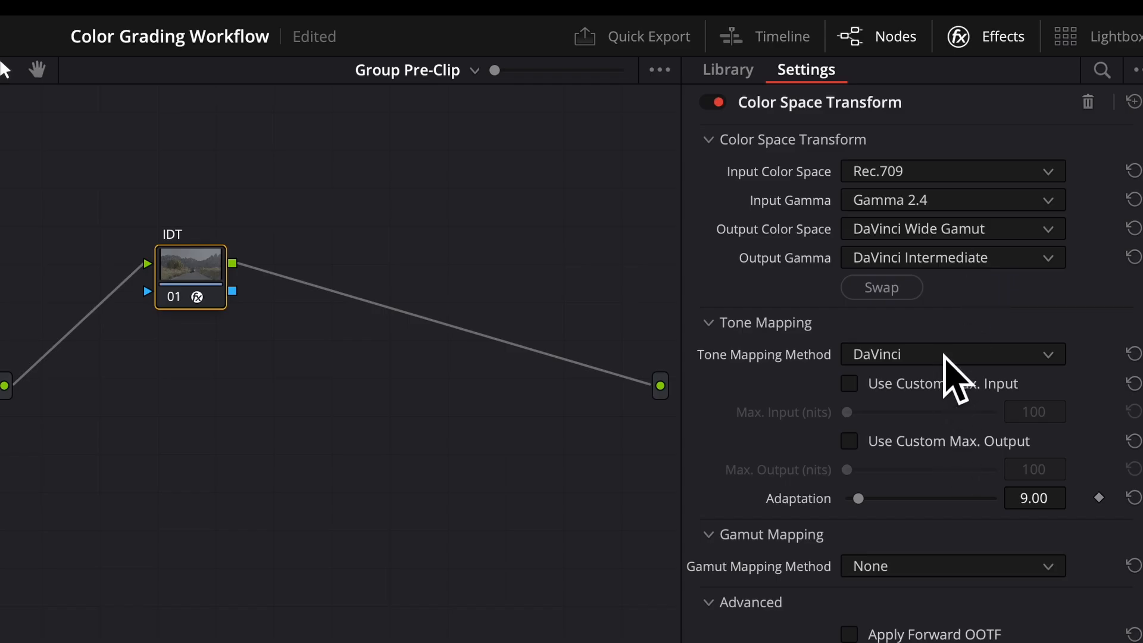
{"action": "mouse_move", "coordinate": [938, 541]}
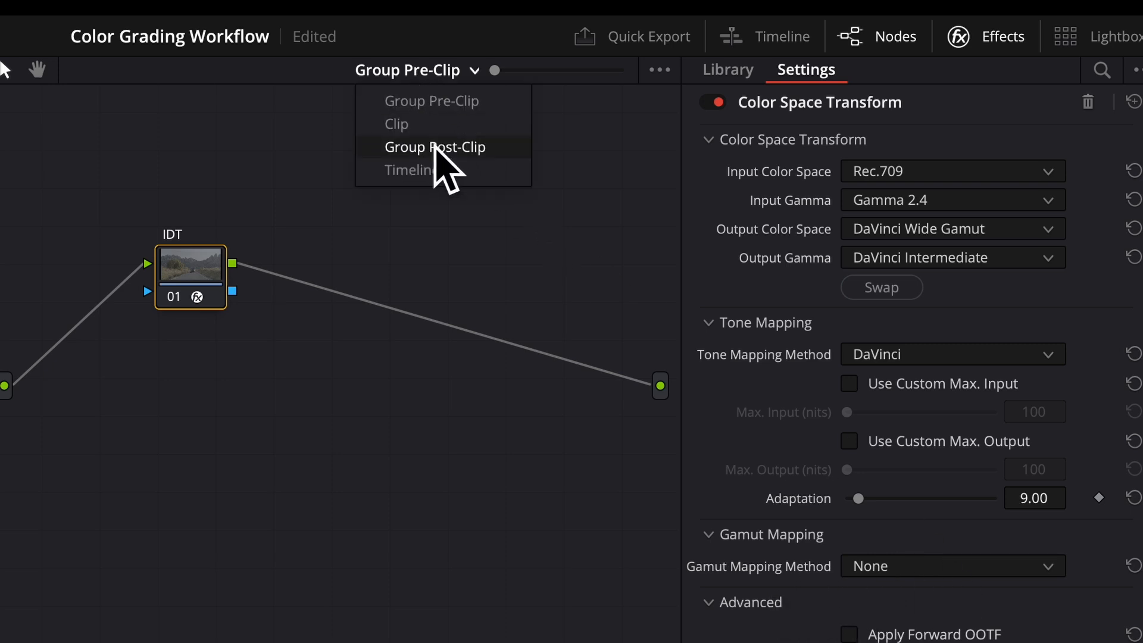
Review the group's Post-Clip ODT graph, then switch node graph levels back via the dropdown.
{"action": "left_click", "coordinate": [436, 147]}
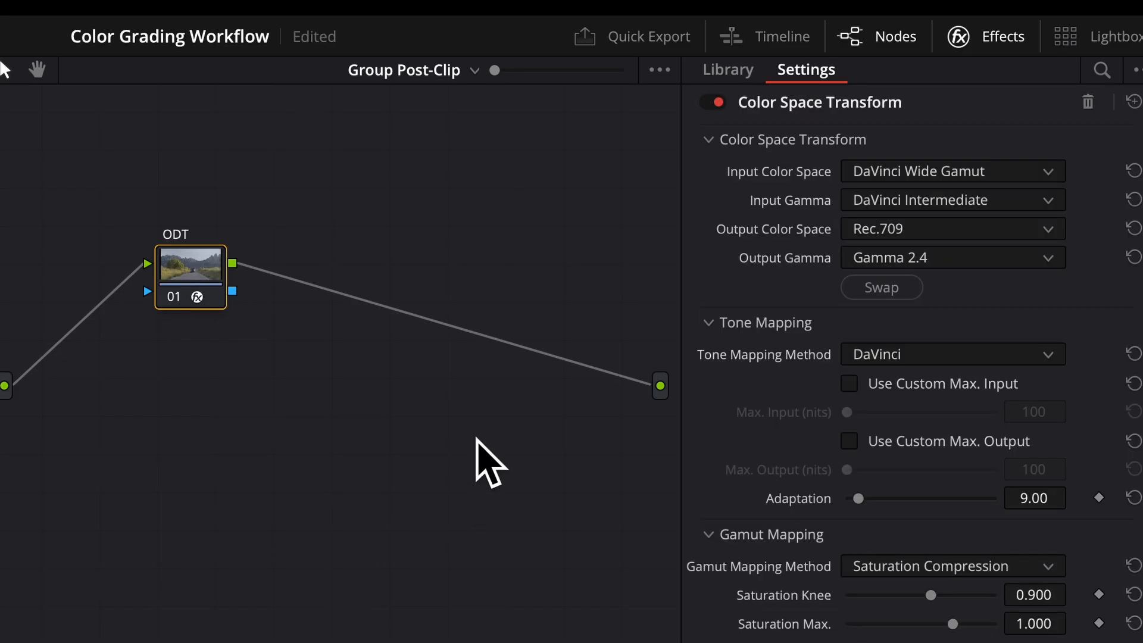
{"action": "mouse_move", "coordinate": [547, 204]}
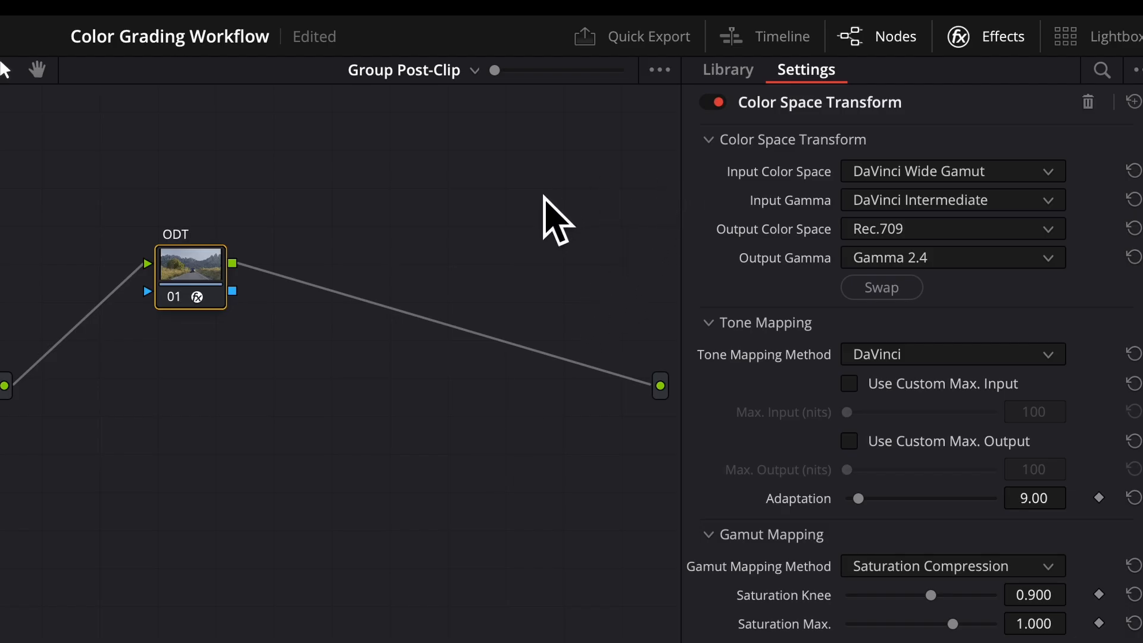
{"action": "left_click", "coordinate": [412, 69]}
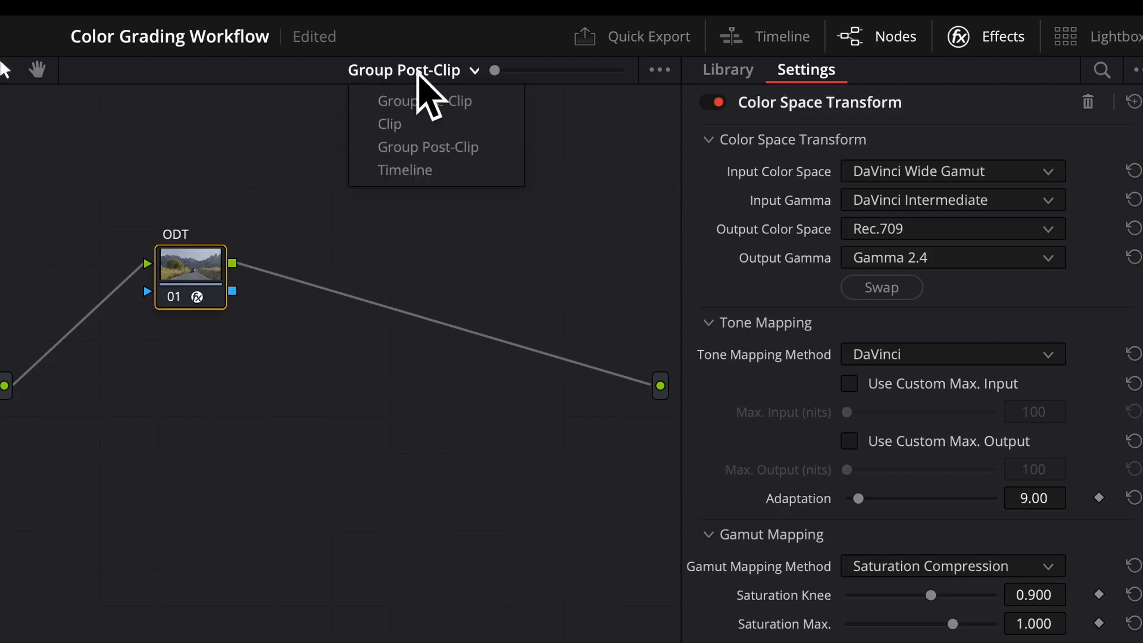
{"action": "mouse_move", "coordinate": [425, 100]}
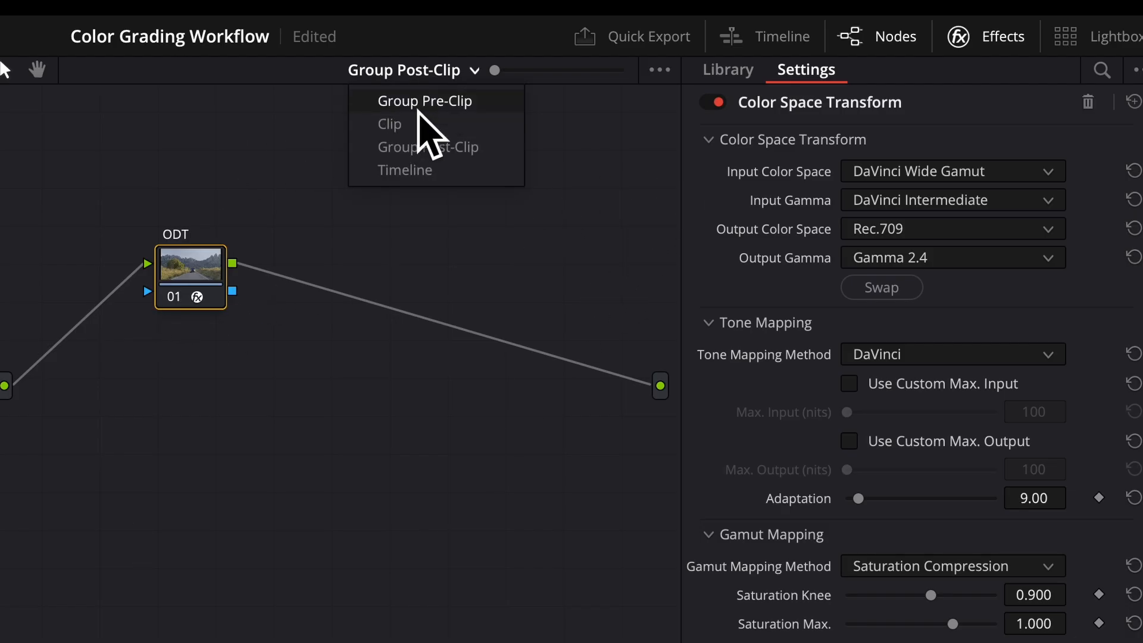
{"action": "left_click", "coordinate": [424, 100]}
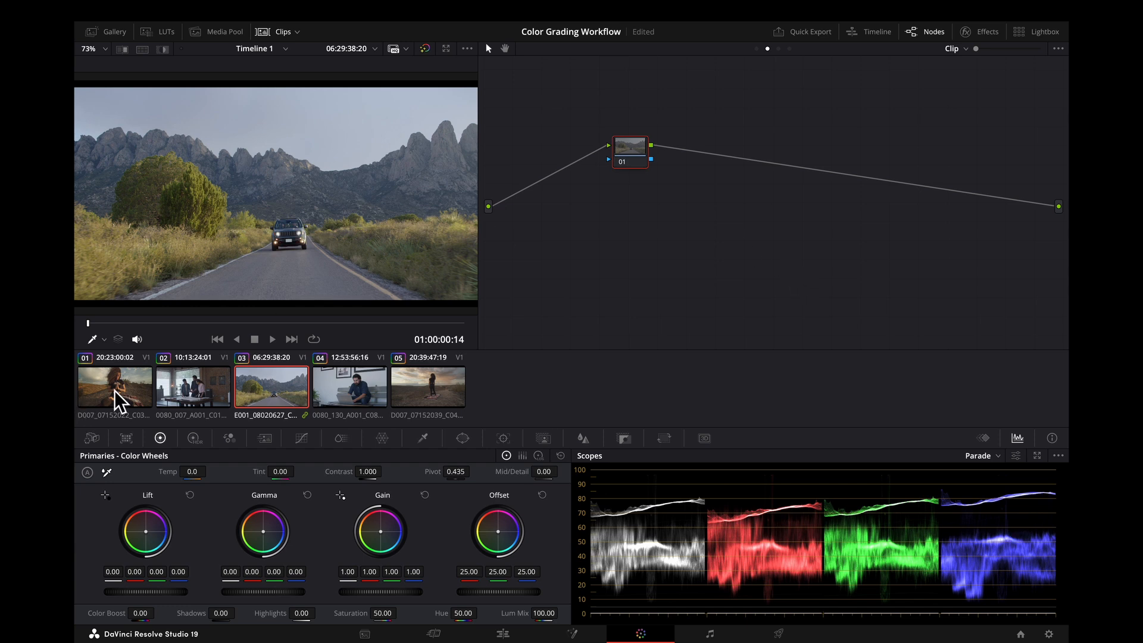
{"action": "mouse_move", "coordinate": [839, 109]}
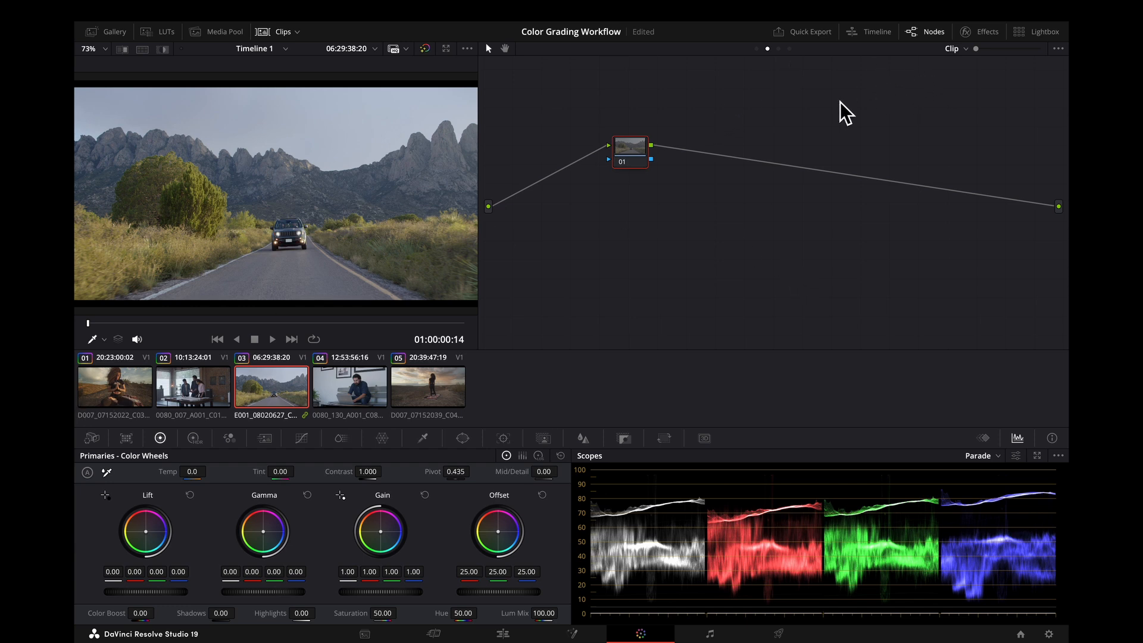
{"action": "mouse_move", "coordinate": [864, 124]}
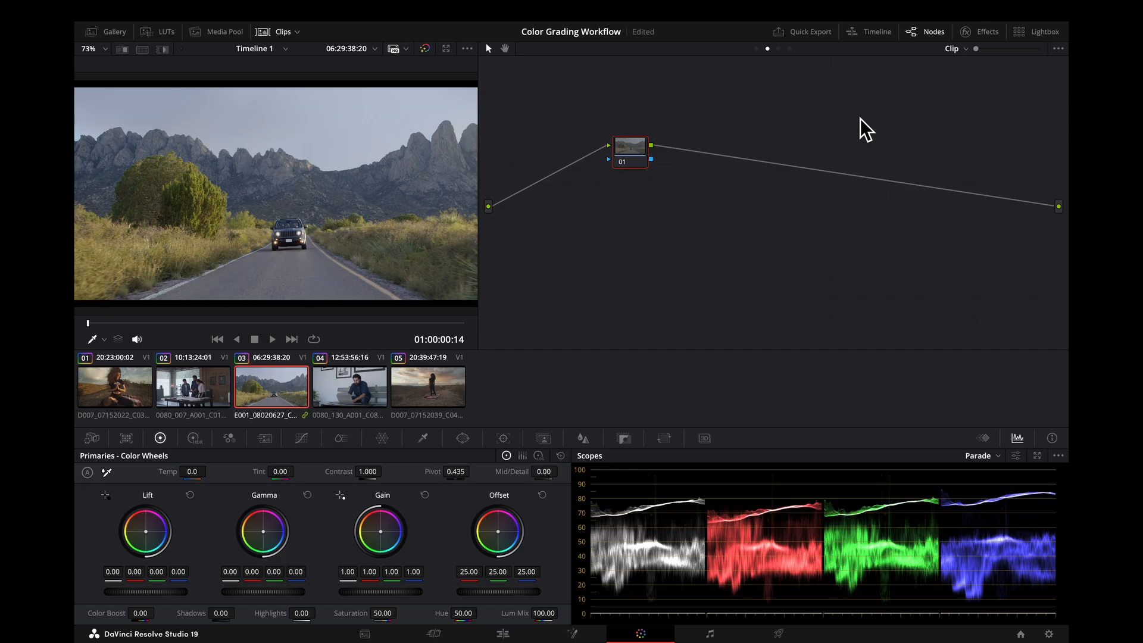
{"action": "mouse_move", "coordinate": [860, 125]}
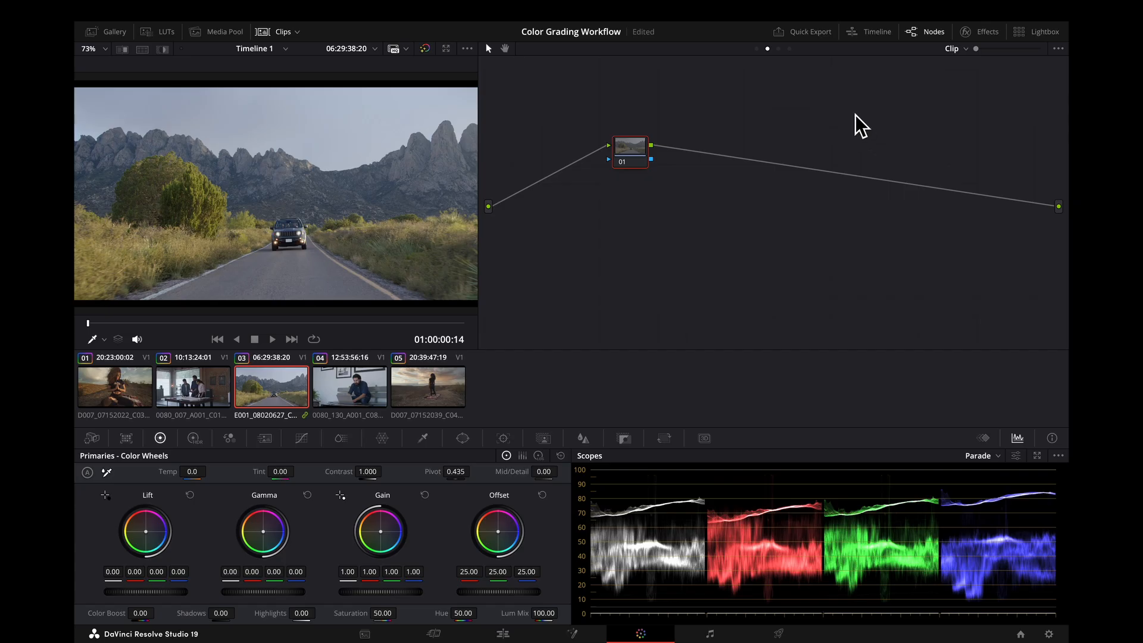